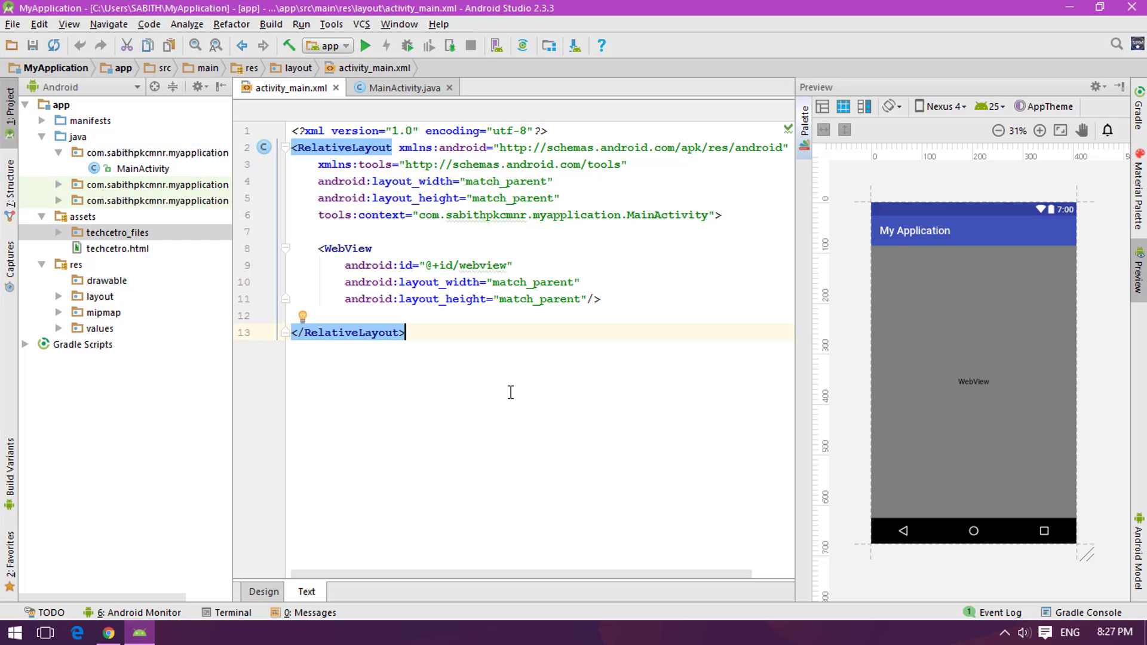
Step: Inspect the WebView in the layout designer, then return to the activity_main.xml source
click(264, 593)
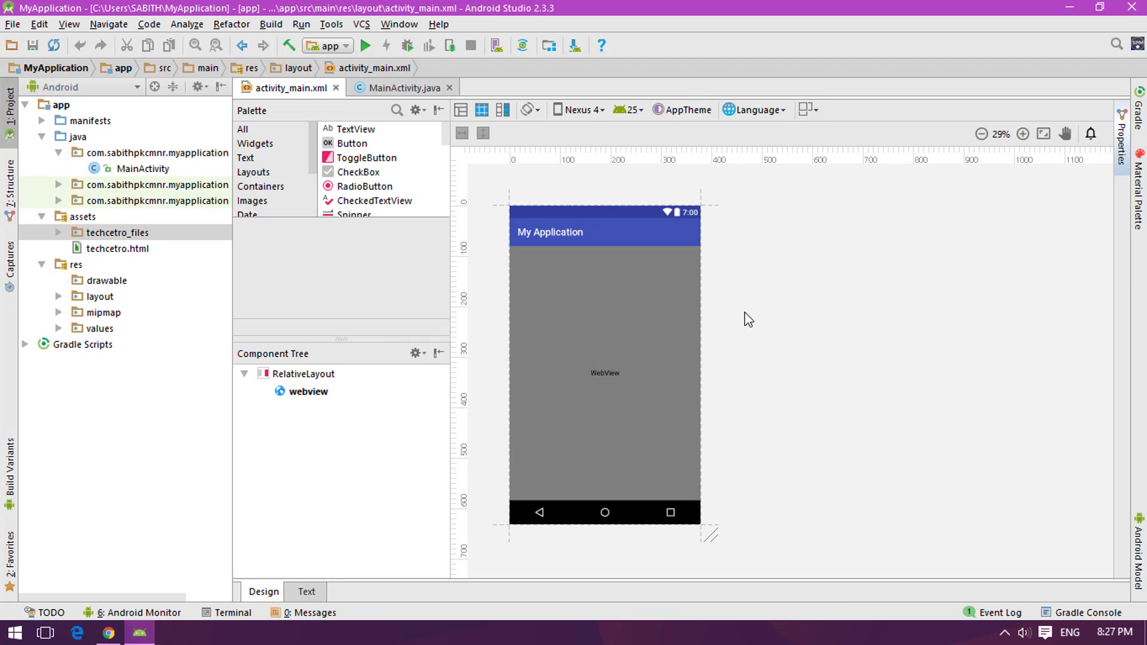
mouse_move(418, 241)
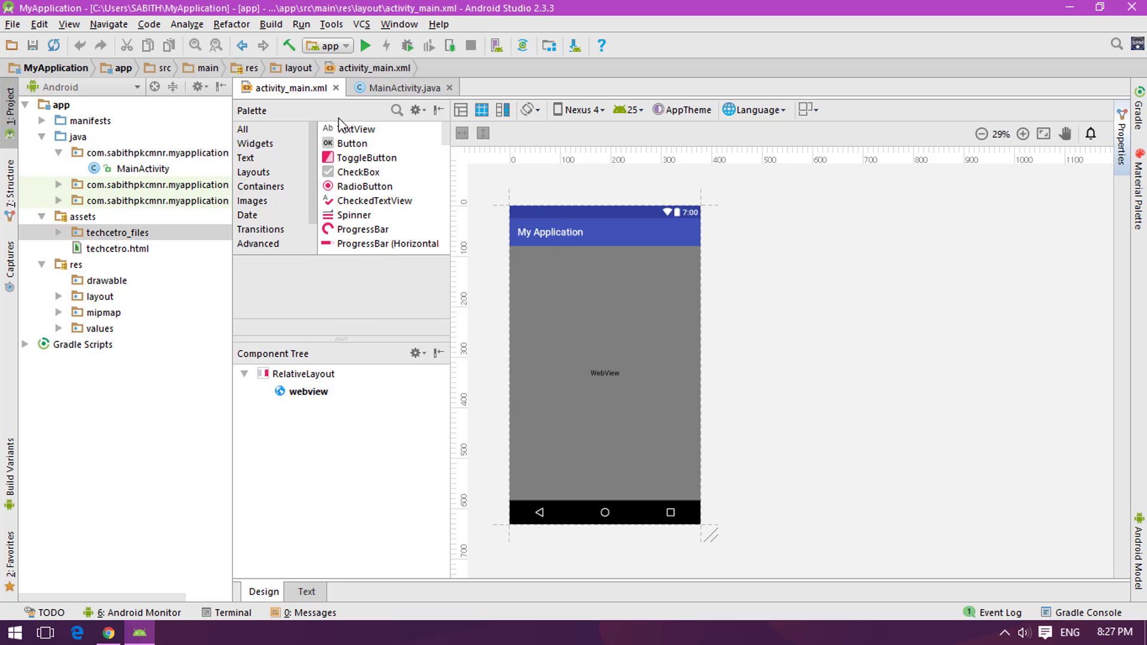
mouse_move(342, 207)
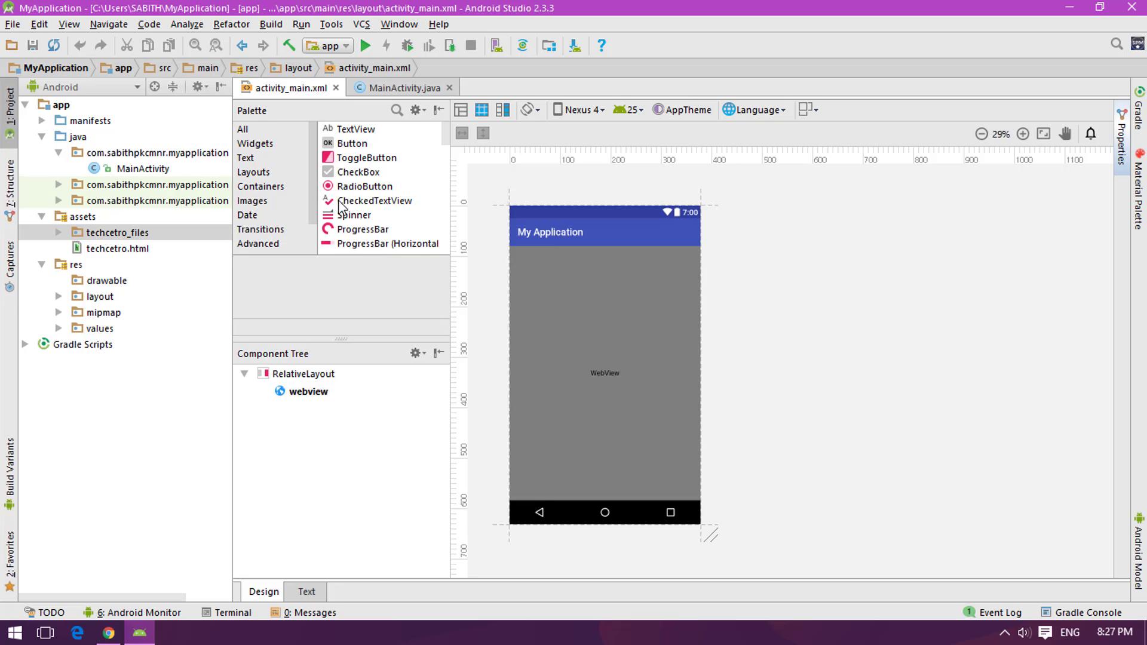
scroll(down, 3)
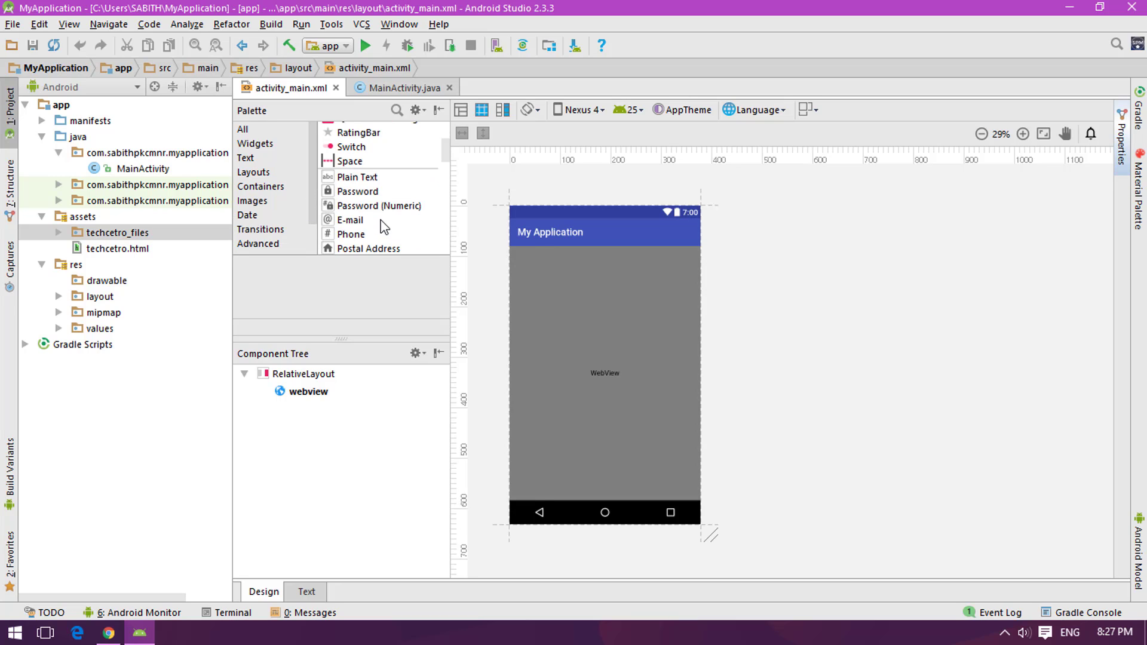
mouse_move(630, 369)
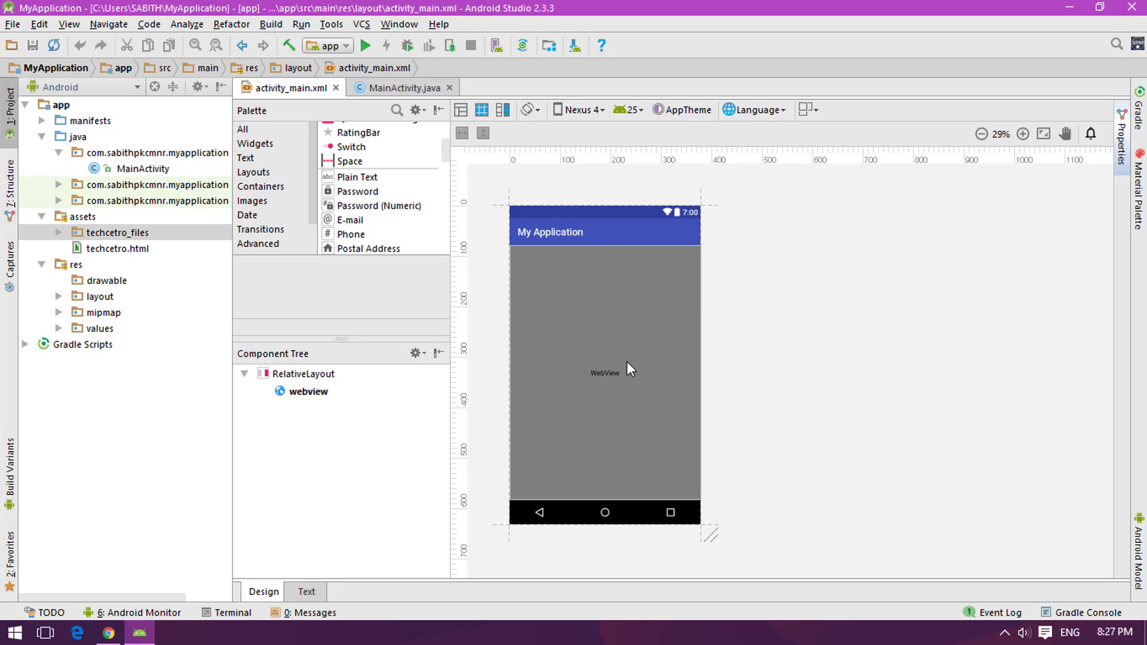
click(604, 373)
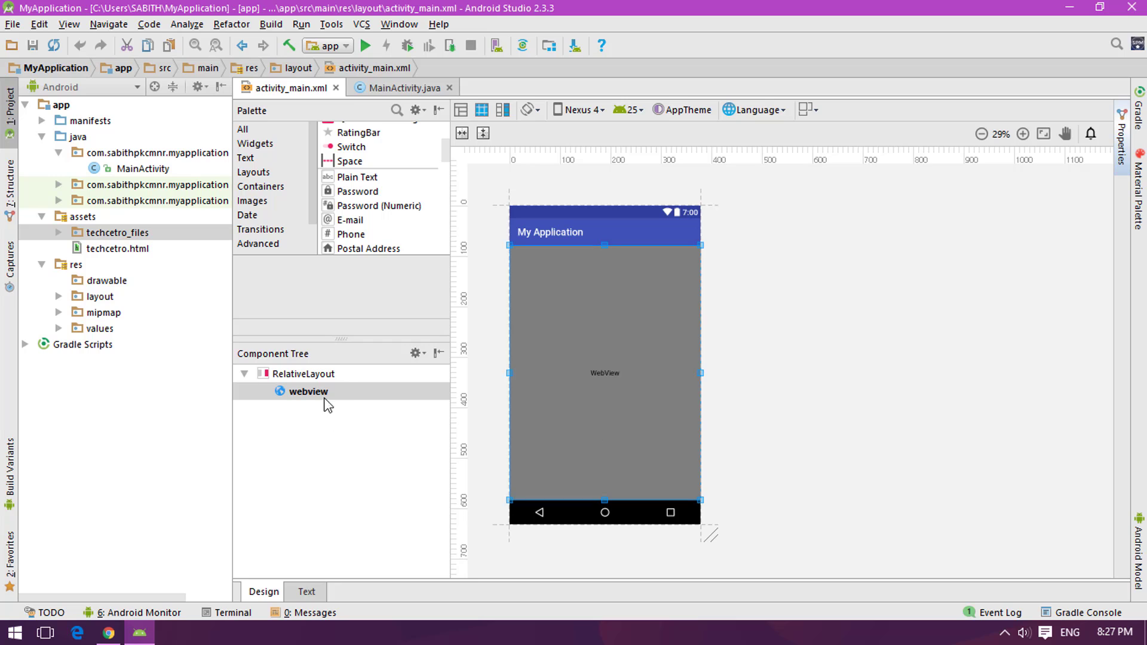
click(737, 339)
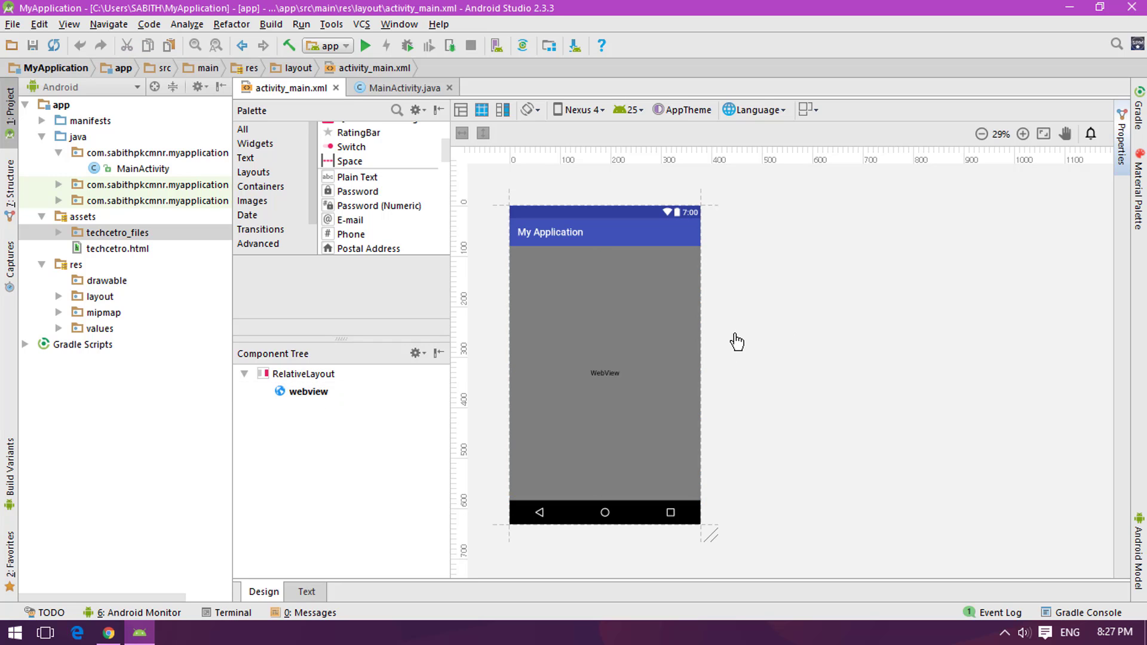
click(306, 591)
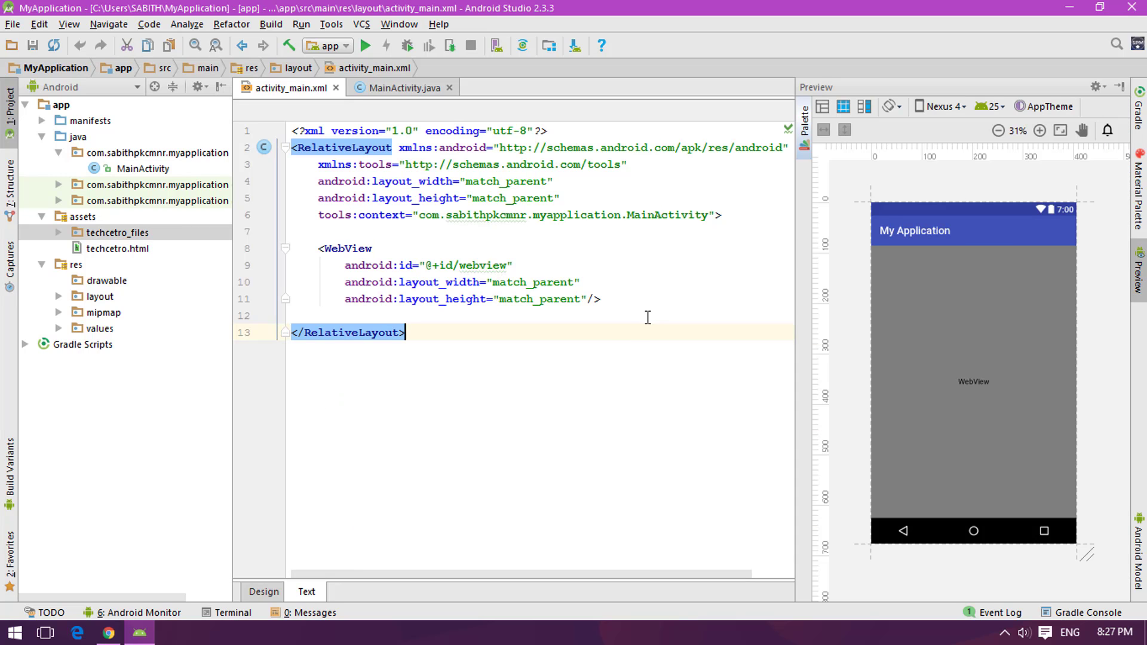
click(364, 231)
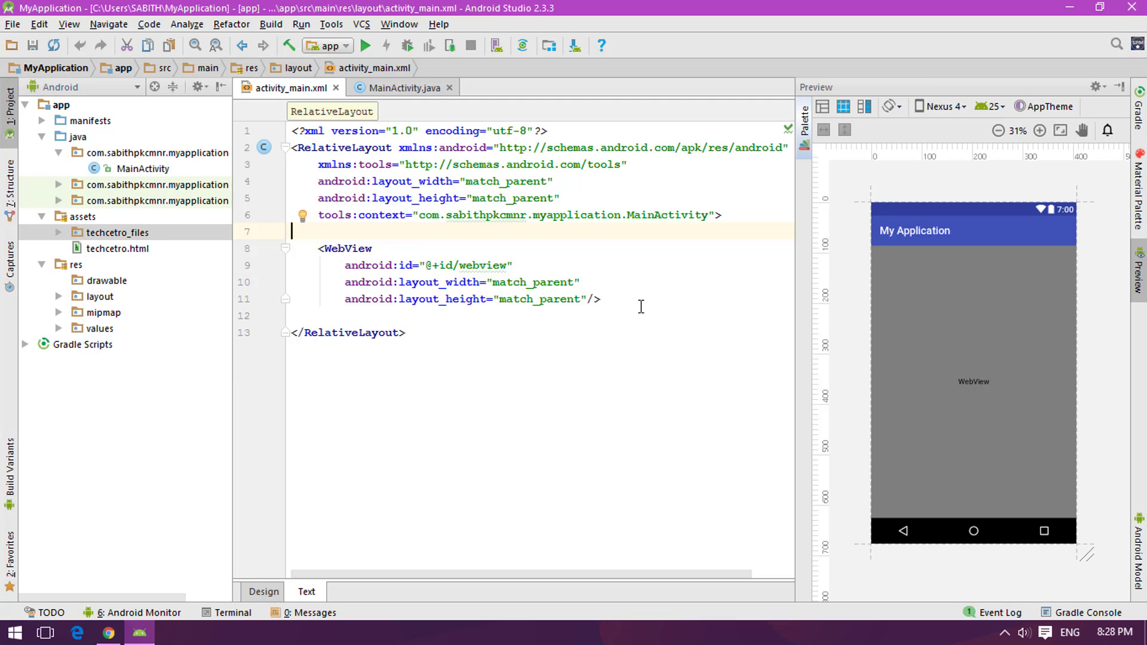
Step: View ic_launcher.png and MainActivity.java, then insert a blank line inside RelativeLayout in activity_main.xml
click(104, 312)
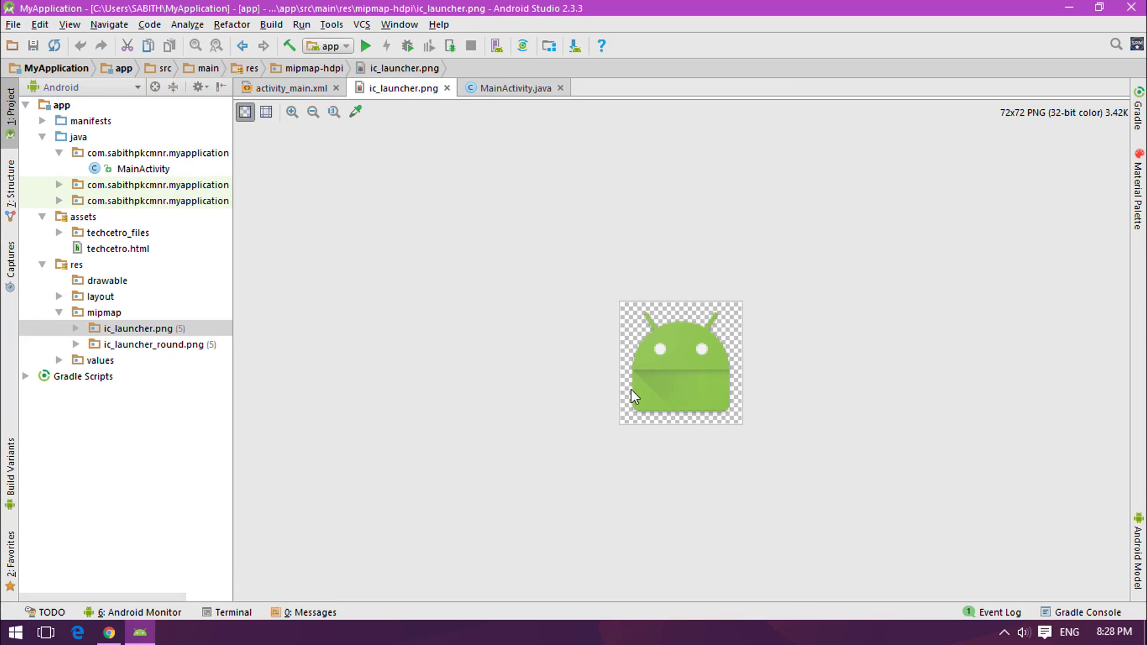
mouse_move(545, 257)
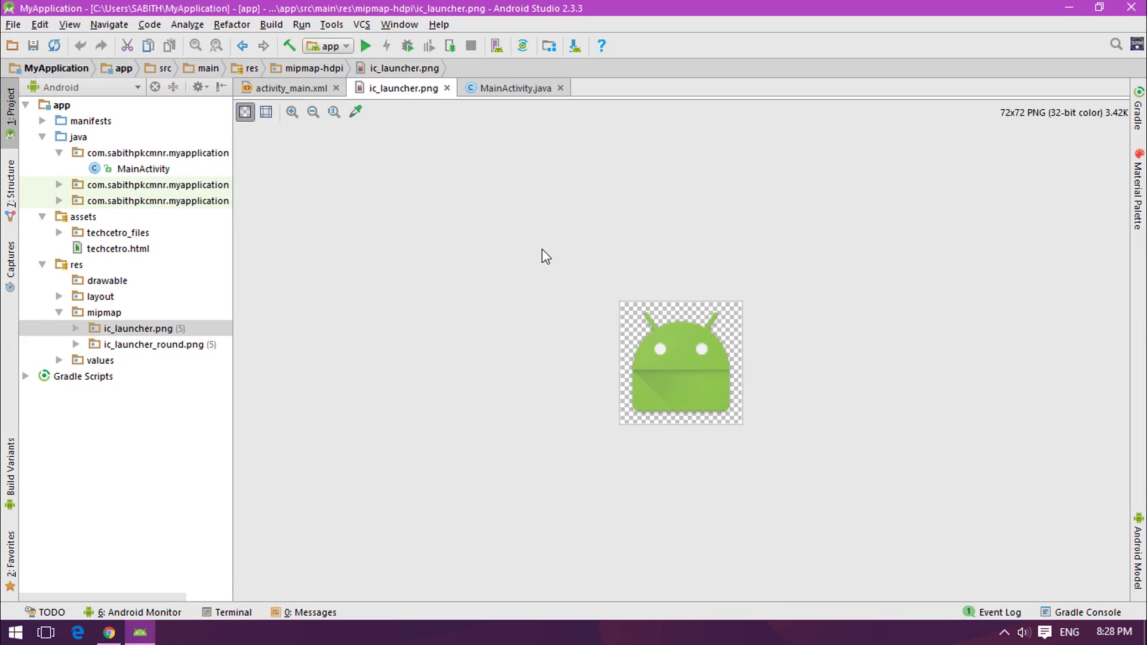
mouse_move(777, 427)
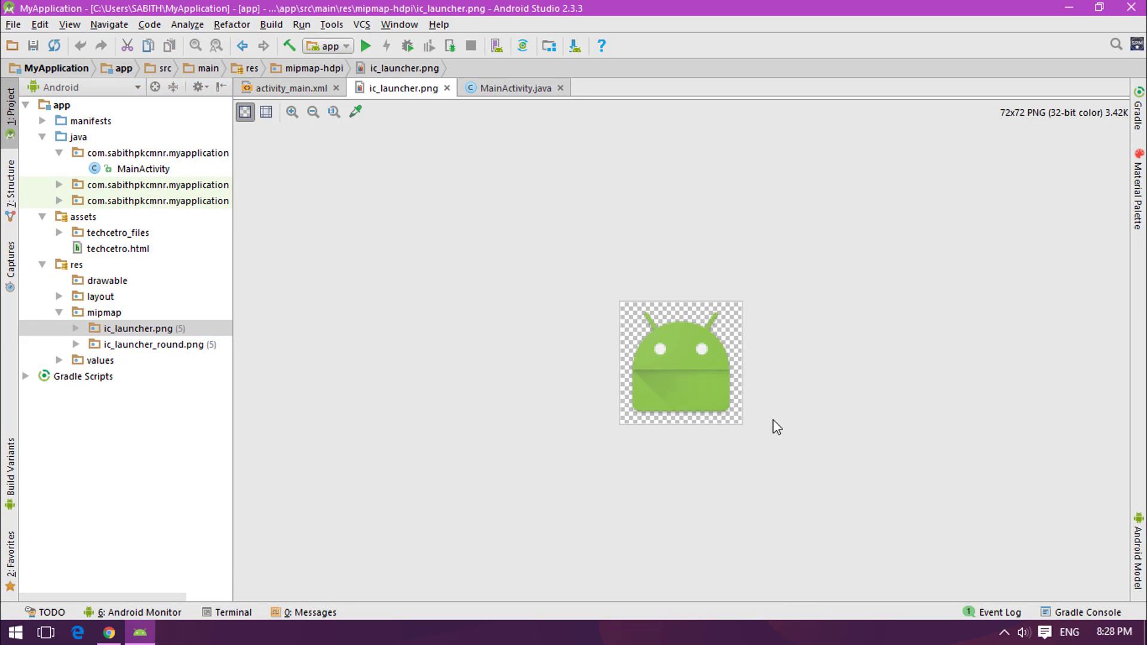
mouse_move(790, 369)
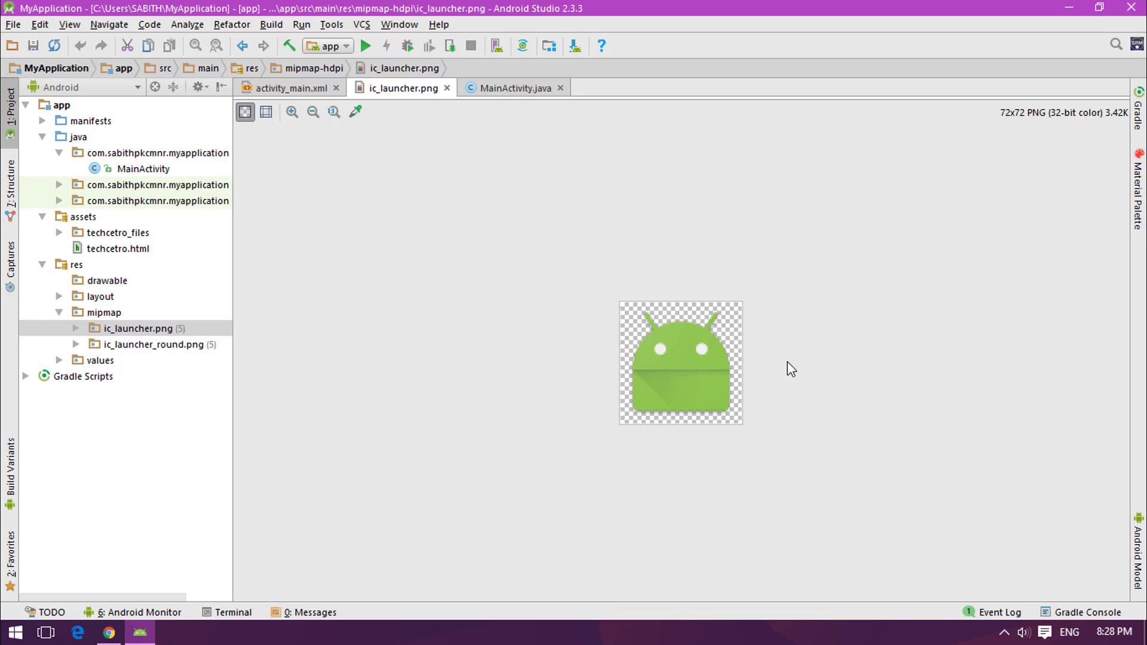
mouse_move(723, 352)
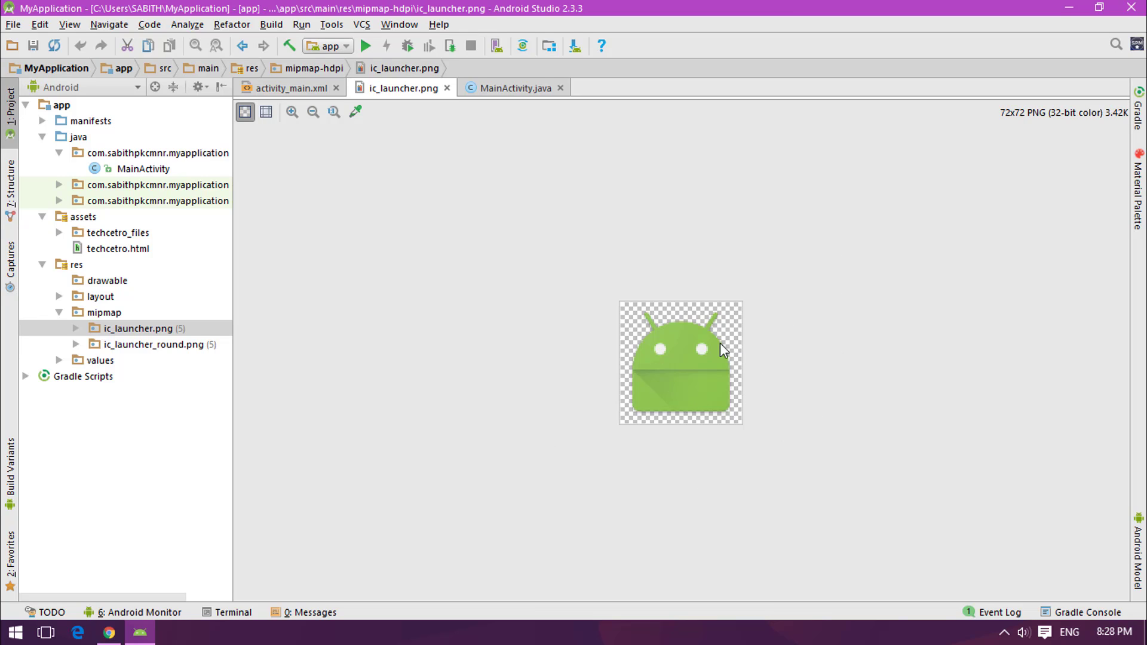
click(290, 87)
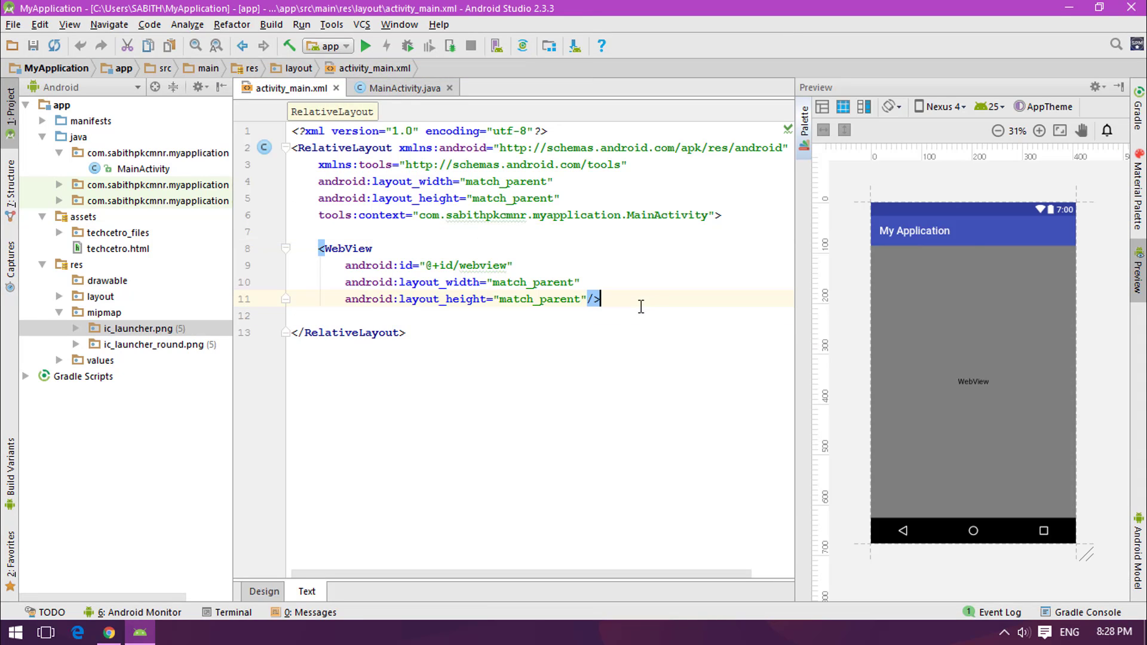
click(403, 88)
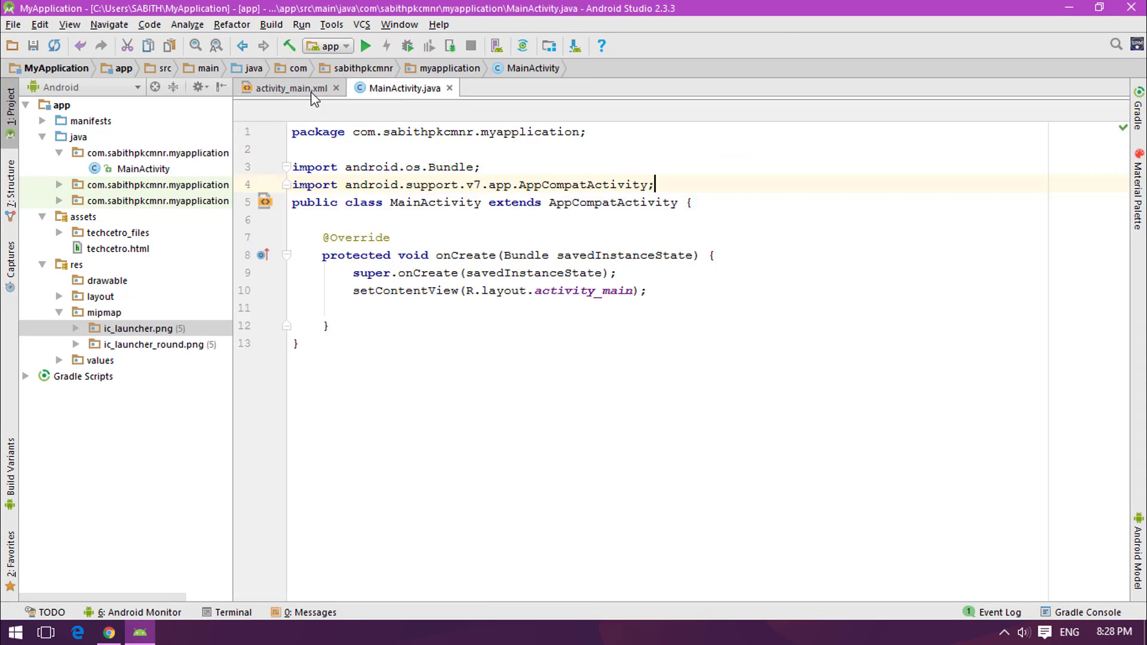
click(288, 87)
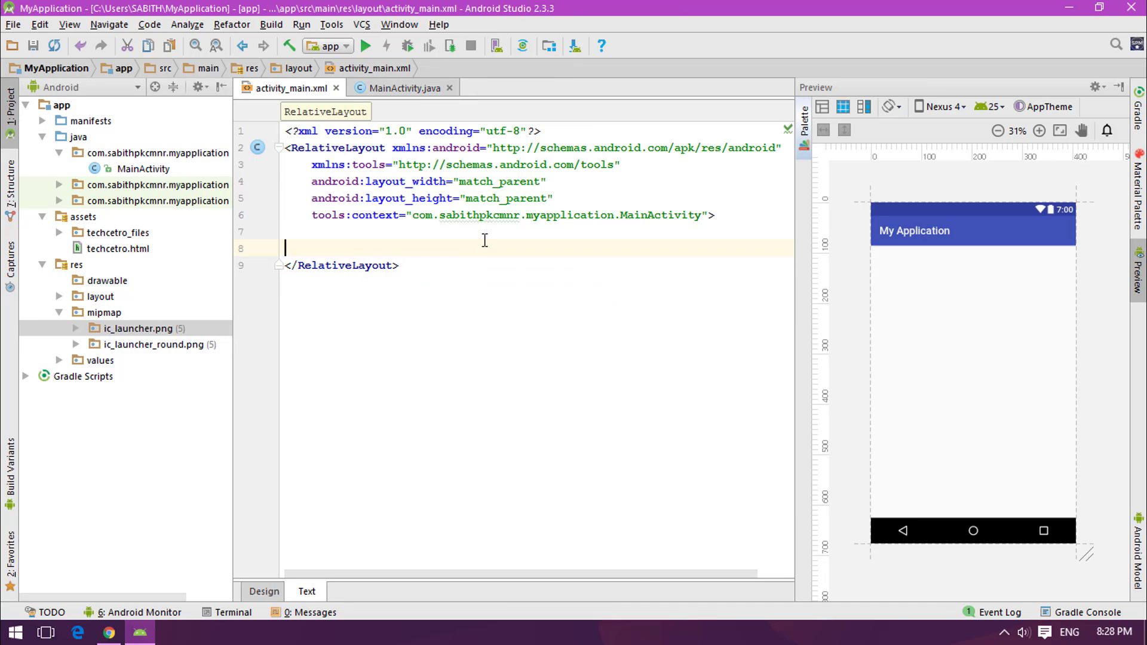
key(enter)
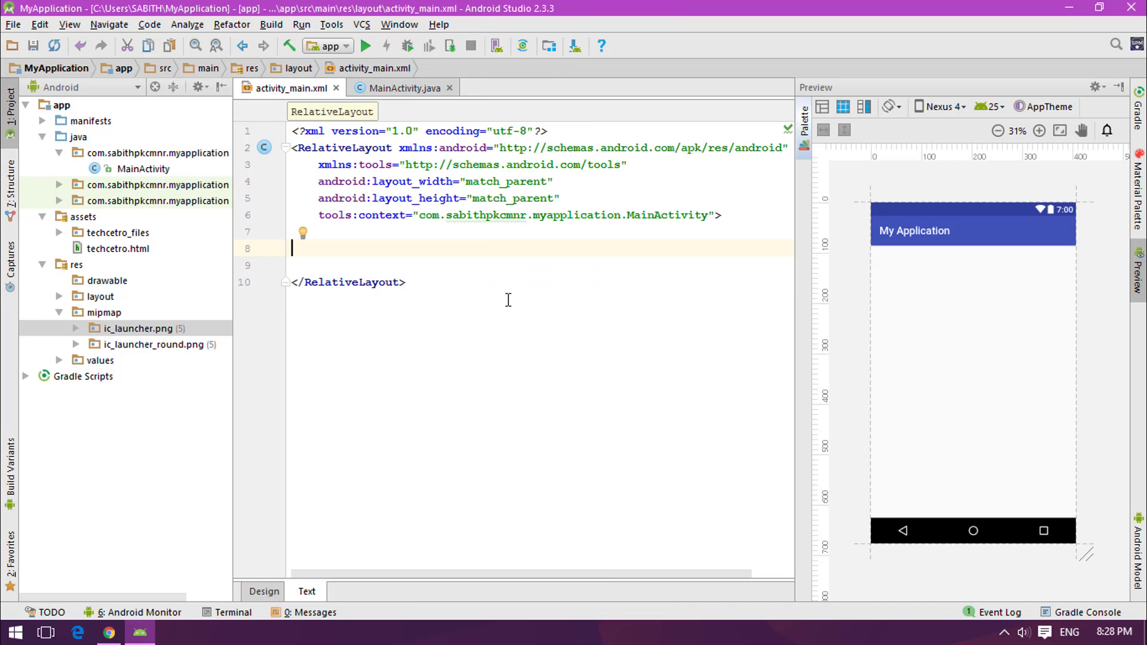
mouse_move(476, 324)
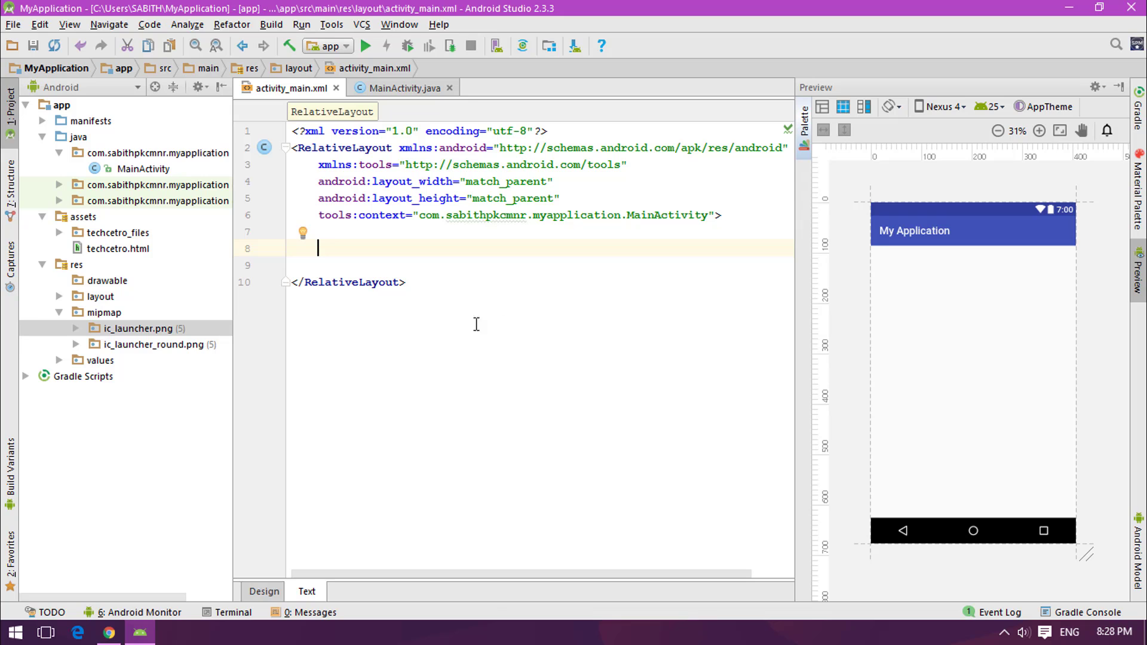
Step: Close the blue 1536×1536 placeholder document in Photoshop
click(14, 631)
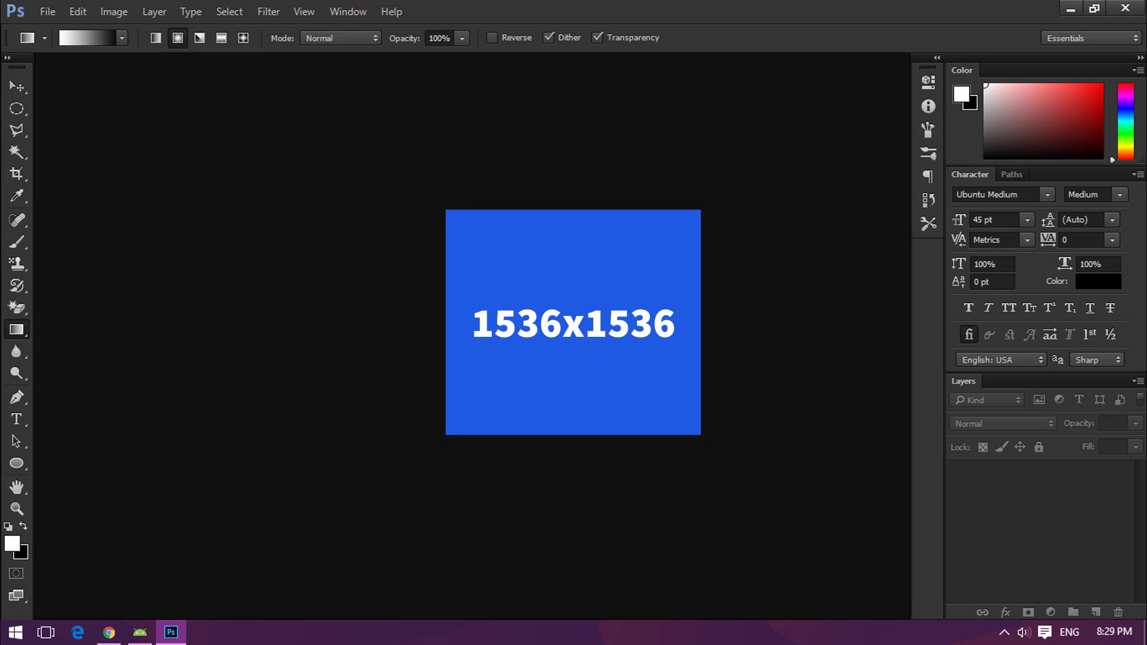
mouse_move(283, 154)
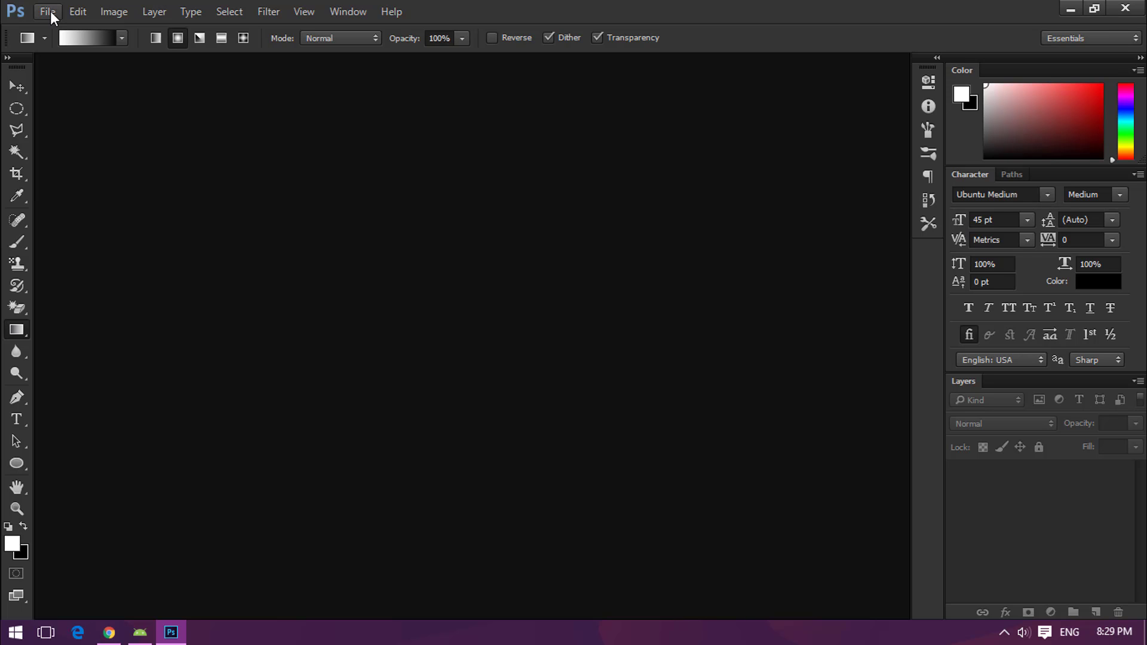
Step: Set the Paint canvas to 1536 × 1536 pixels in Image Properties (Ctrl+E)
click(13, 631)
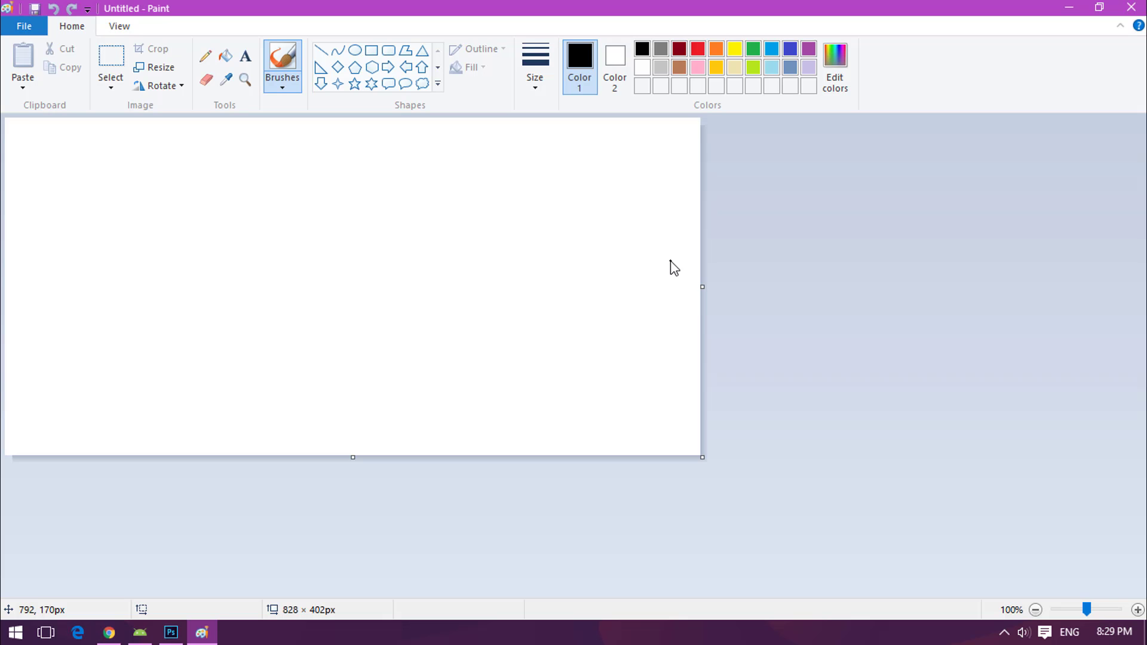
key(ctrl+e)
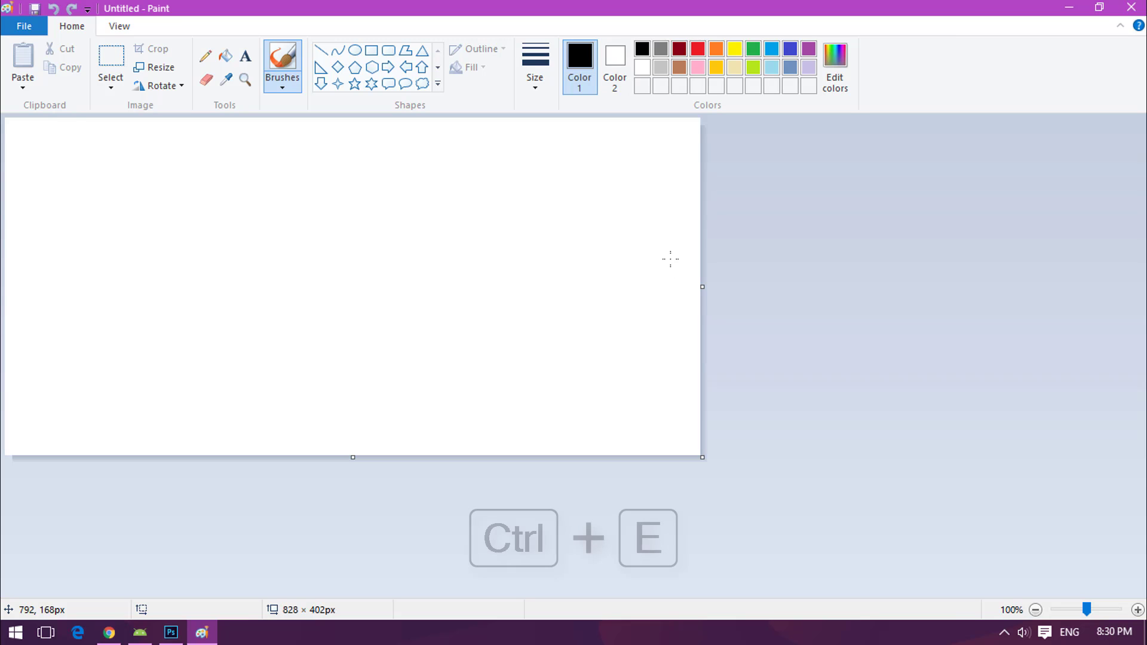
key(ctrl+e)
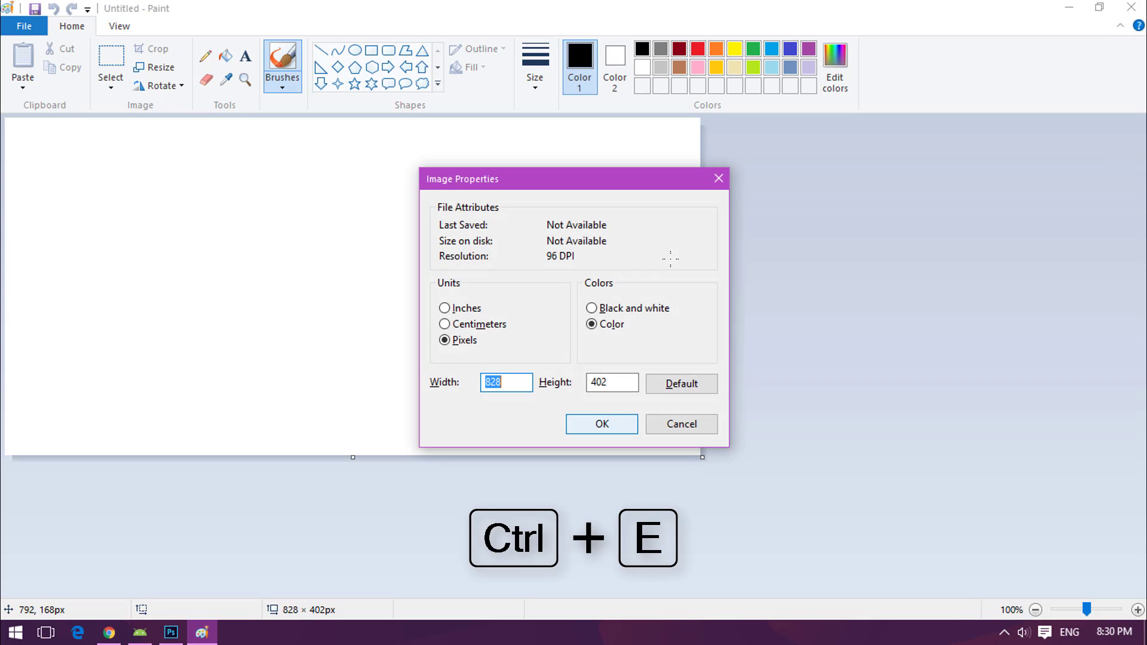
drag(462, 179, 274, 146)
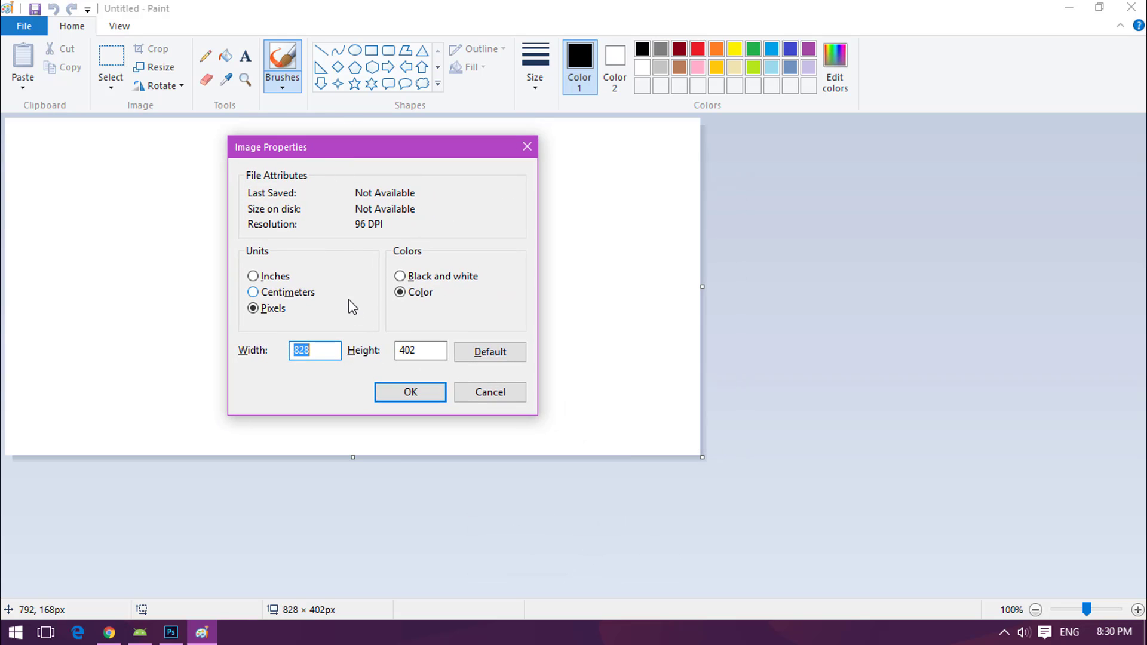
text(15)
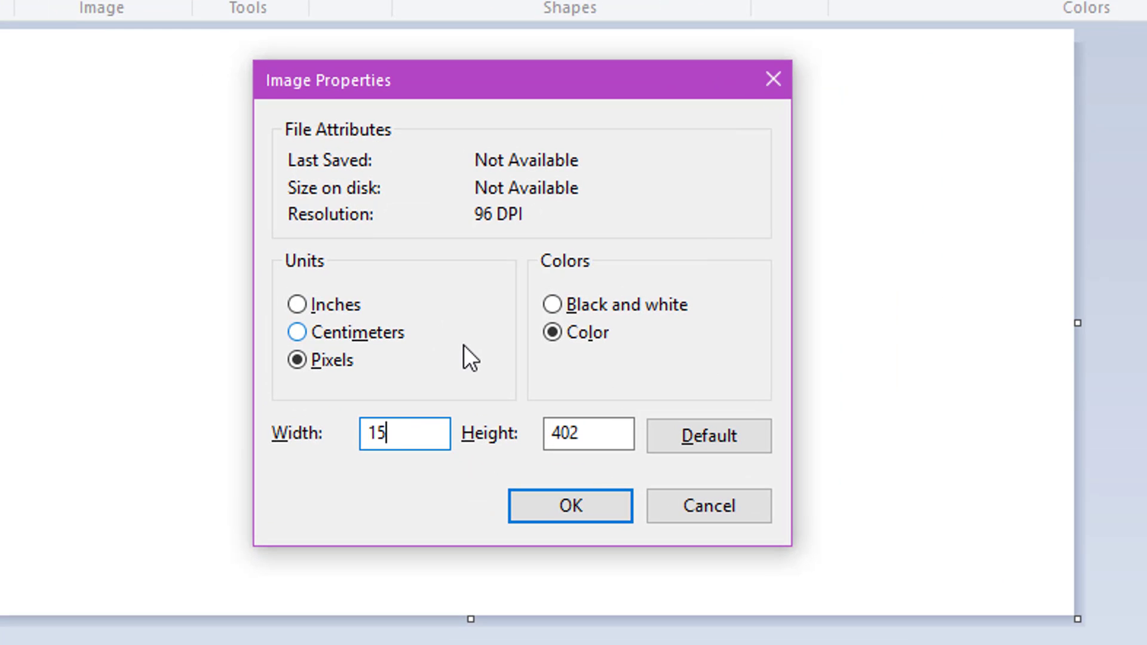
text(36)
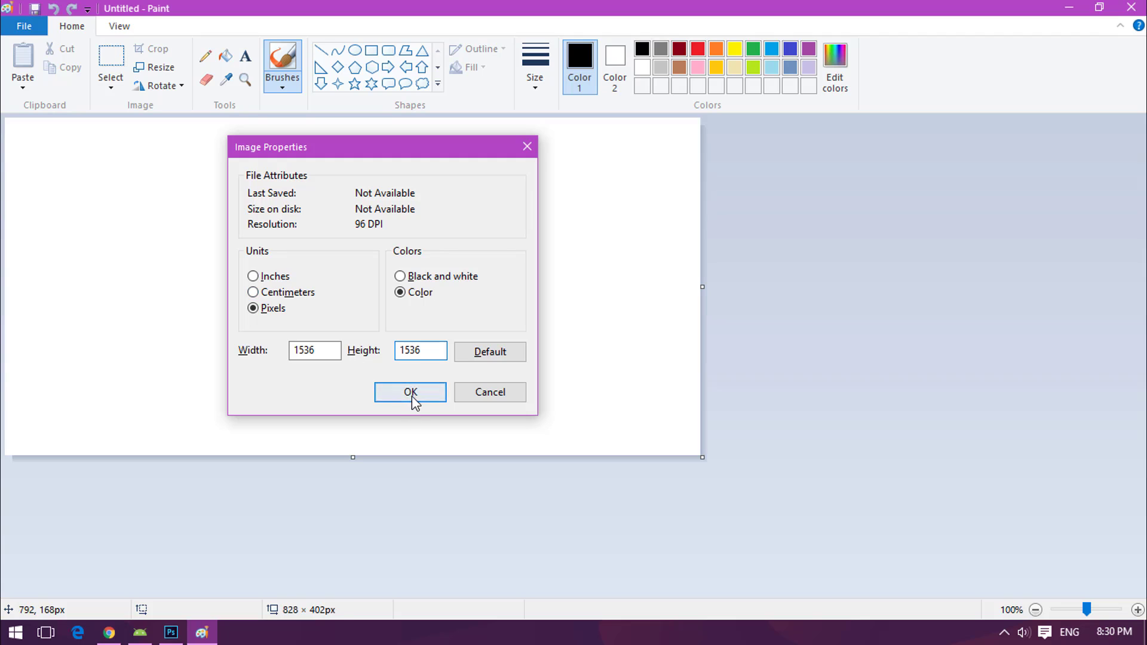
click(410, 392)
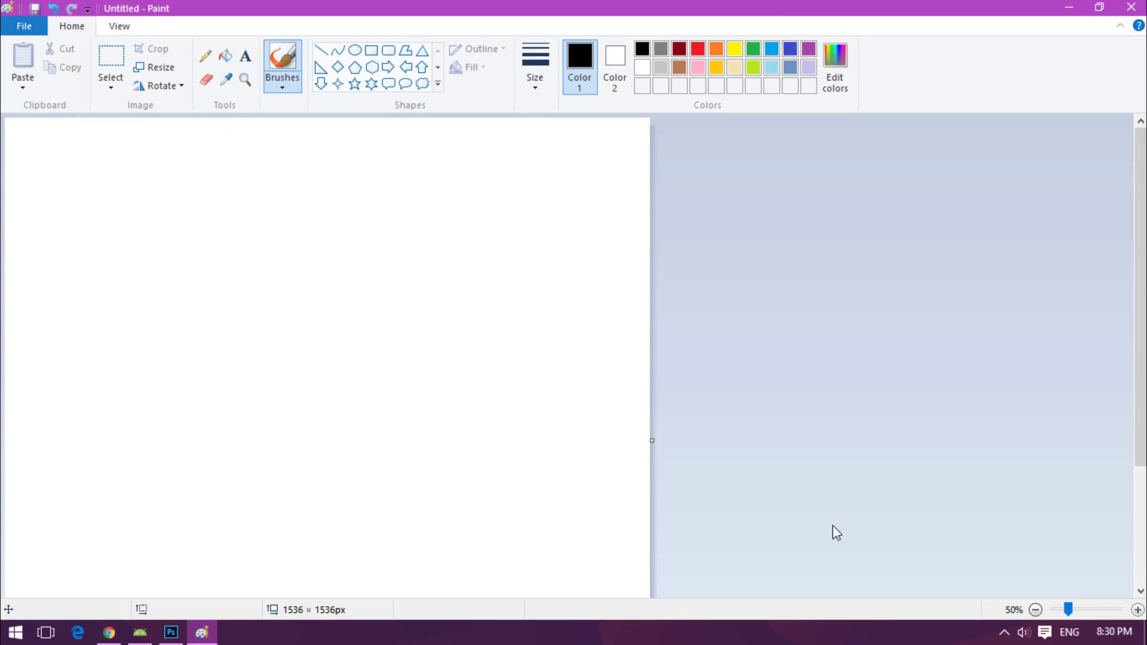
Step: Zoom out to the whole canvas and switch to the Pencil for freehand strokes
click(1036, 610)
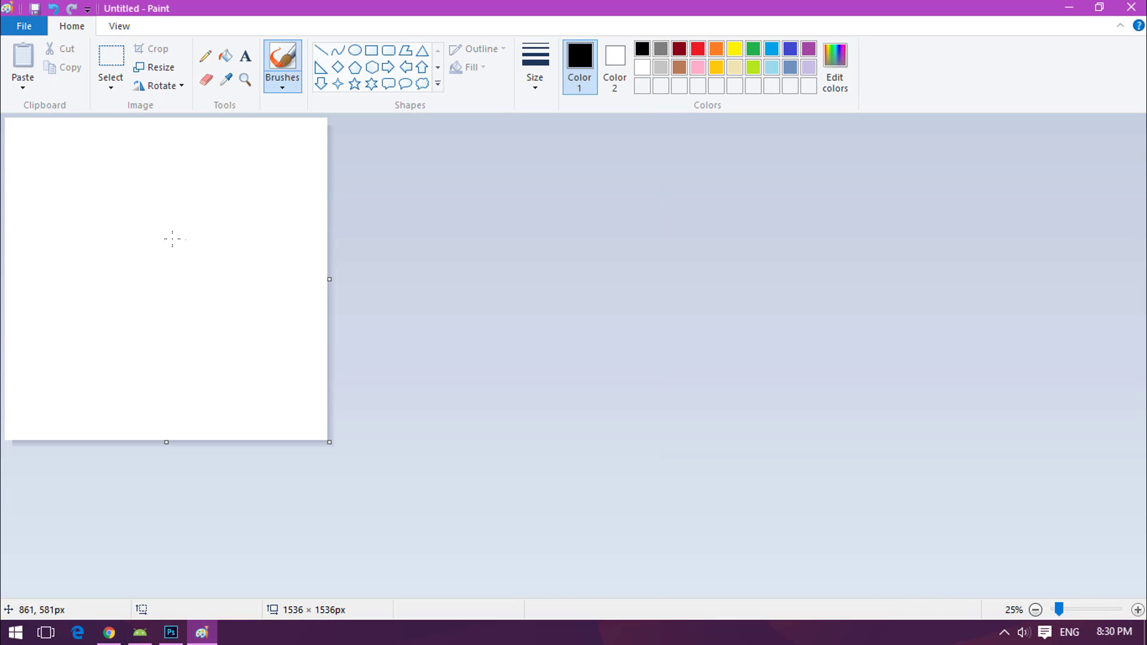
click(226, 79)
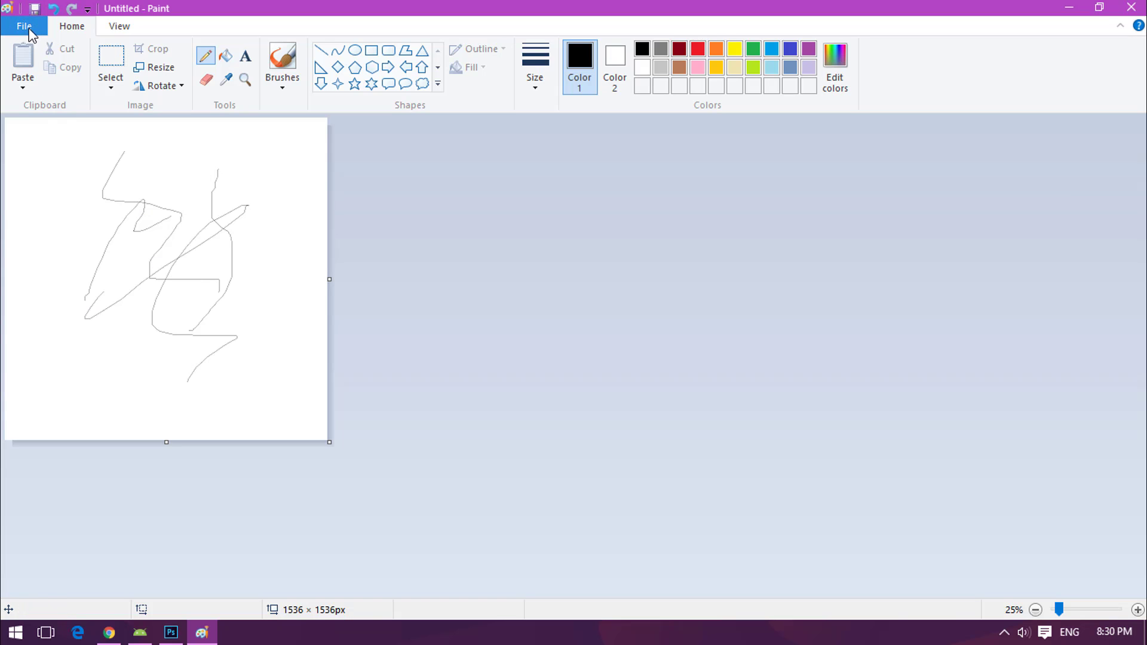
mouse_move(369, 273)
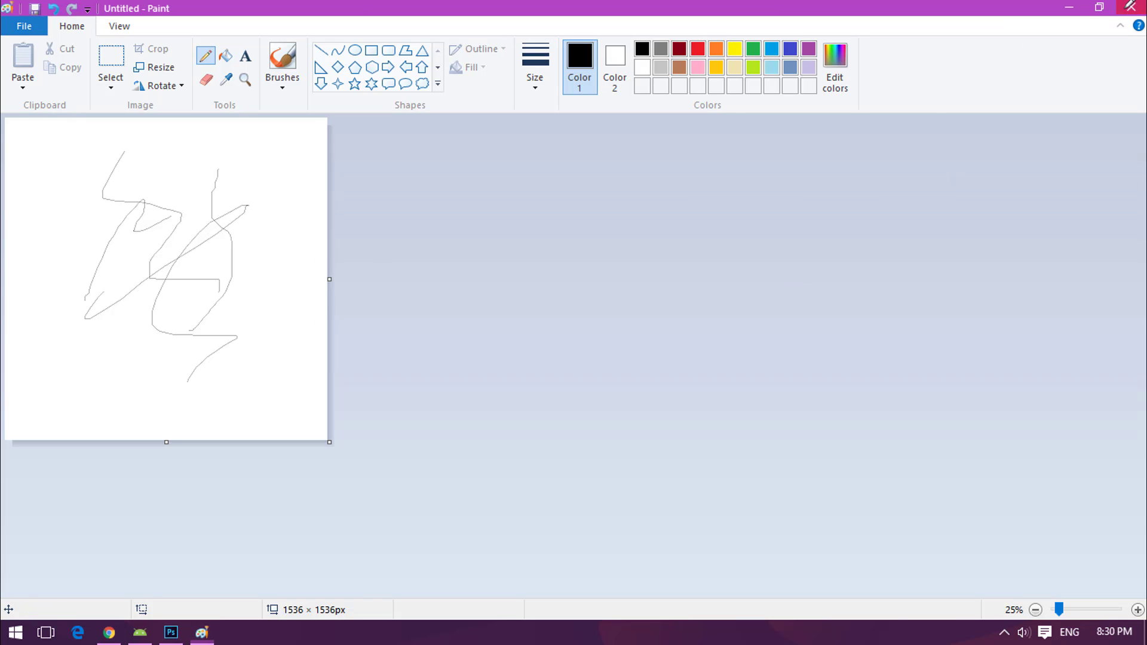
Step: Create a new 1536 px square Photoshop document and browse the custom shapes for a music note
click(171, 633)
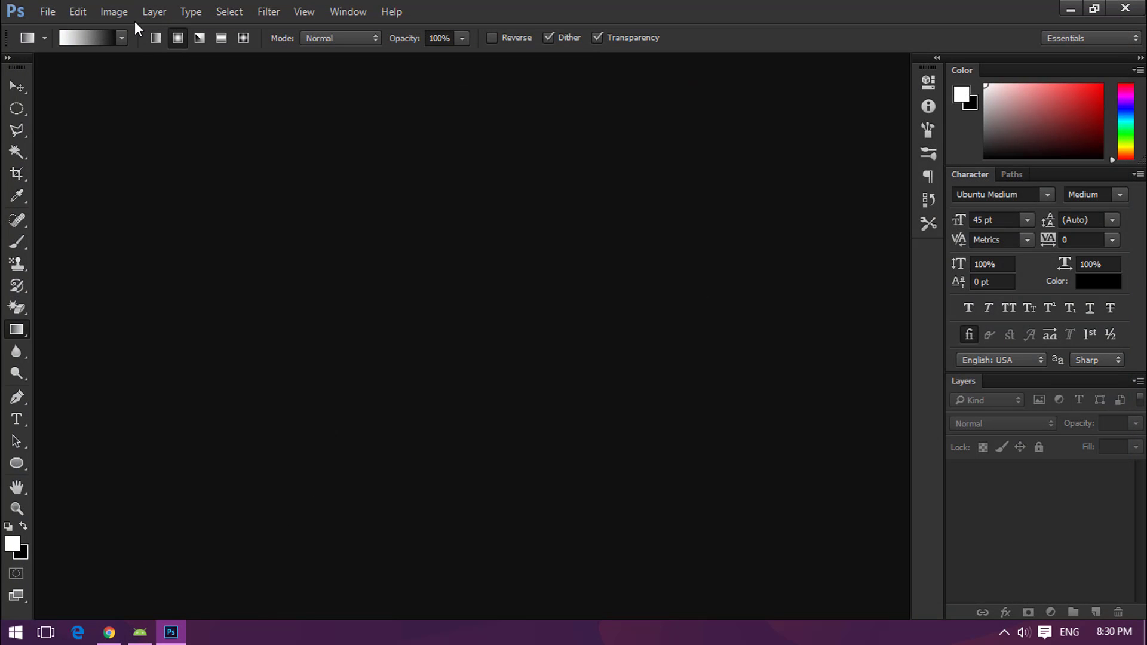
click(47, 11)
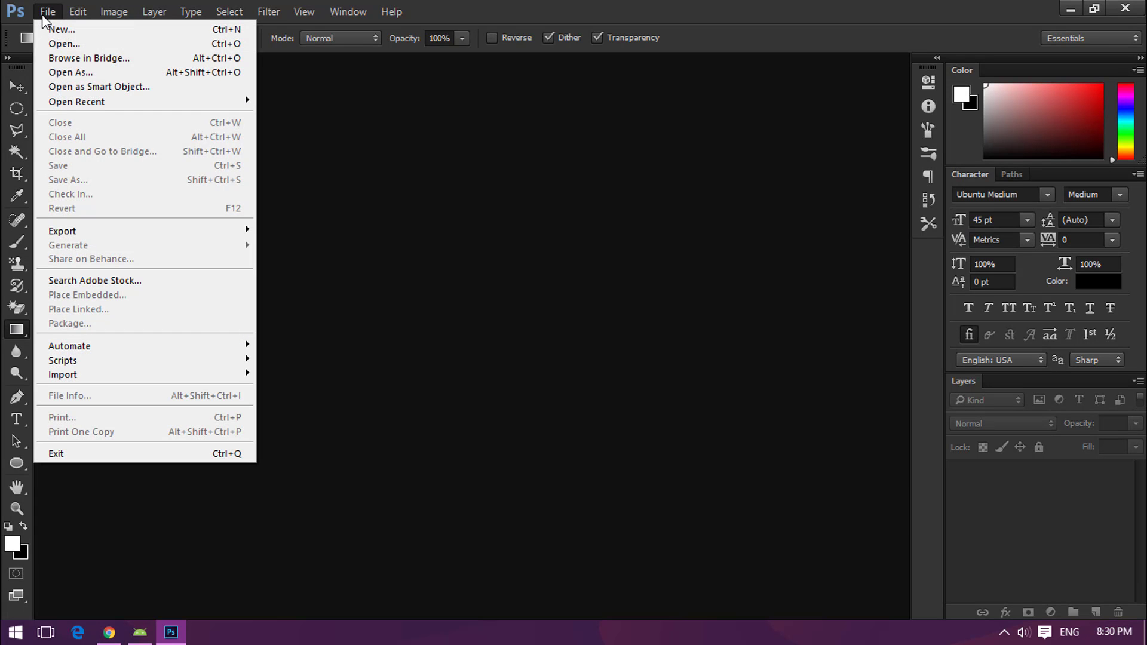
click(61, 30)
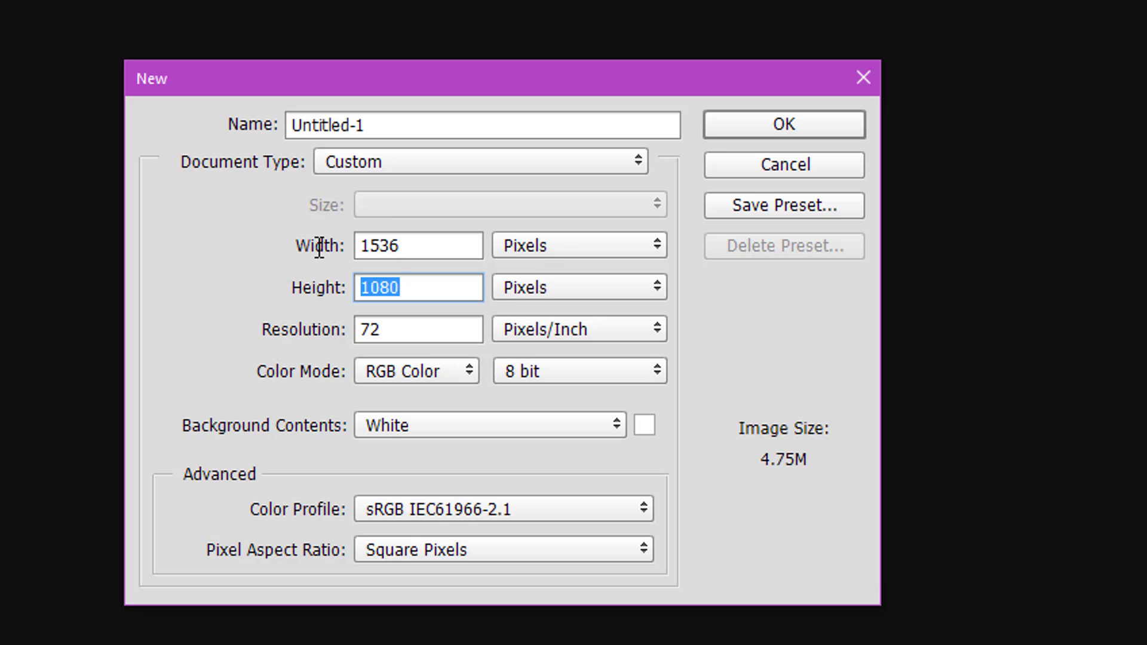
click(782, 124)
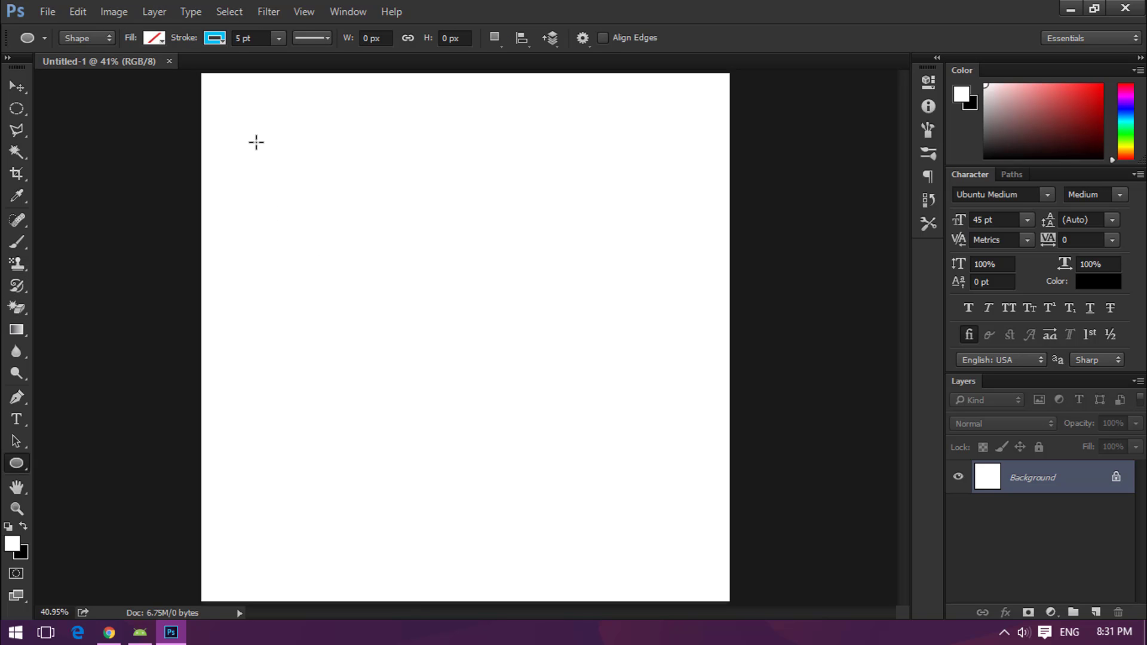
mouse_move(206, 79)
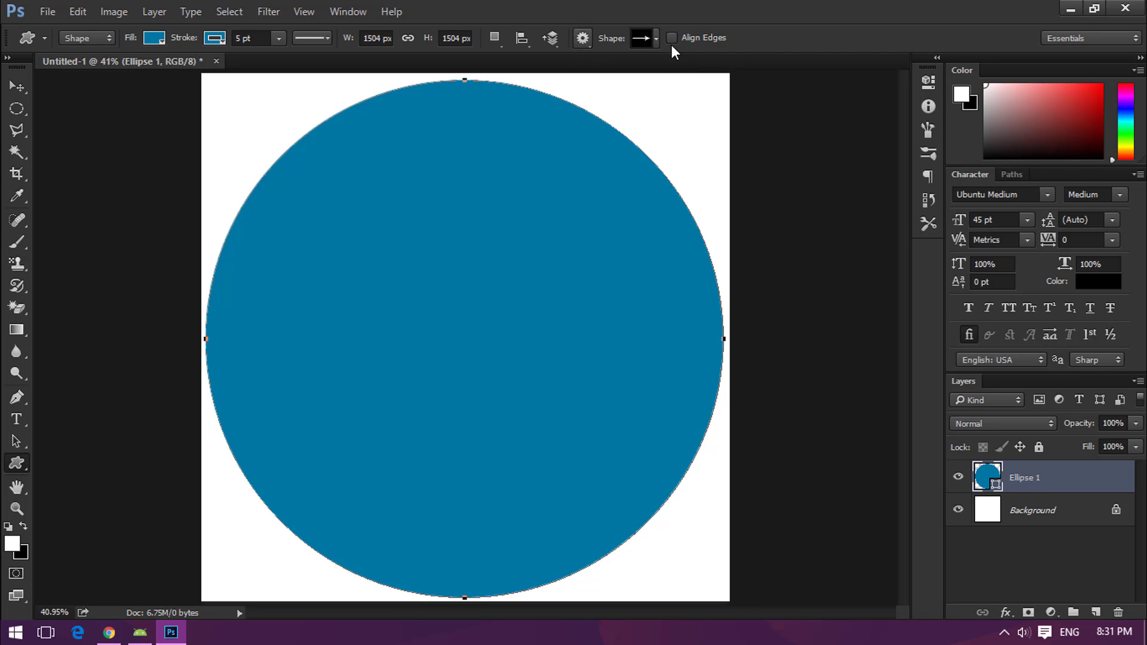
mouse_move(649, 67)
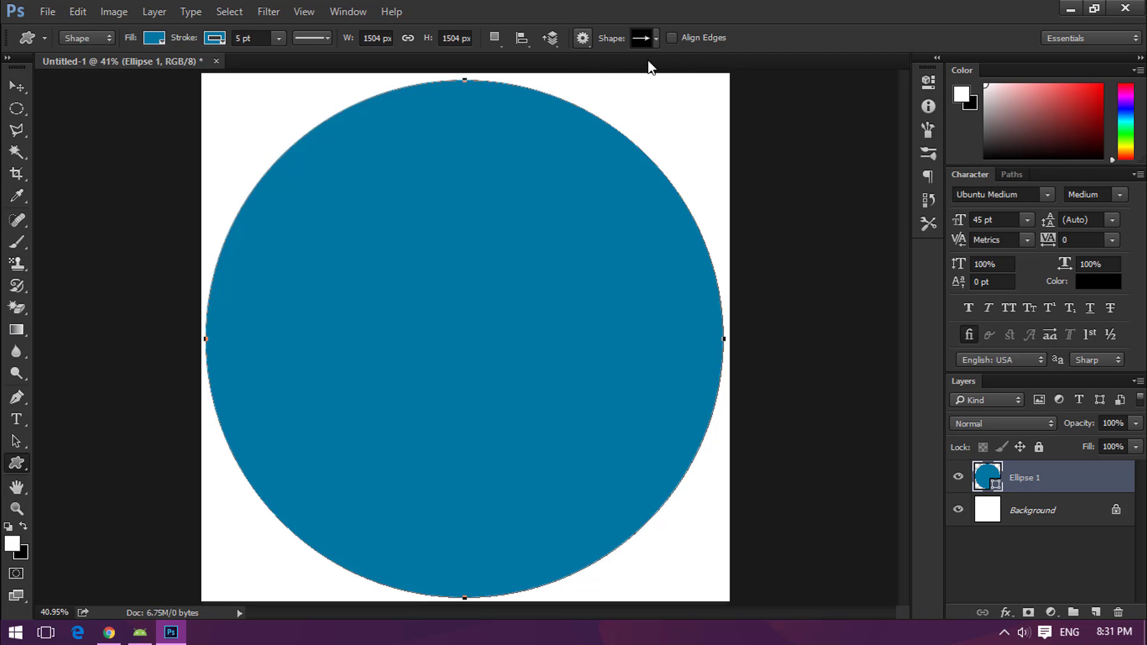
mouse_move(658, 42)
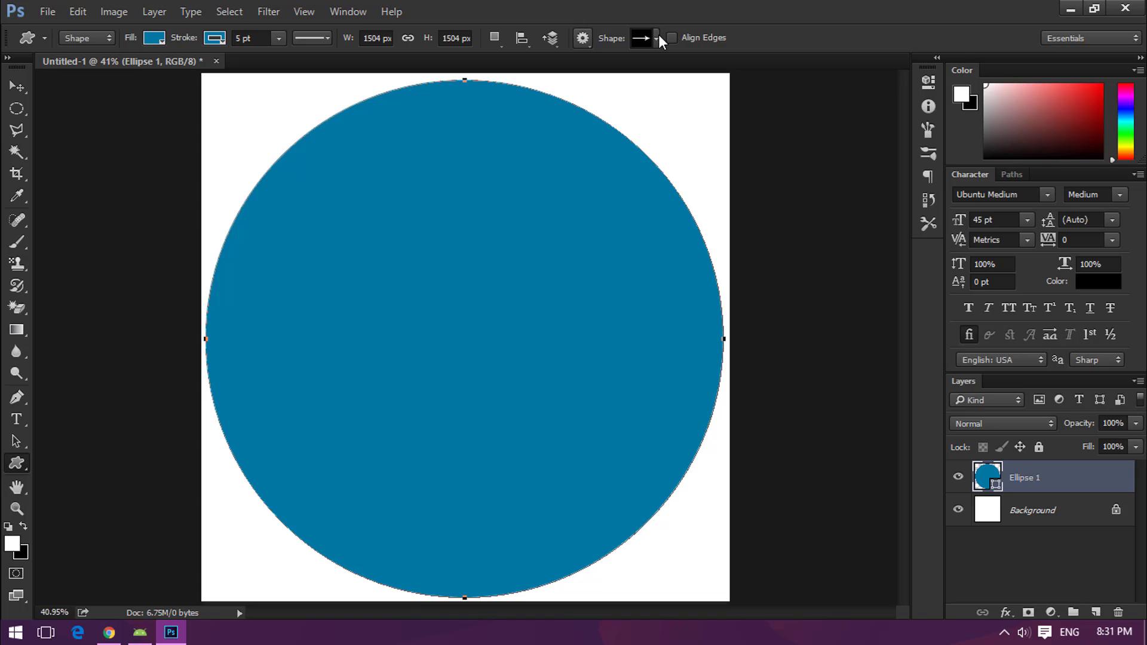
click(655, 37)
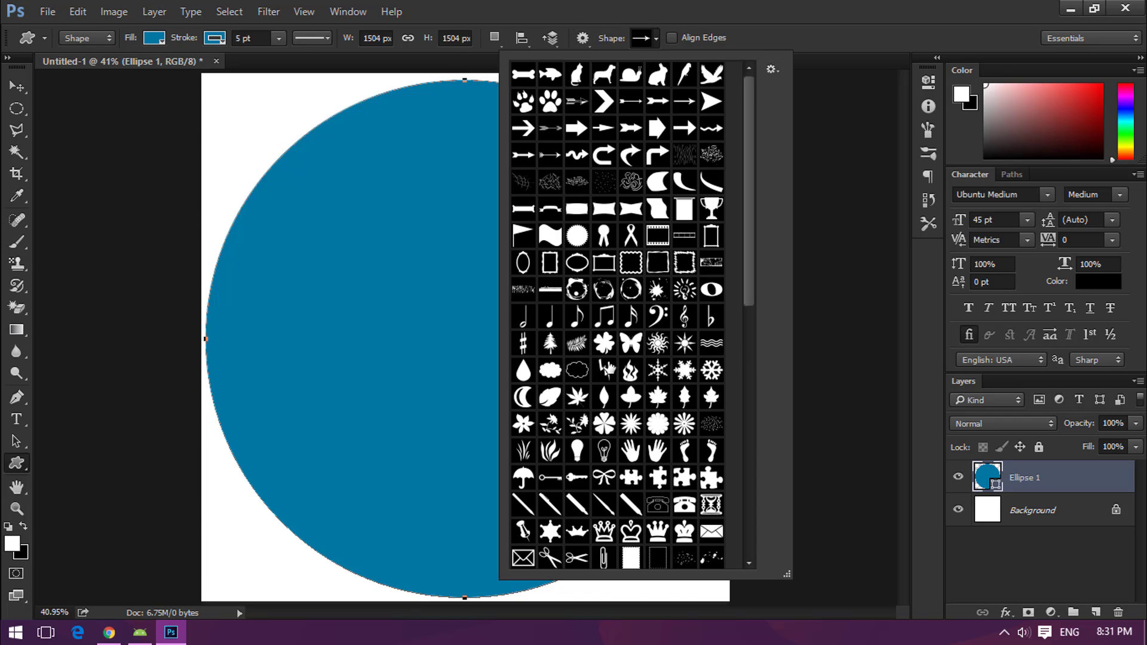
scroll(down, 3)
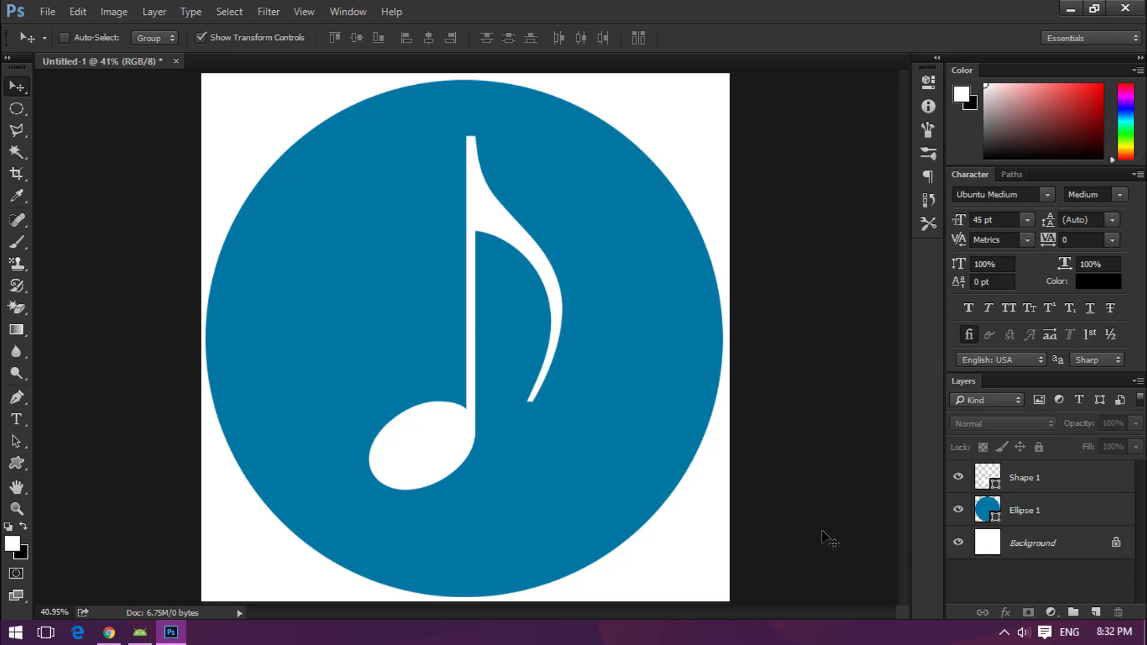
mouse_move(984, 573)
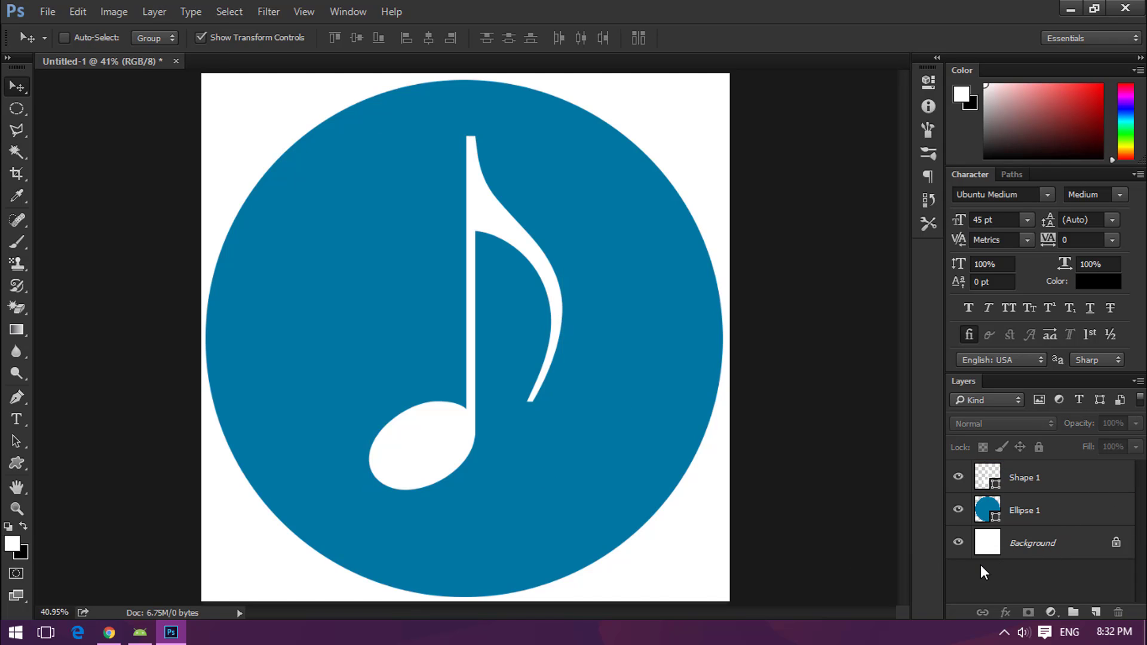
Step: Hide the Background layer, save 'app icon' as a transparent PNG, and close the document
click(958, 543)
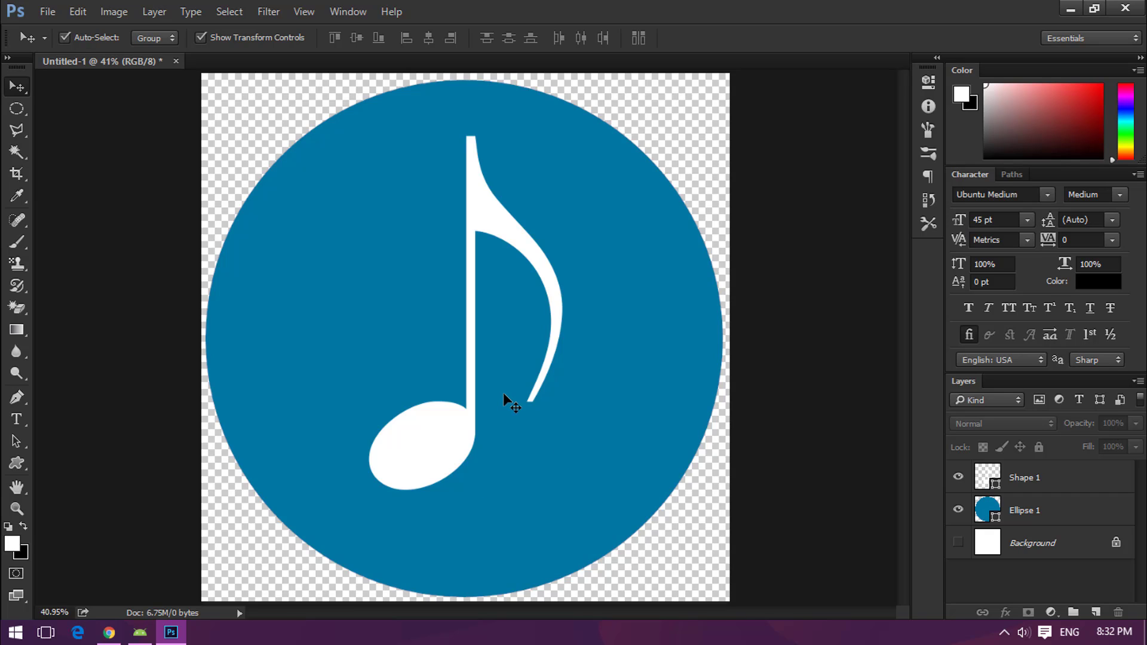
mouse_move(434, 349)
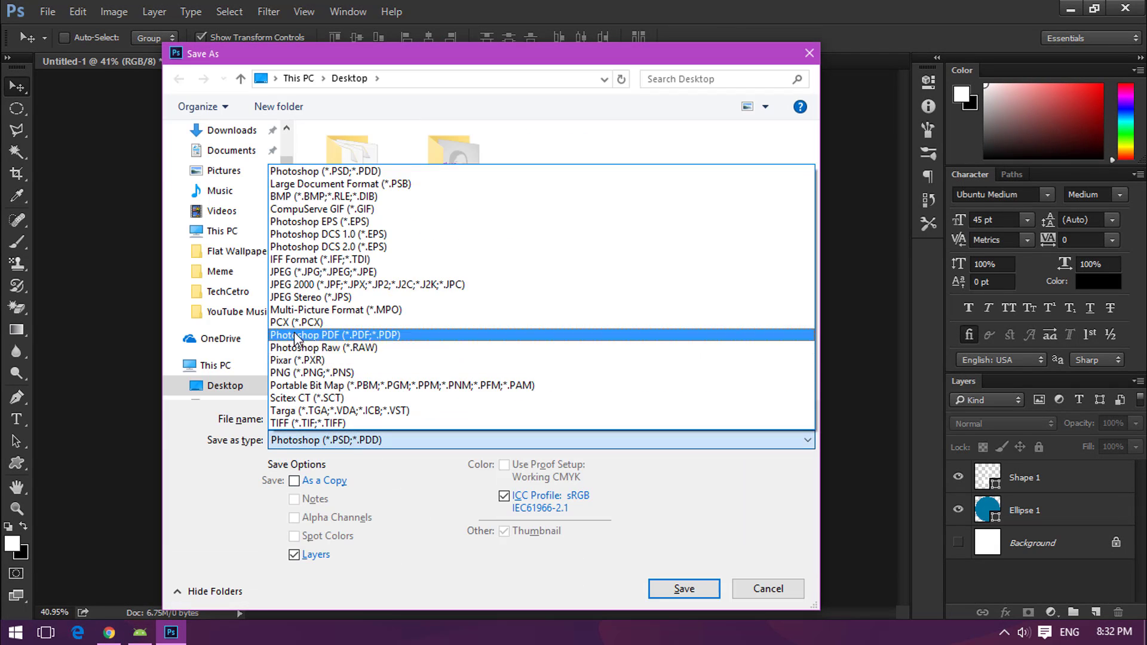
click(301, 372)
text(app icon)
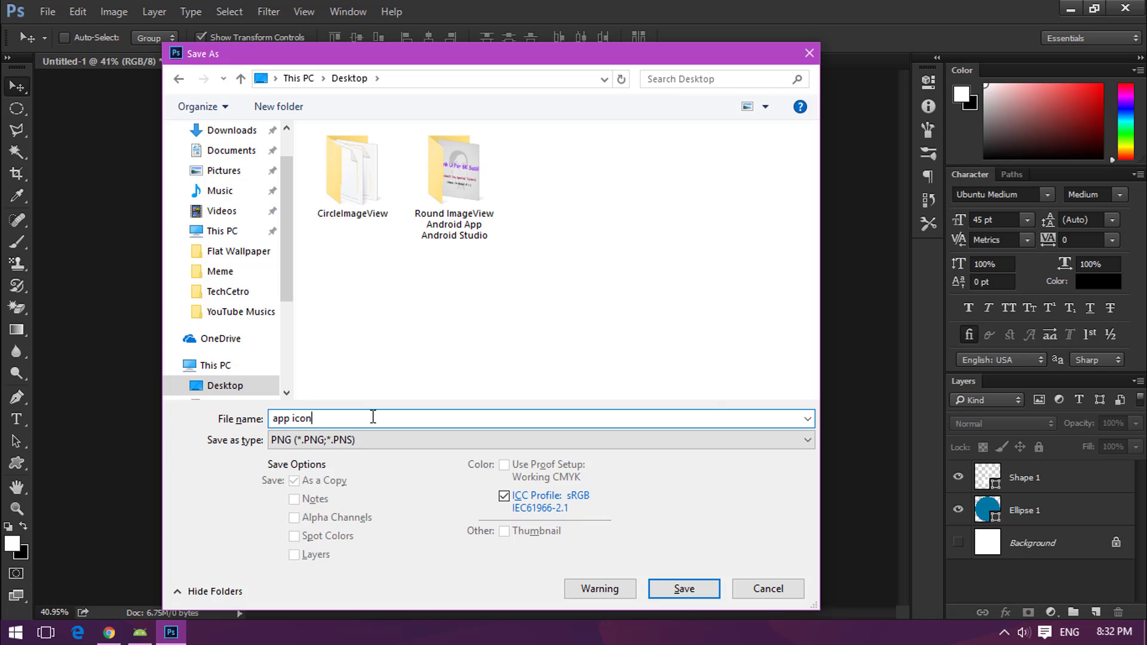
click(683, 588)
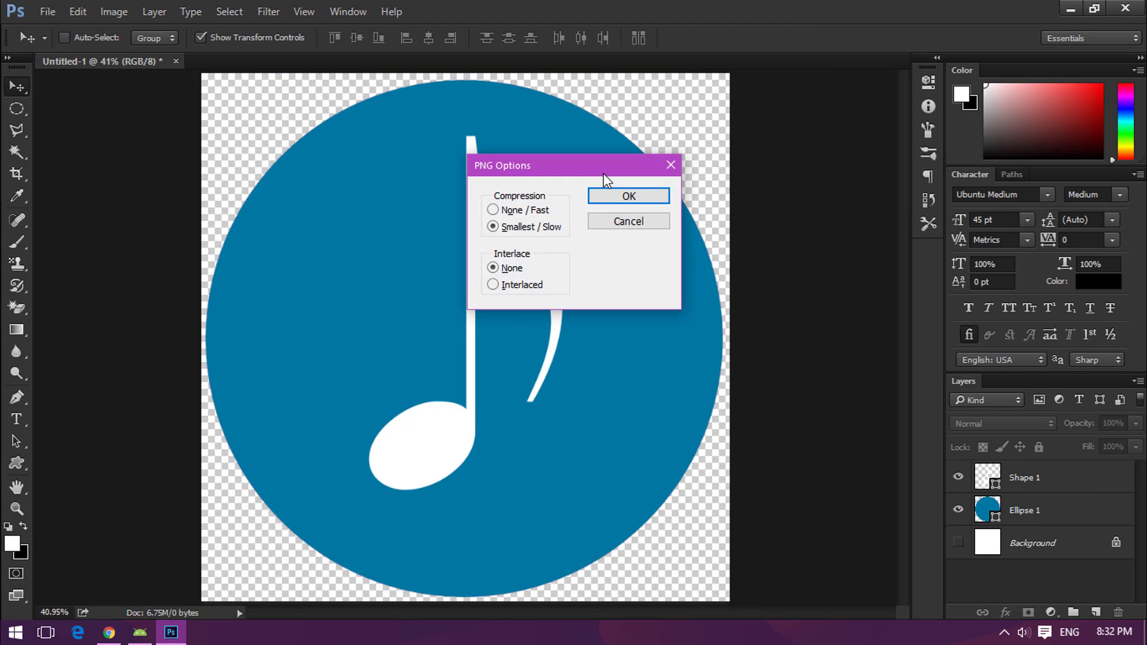
click(628, 196)
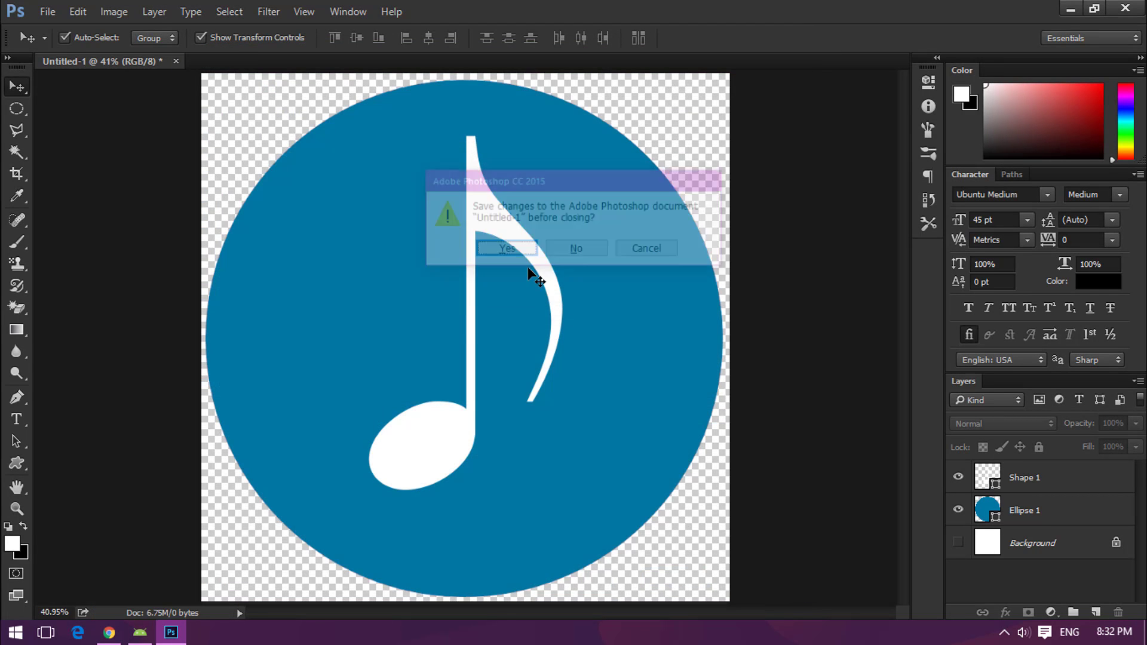
click(576, 248)
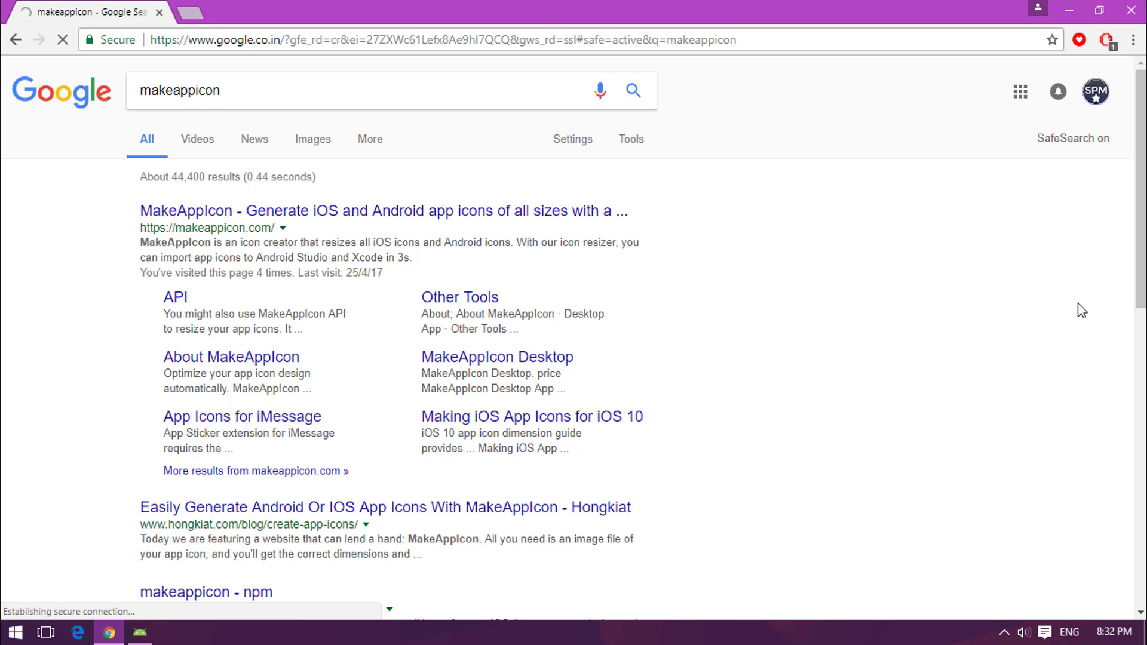
Step: Open makeappicon.com from the Google results and scroll down to its free web uploader
click(383, 211)
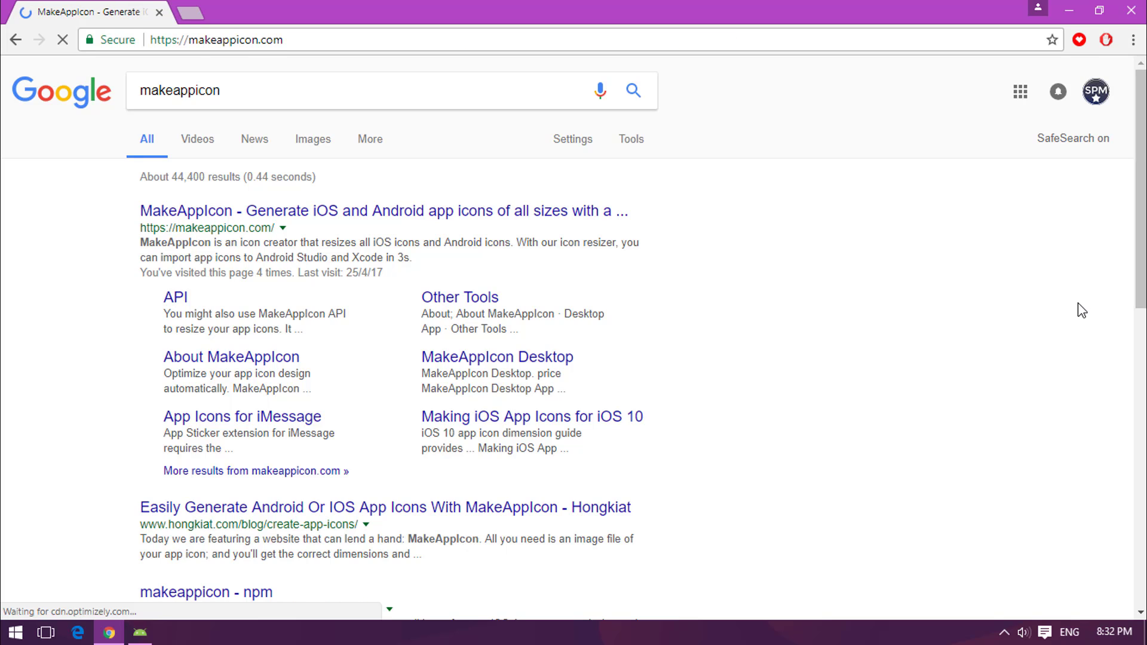
click(381, 211)
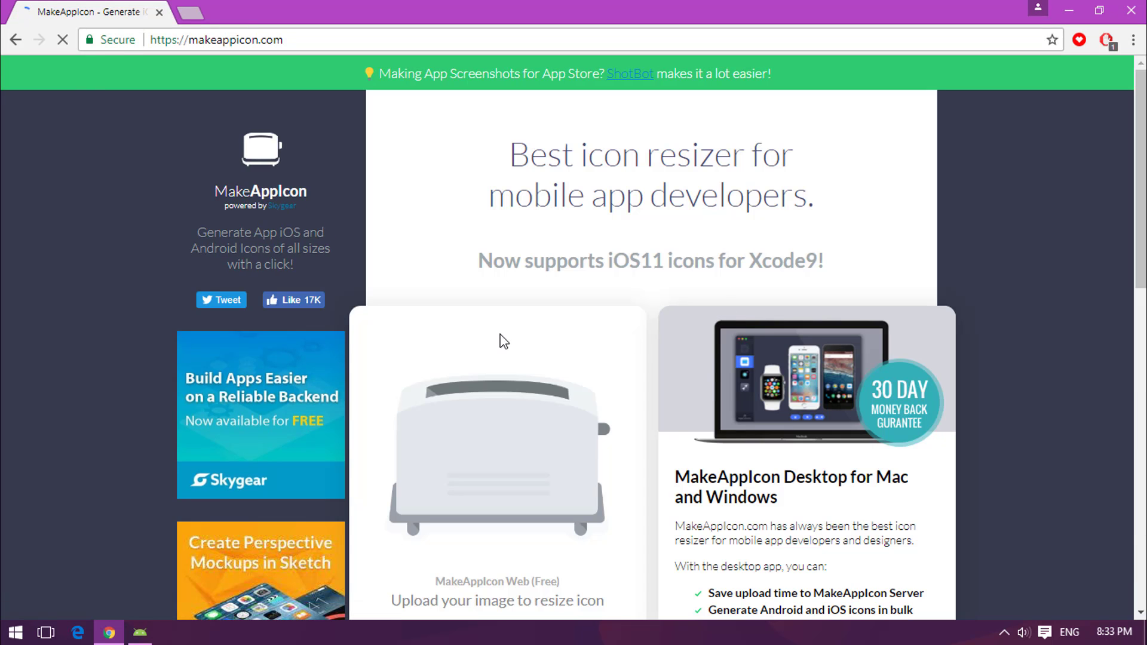
scroll(down, 3)
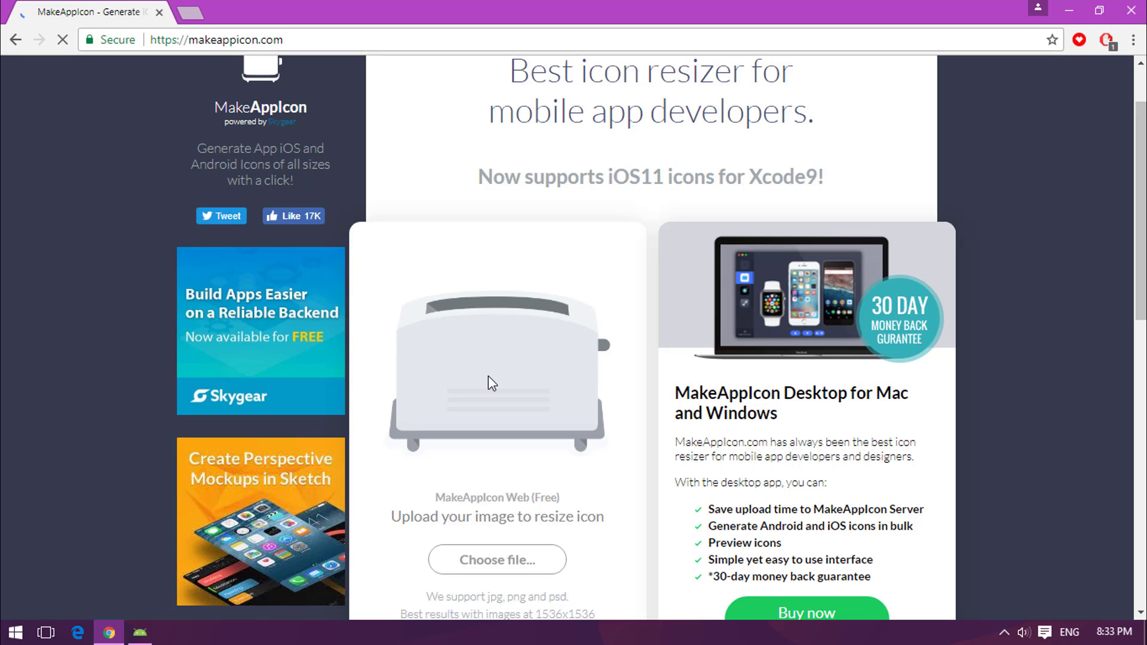
scroll(down, 3)
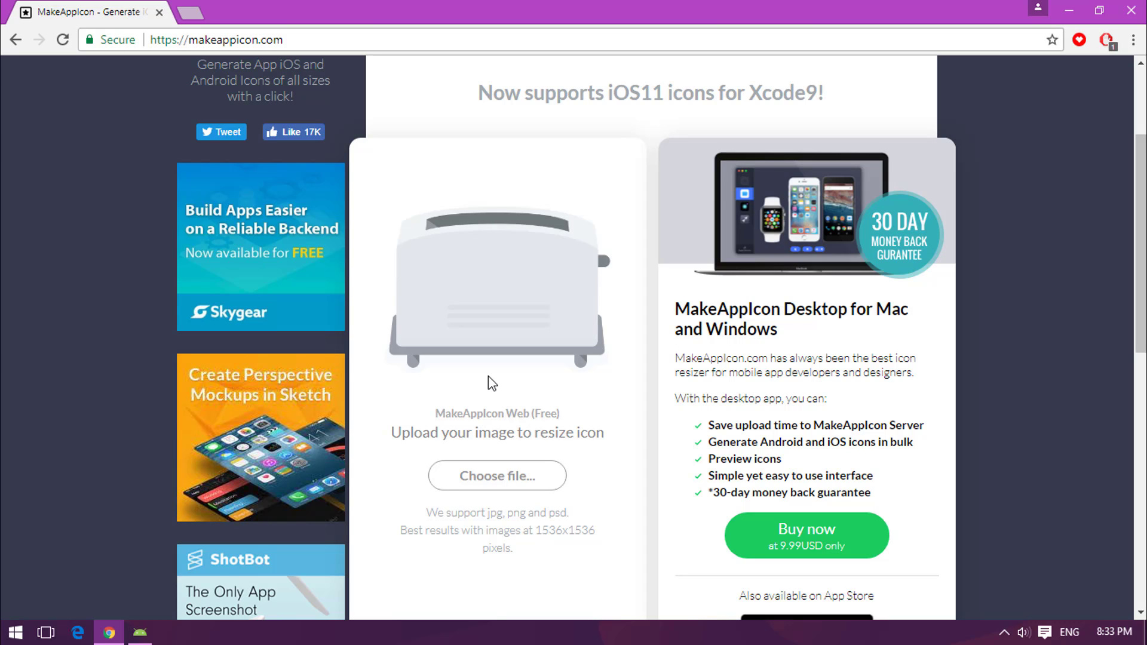
scroll(down, 3)
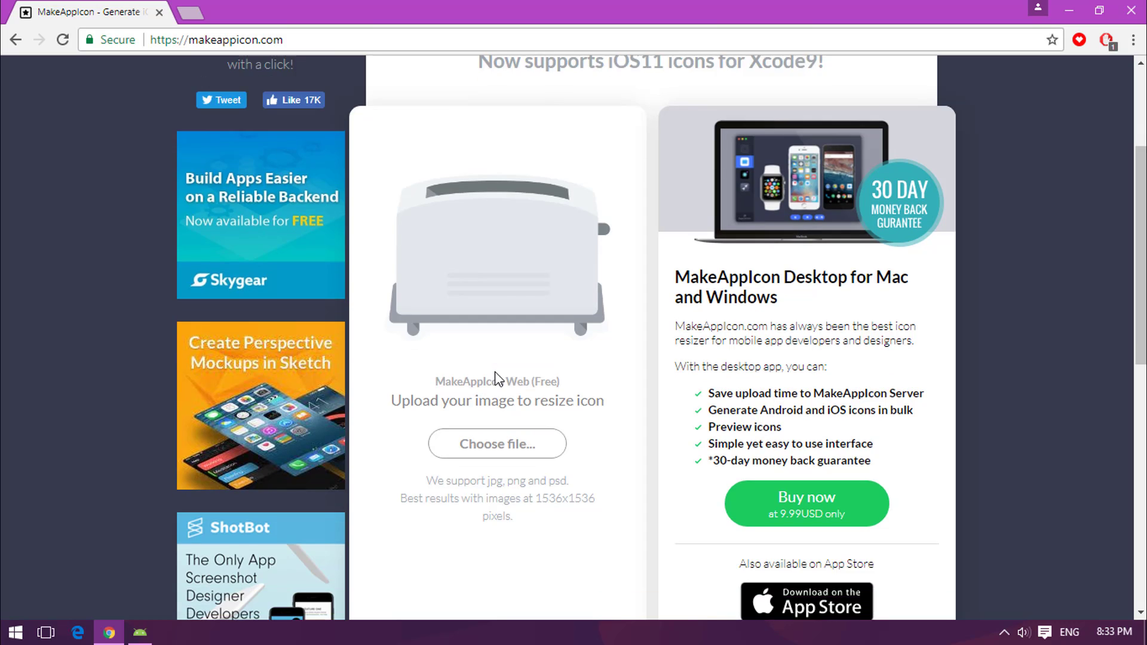
Step: Upload the app icon image and enter the suggested 'sabith' email address
click(496, 444)
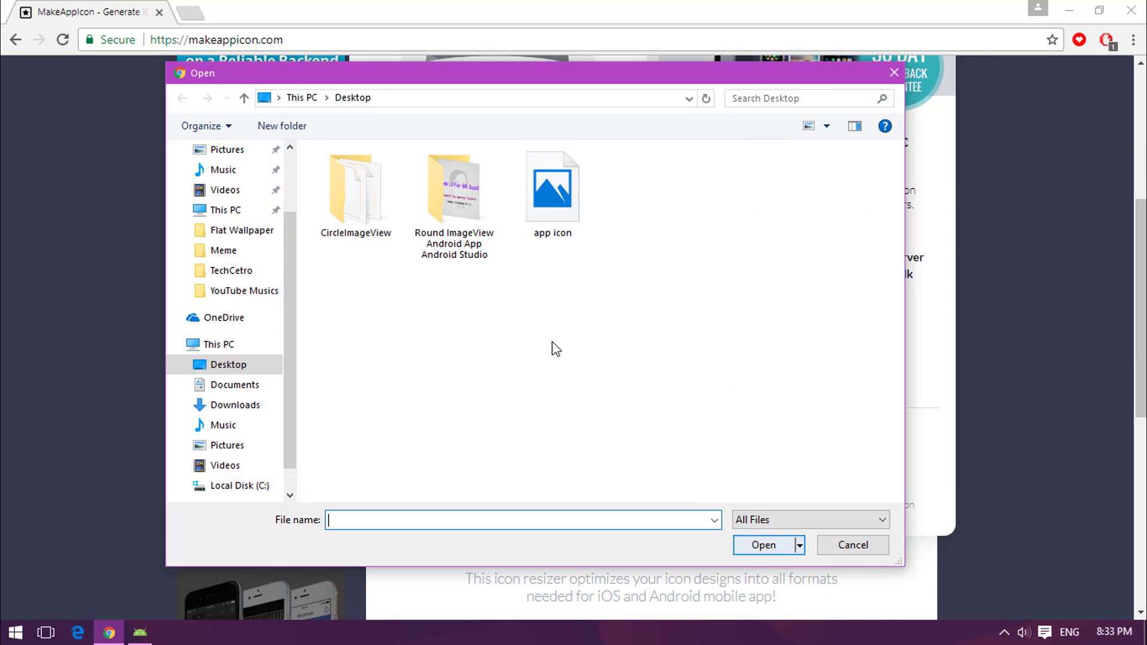
click(852, 545)
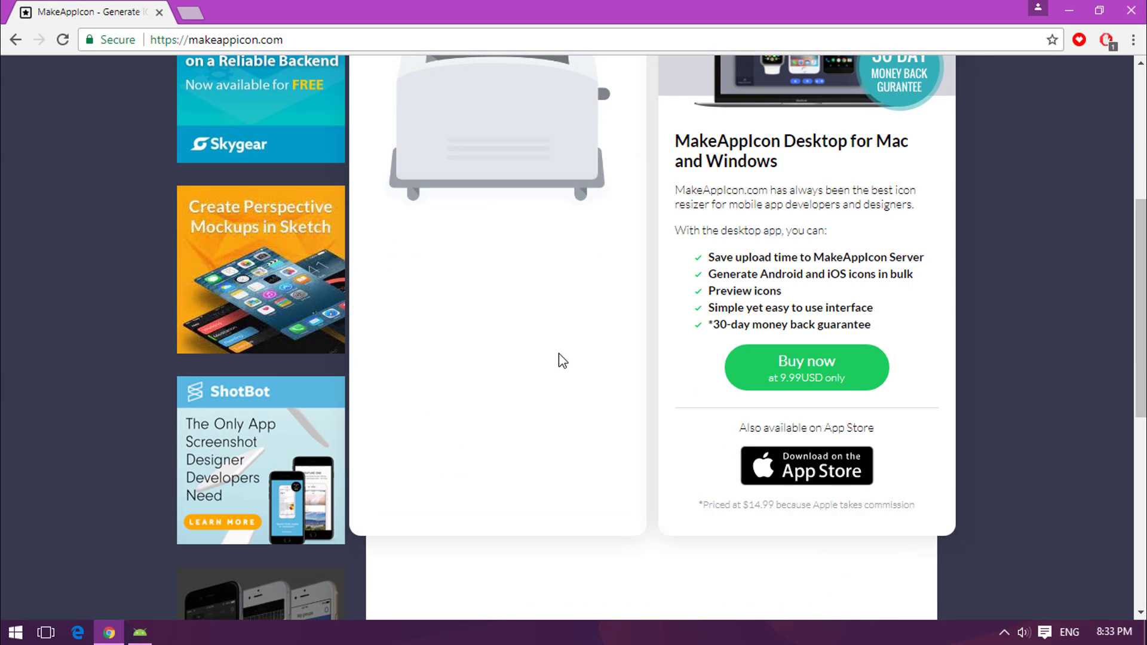
scroll(up, 3)
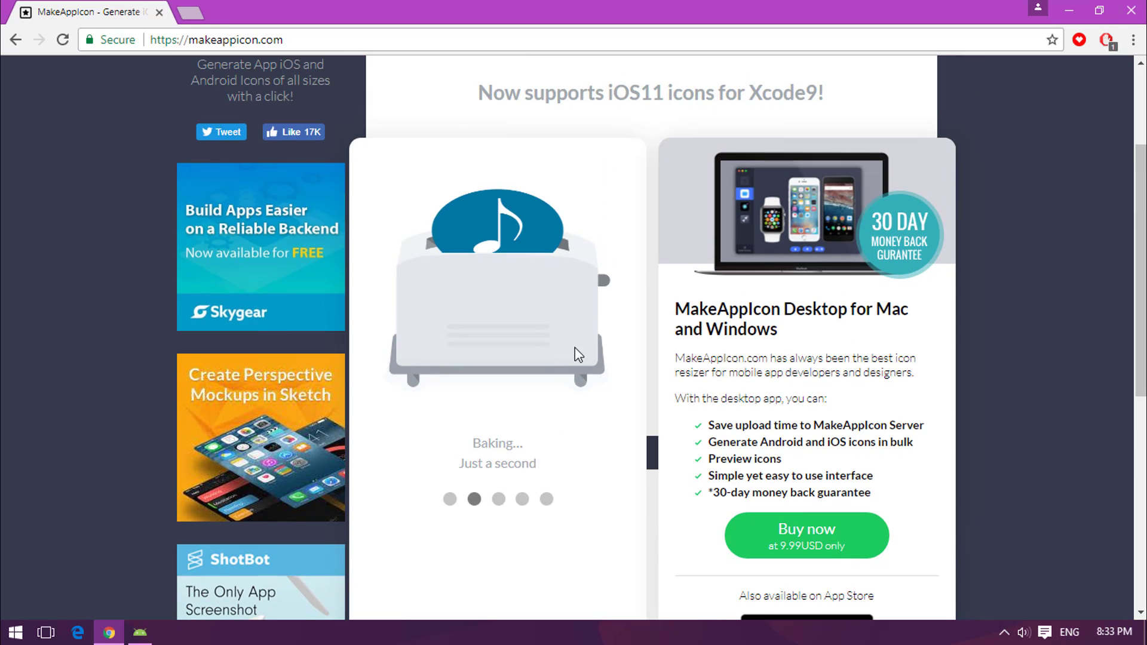
mouse_move(733, 453)
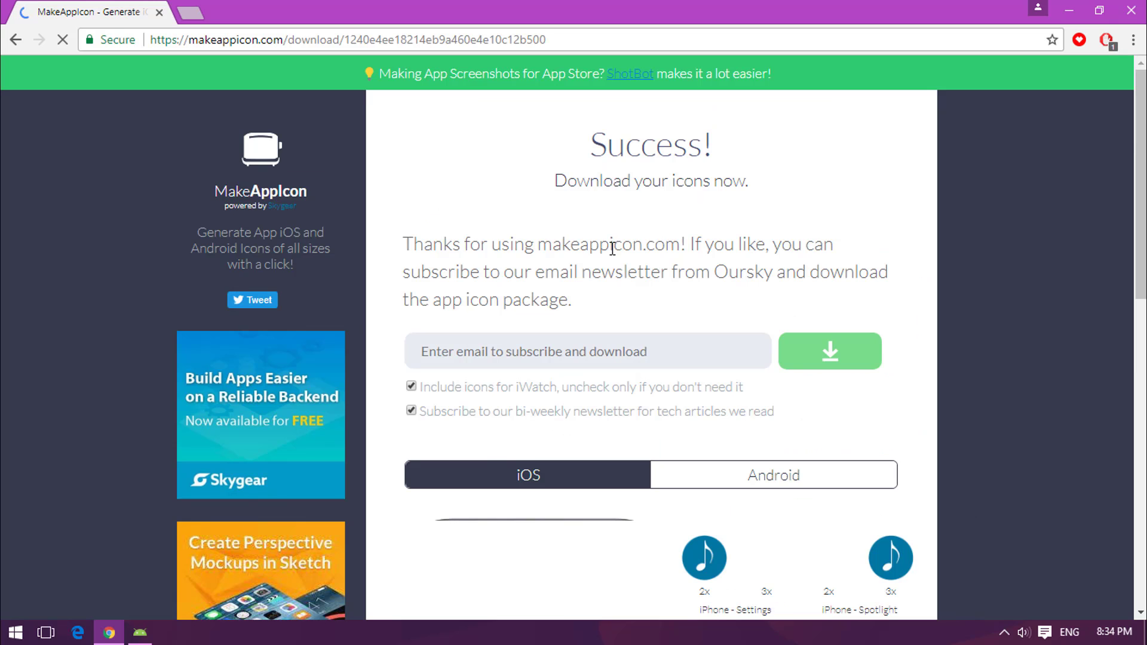
click(587, 352)
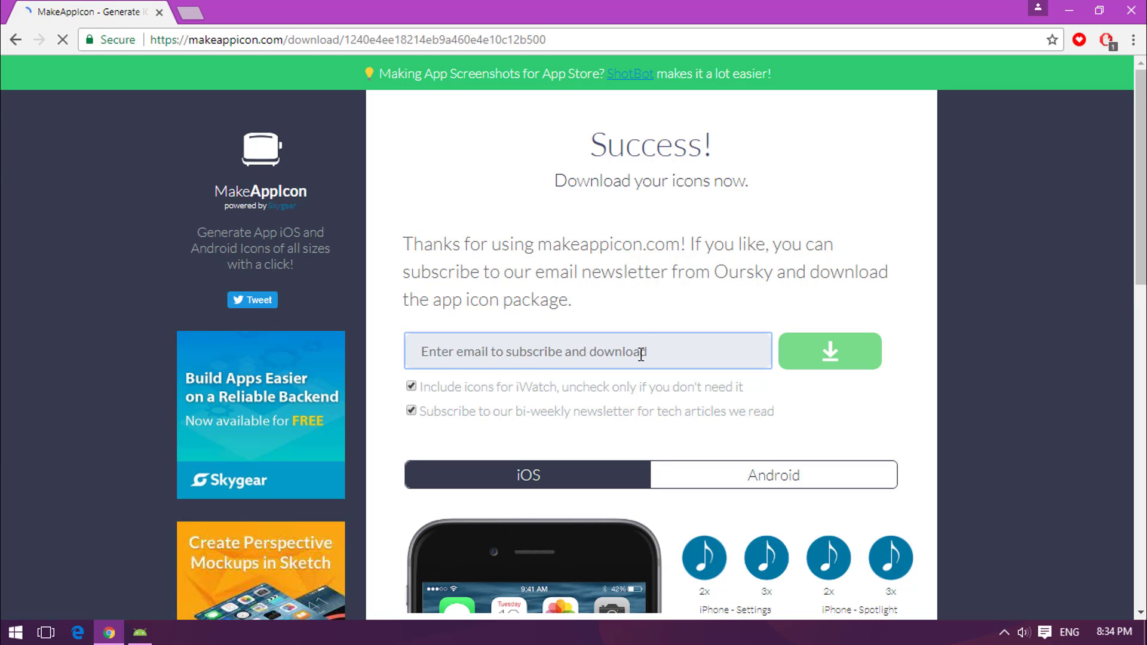
text(sabith)
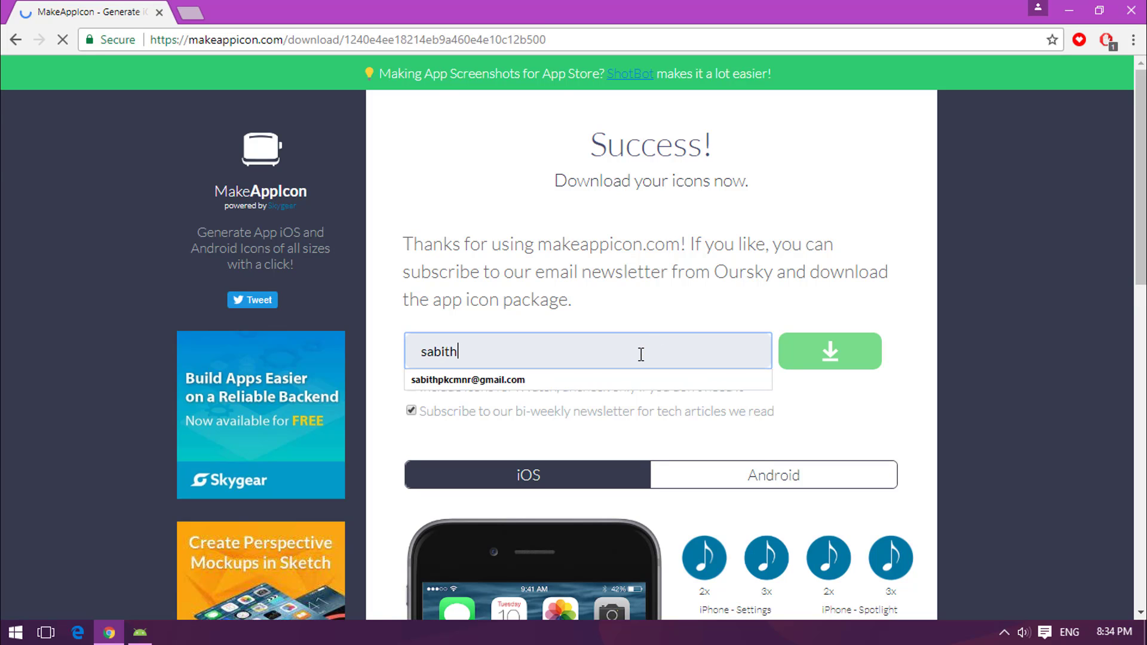
click(469, 380)
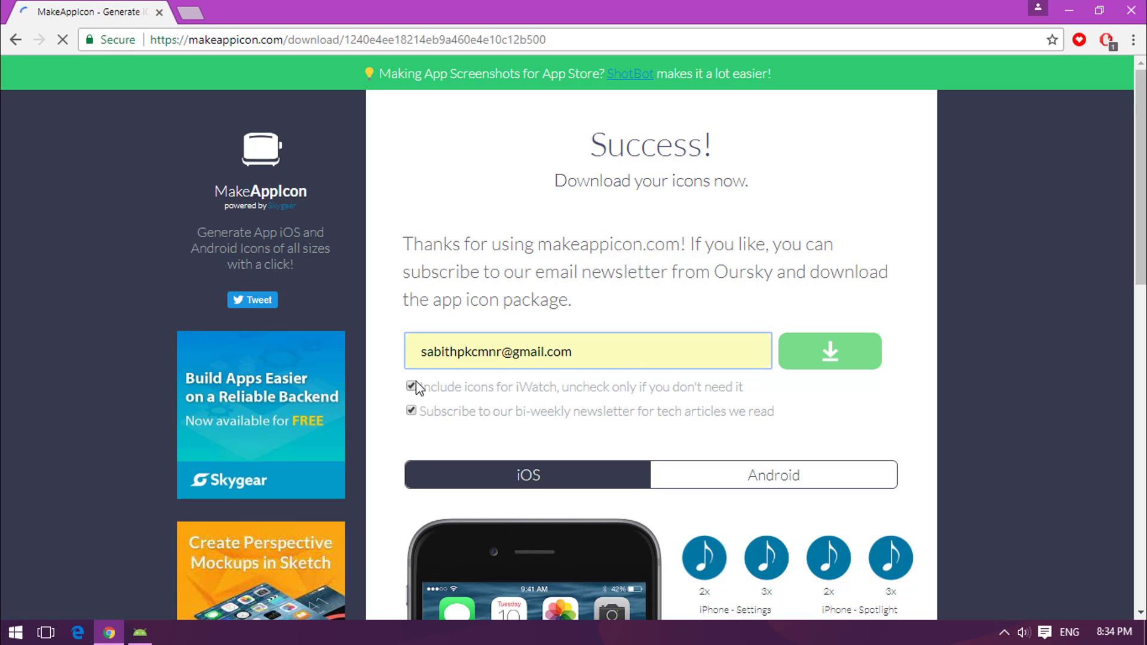
Step: Review the Android previews, request the icon package, and dismiss the share popup
scroll(down, 3)
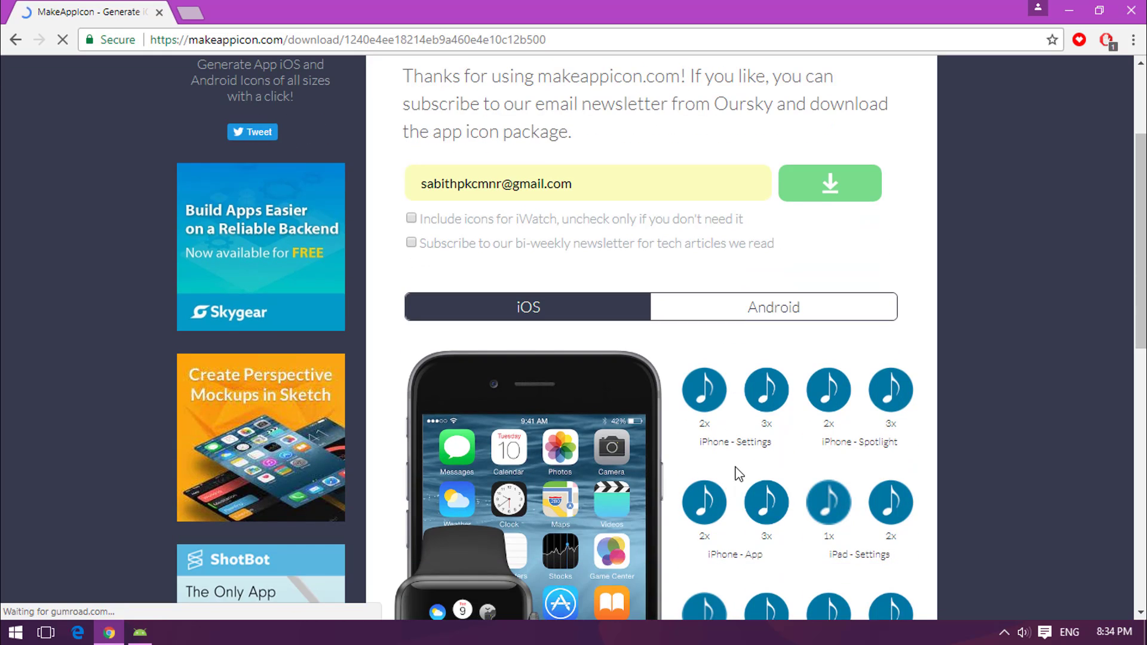
scroll(down, 3)
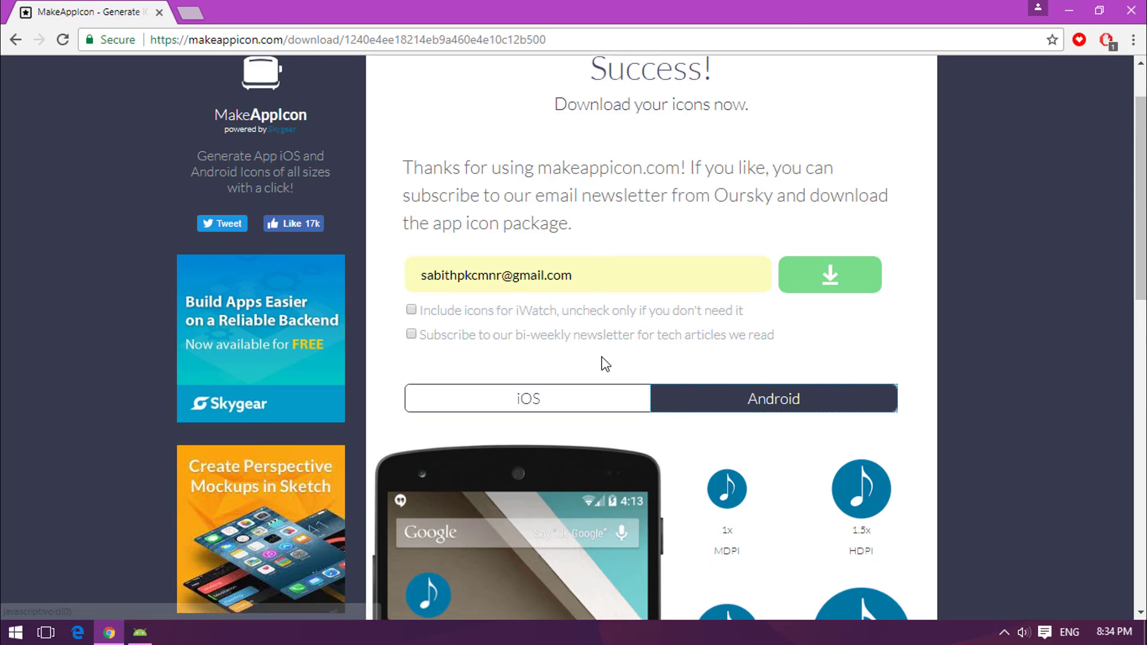
scroll(down, 3)
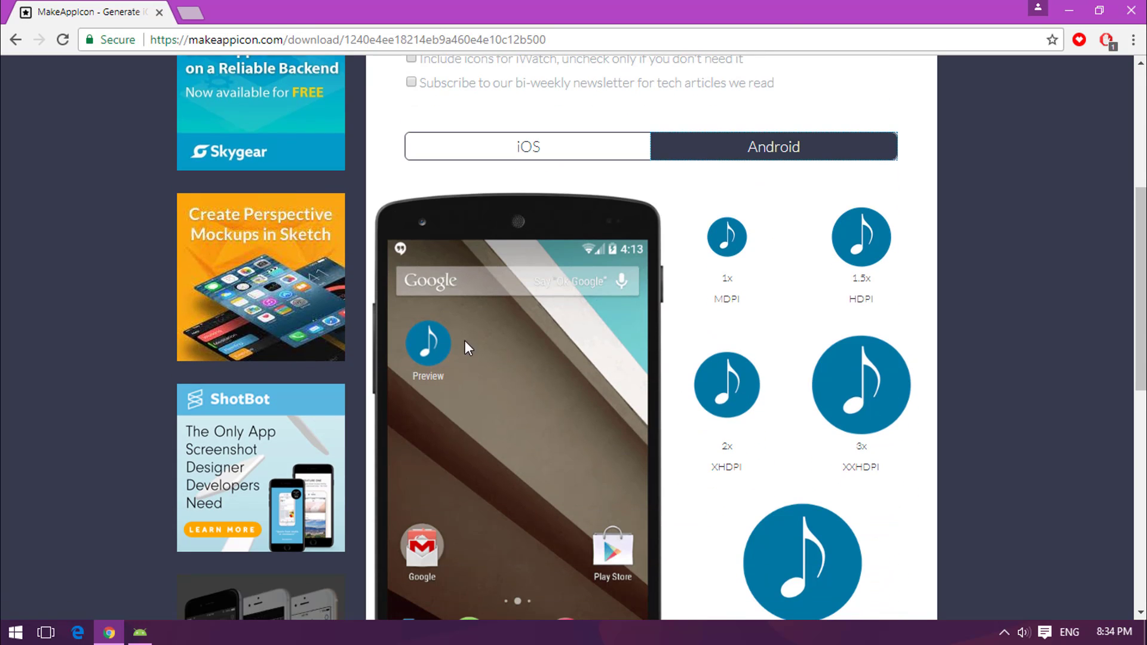
mouse_move(524, 426)
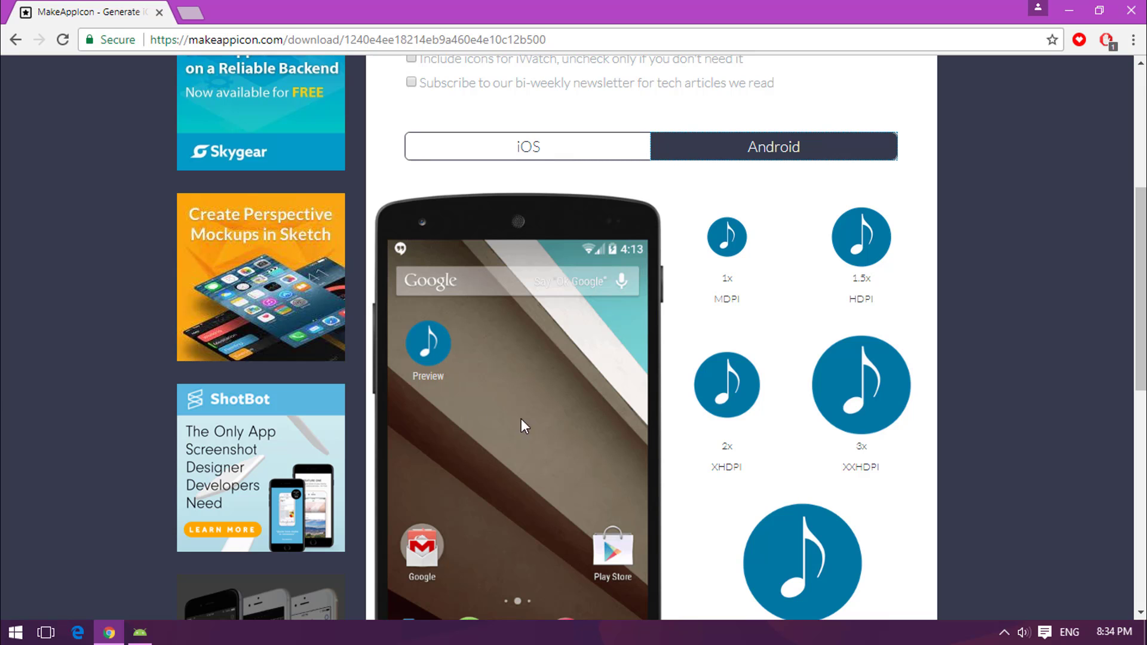
scroll(up, 3)
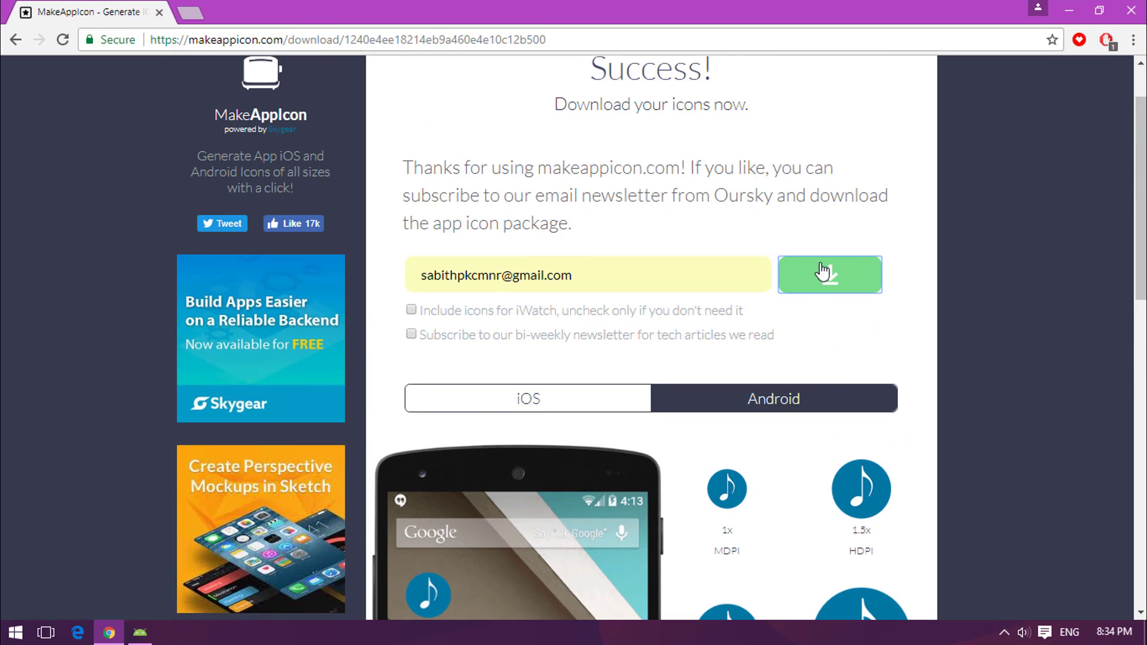
click(829, 274)
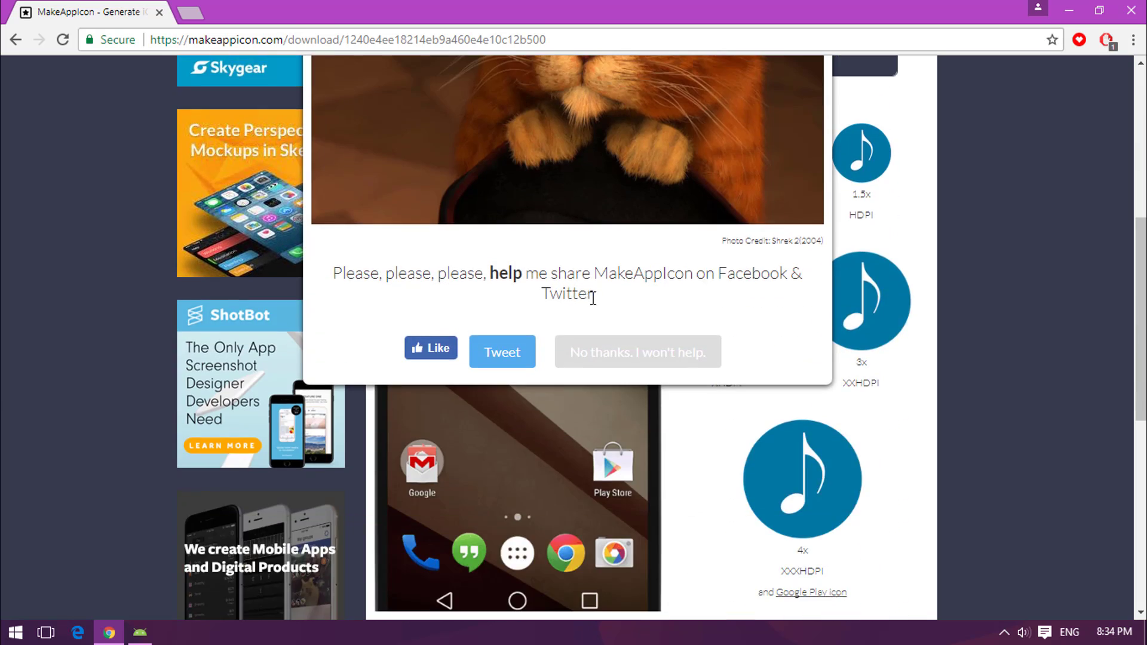
click(636, 352)
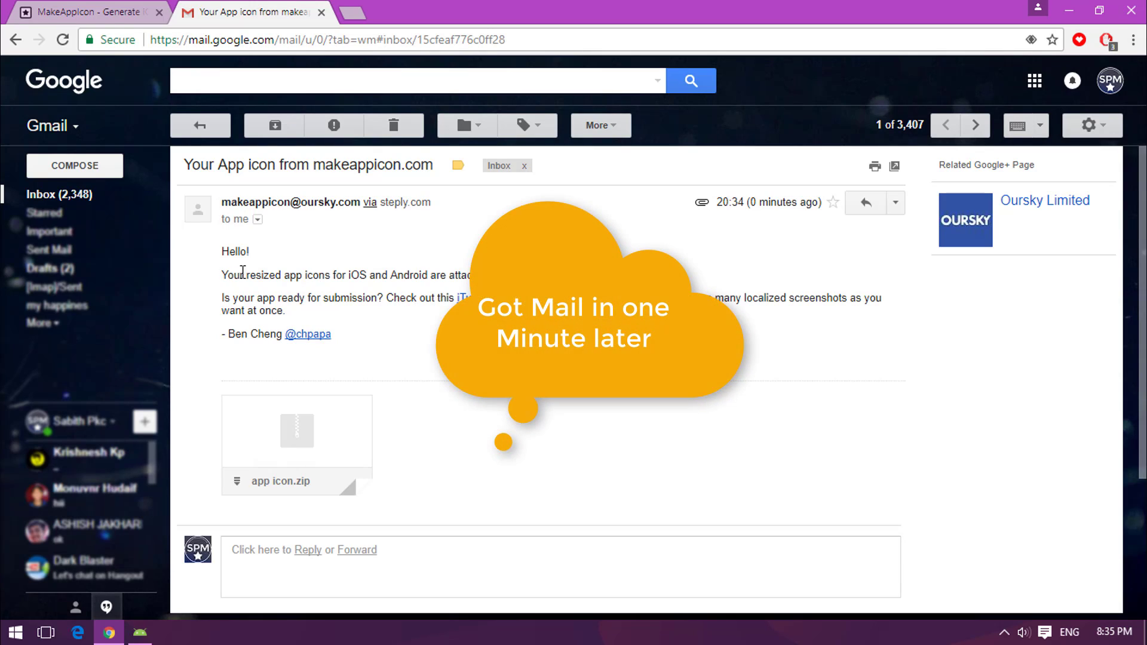
mouse_move(288, 371)
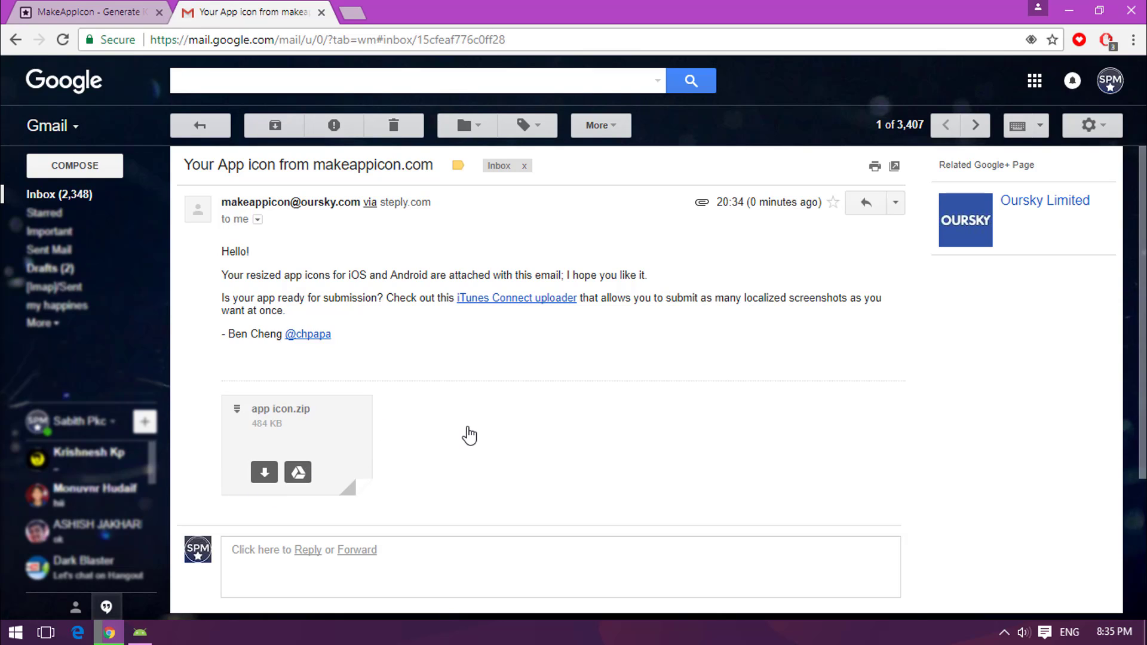
Step: Download the app icon.zip attachment from the MakeAppIcon email
click(263, 472)
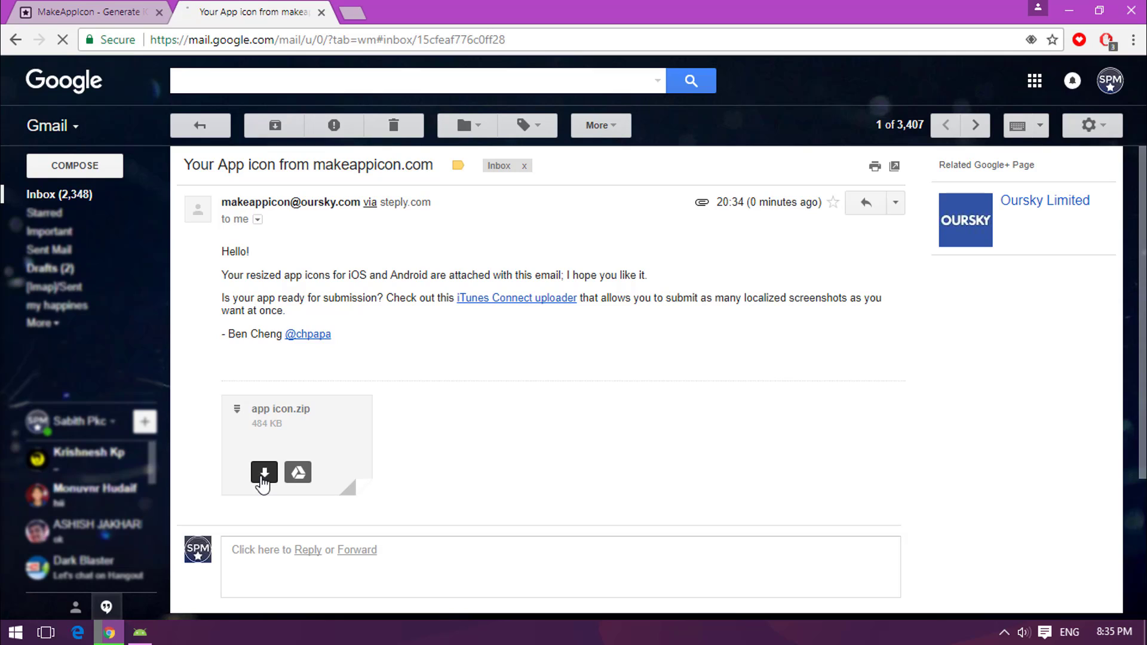
click(264, 472)
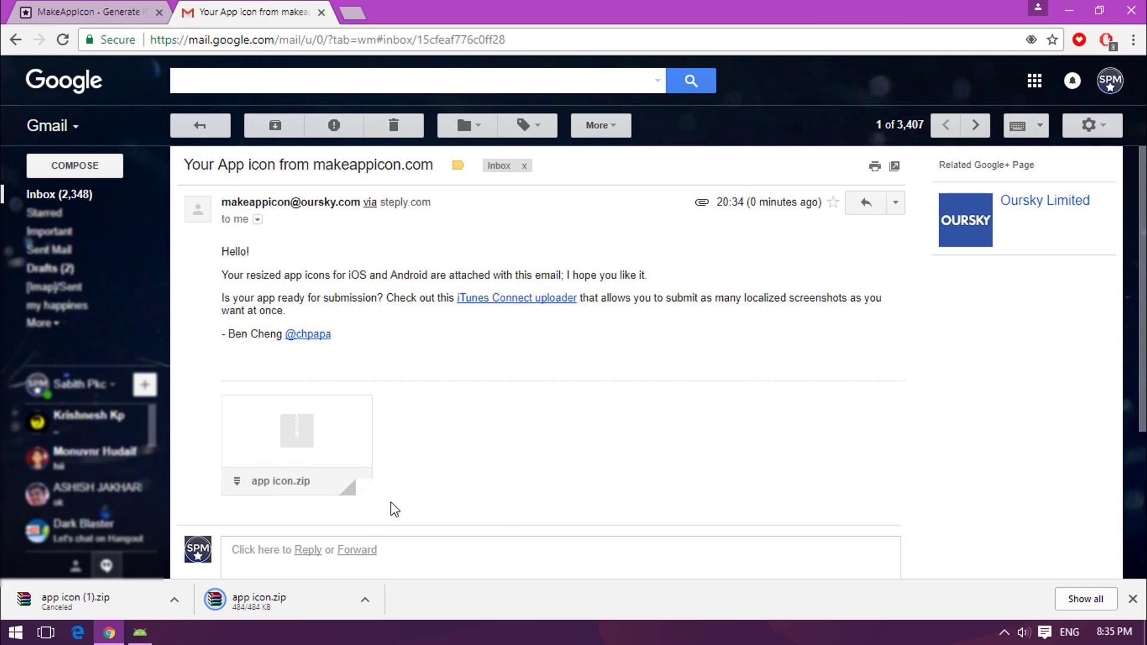
mouse_move(490, 427)
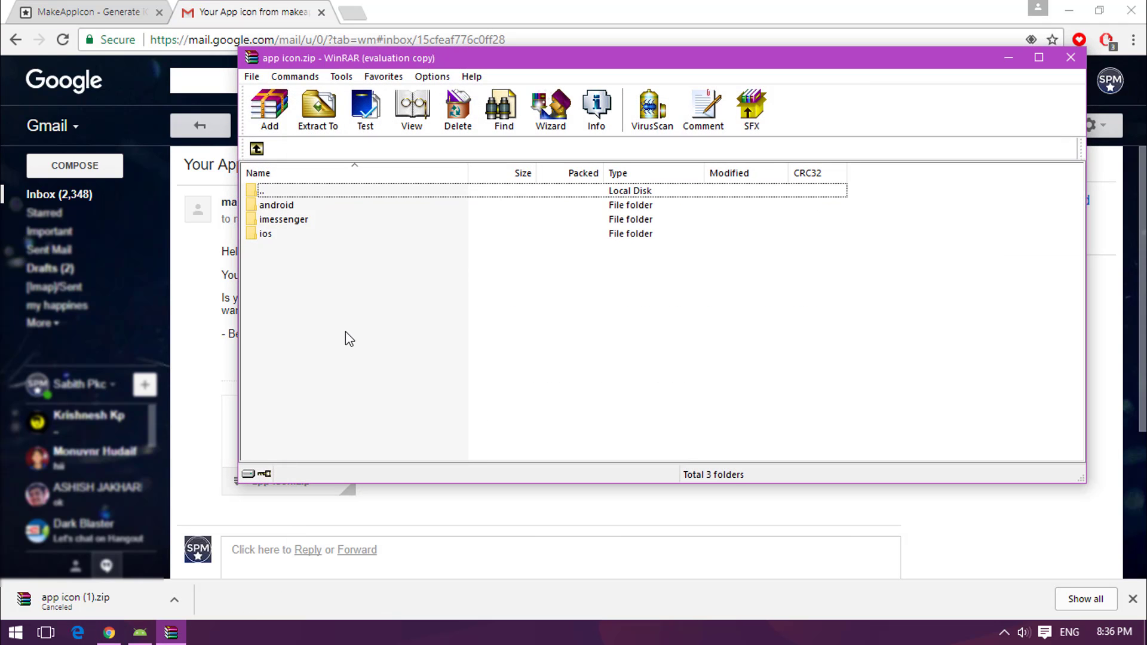
Step: From Downloads, extract app icon.zip via Extract To into a new Desktop folder named App
double_click(276, 205)
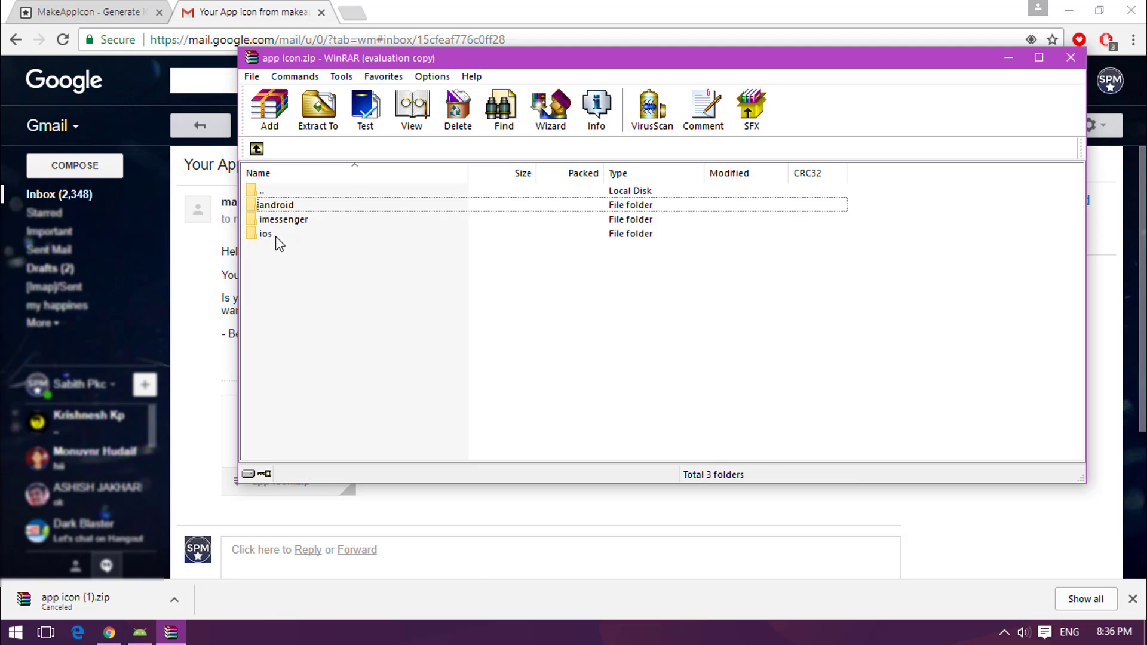
click(265, 234)
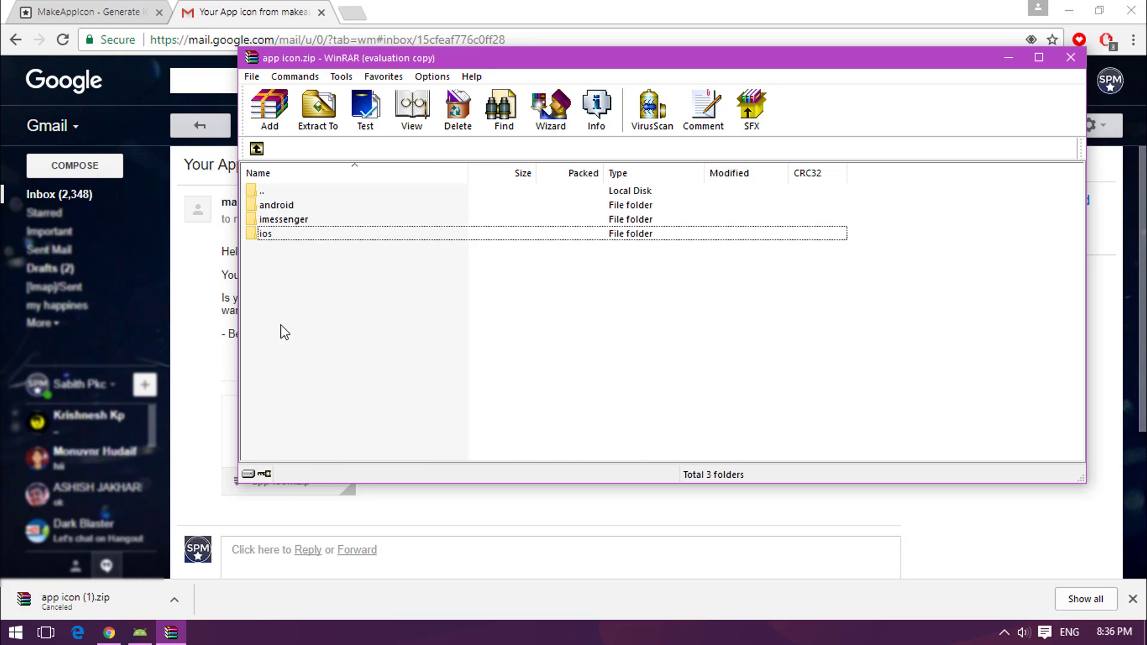
click(255, 149)
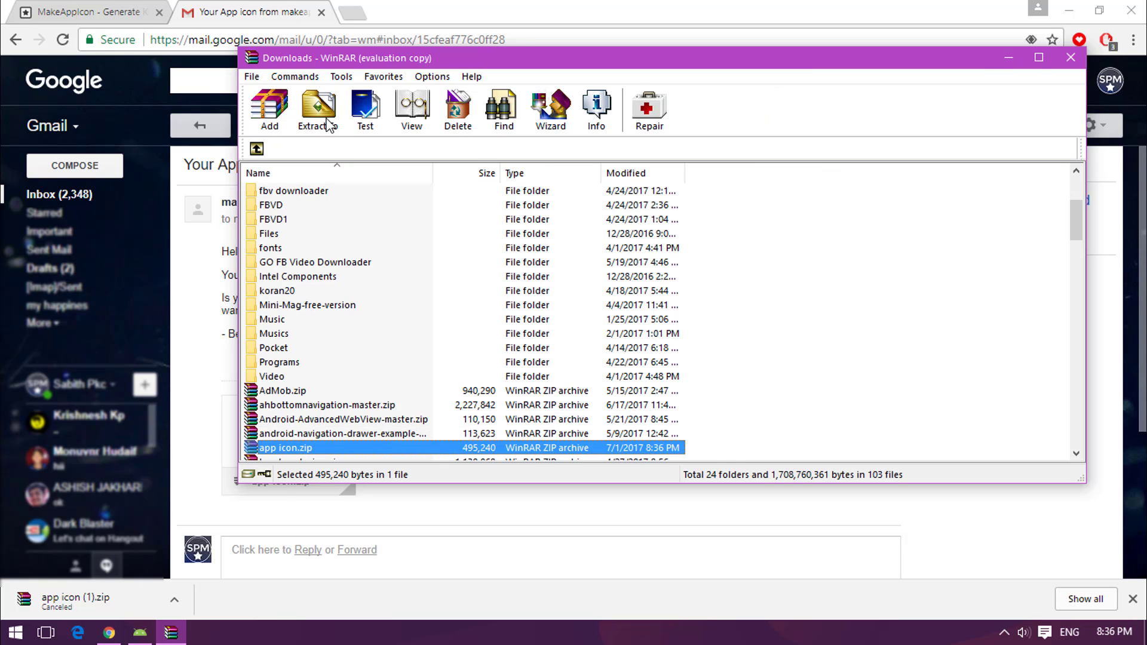
click(317, 110)
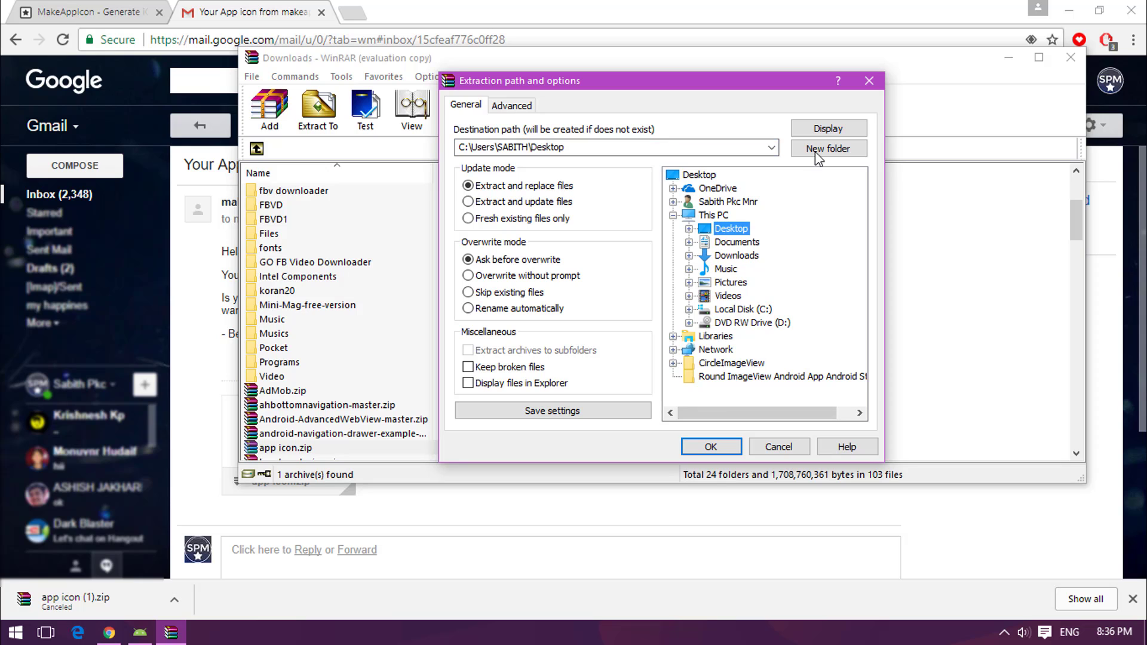
click(827, 149)
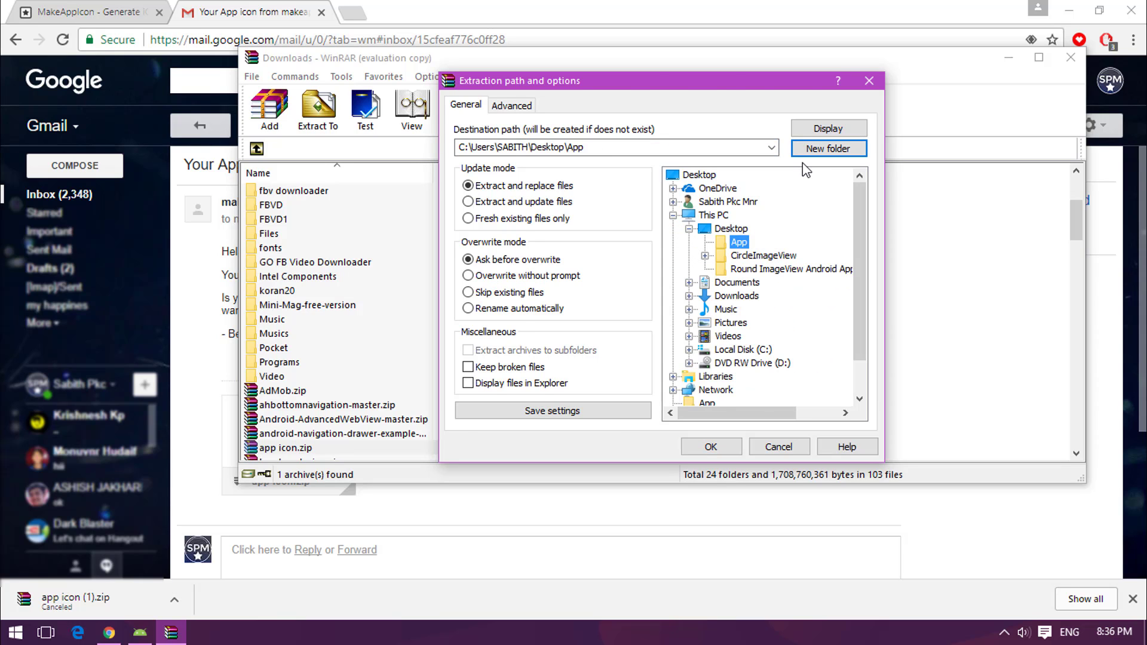
click(251, 76)
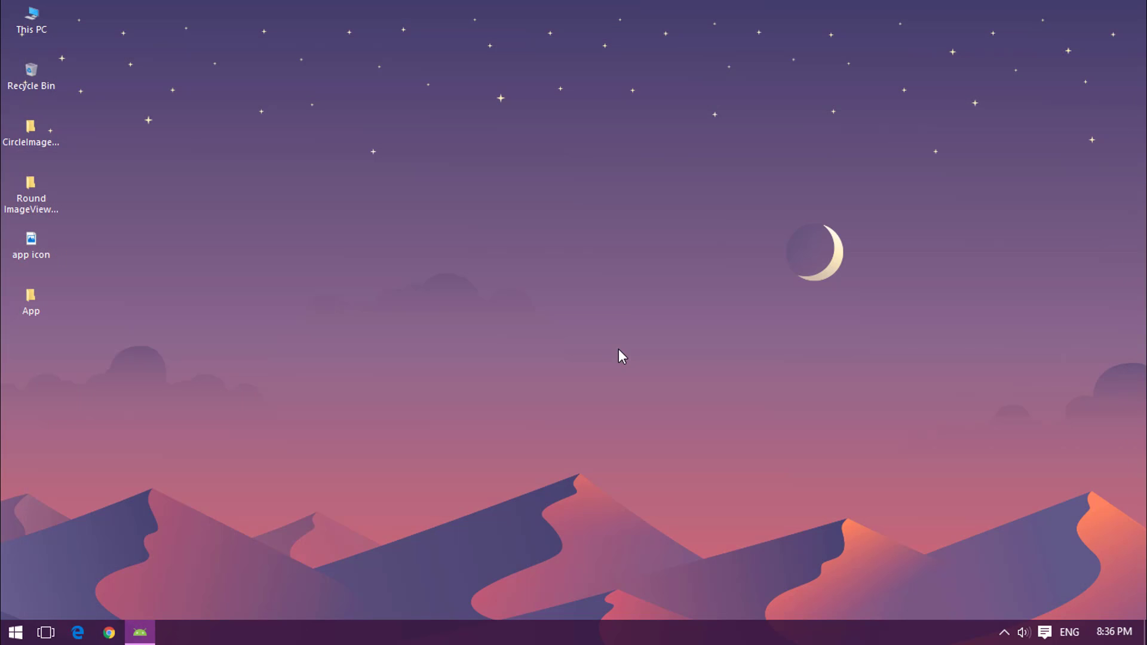
Step: Open Desktop > App > android and copy the six mipmap icon folders
click(30, 300)
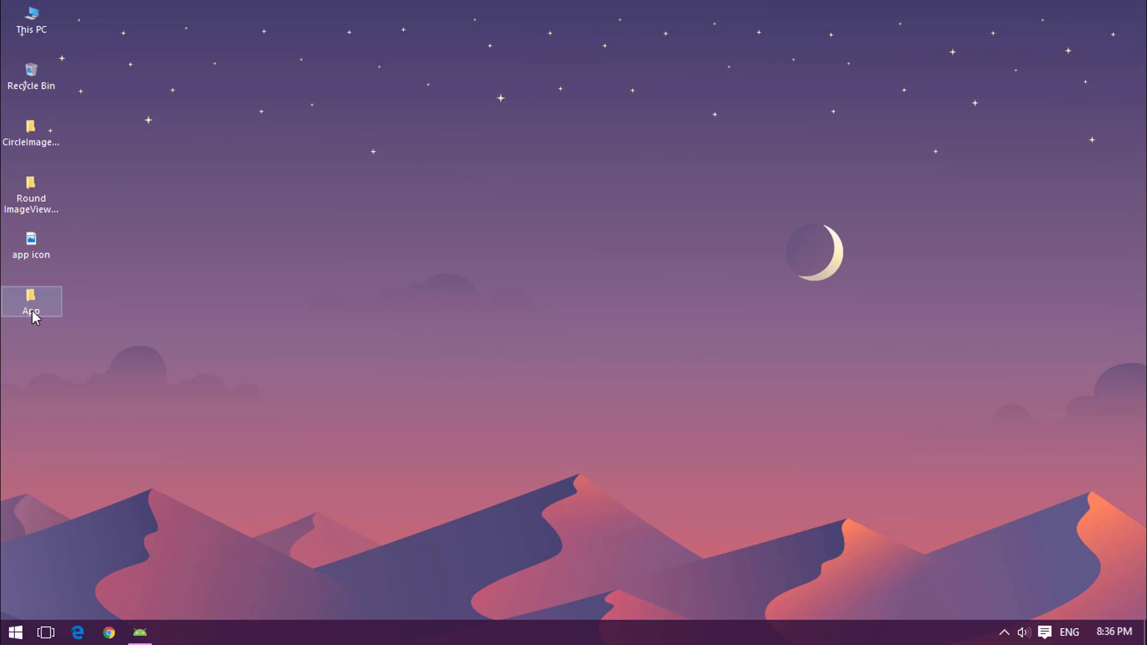
double_click(30, 301)
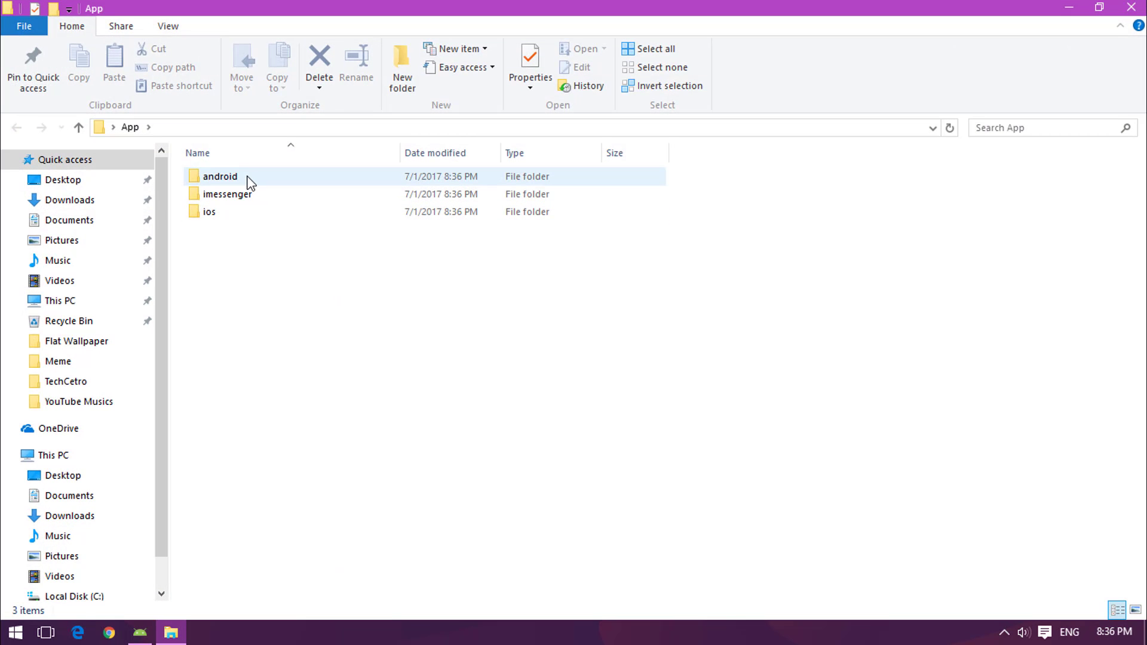
double_click(220, 176)
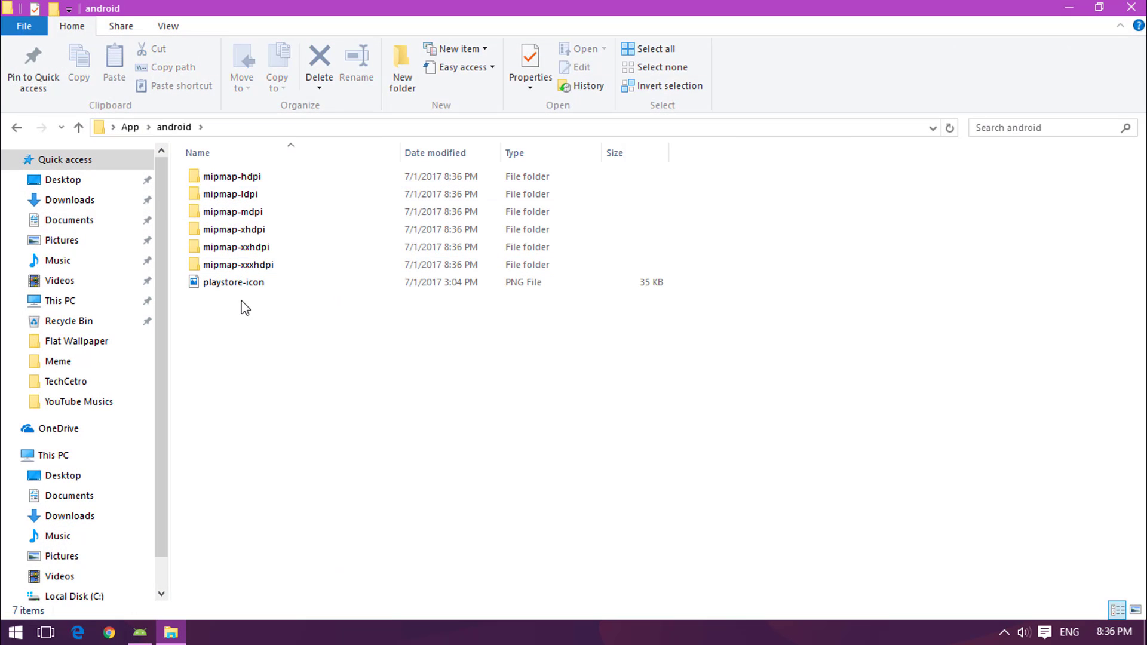
mouse_move(224, 328)
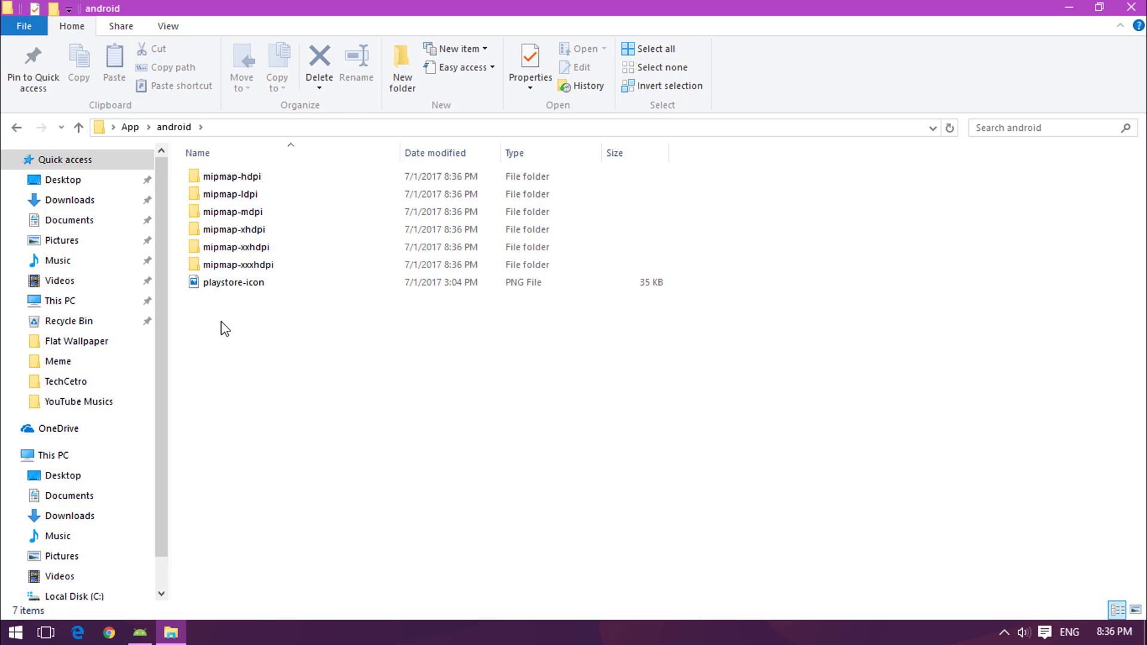
click(239, 264)
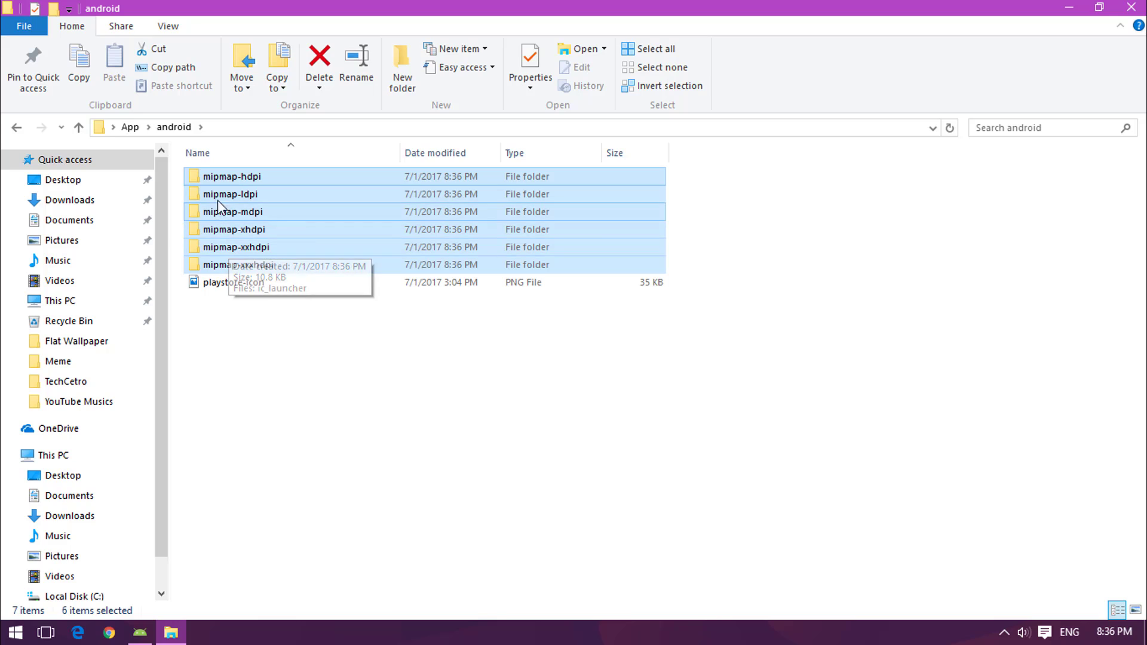
mouse_move(262, 298)
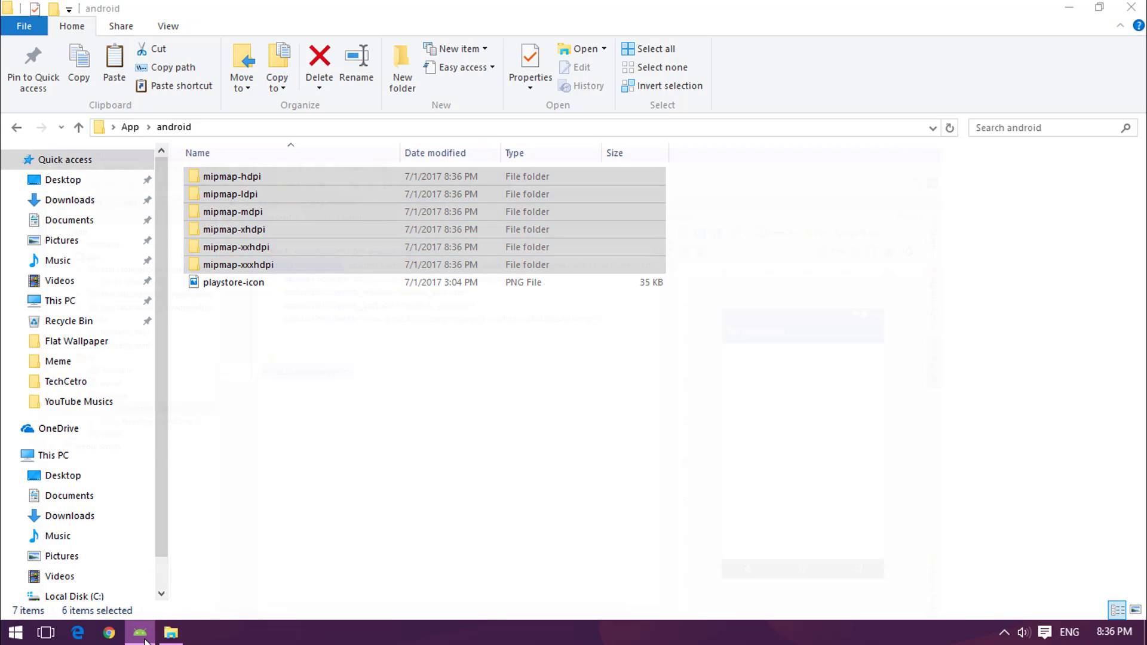
Step: Show the MyApplication project's res folder in File Explorer from Android Studio
click(140, 632)
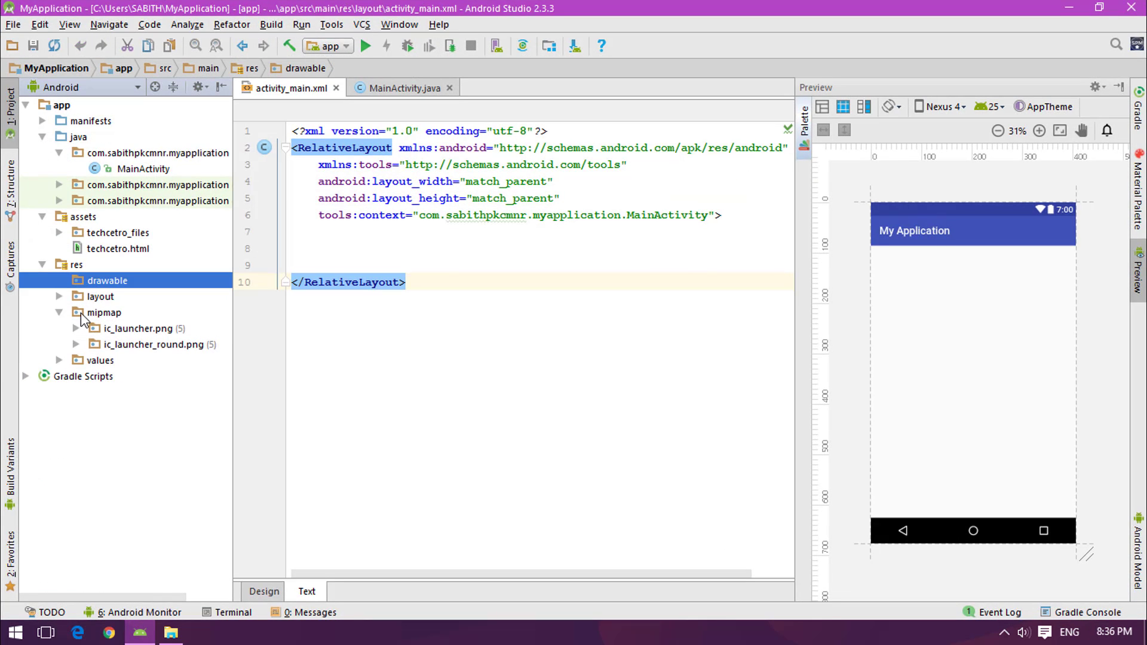
click(104, 313)
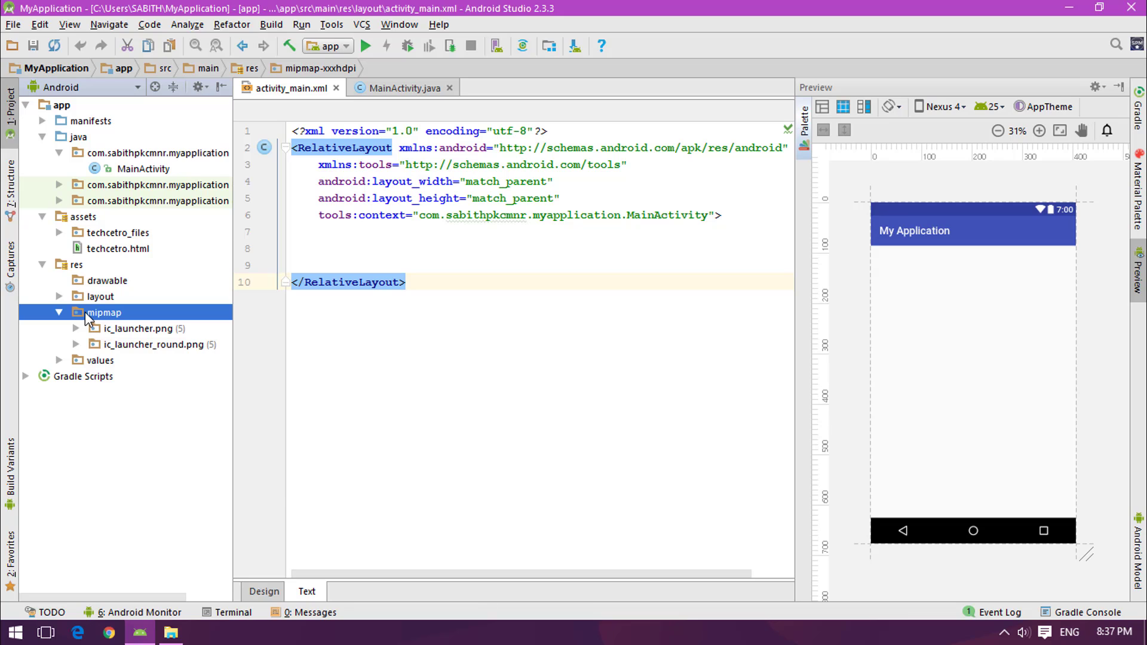
right_click(105, 312)
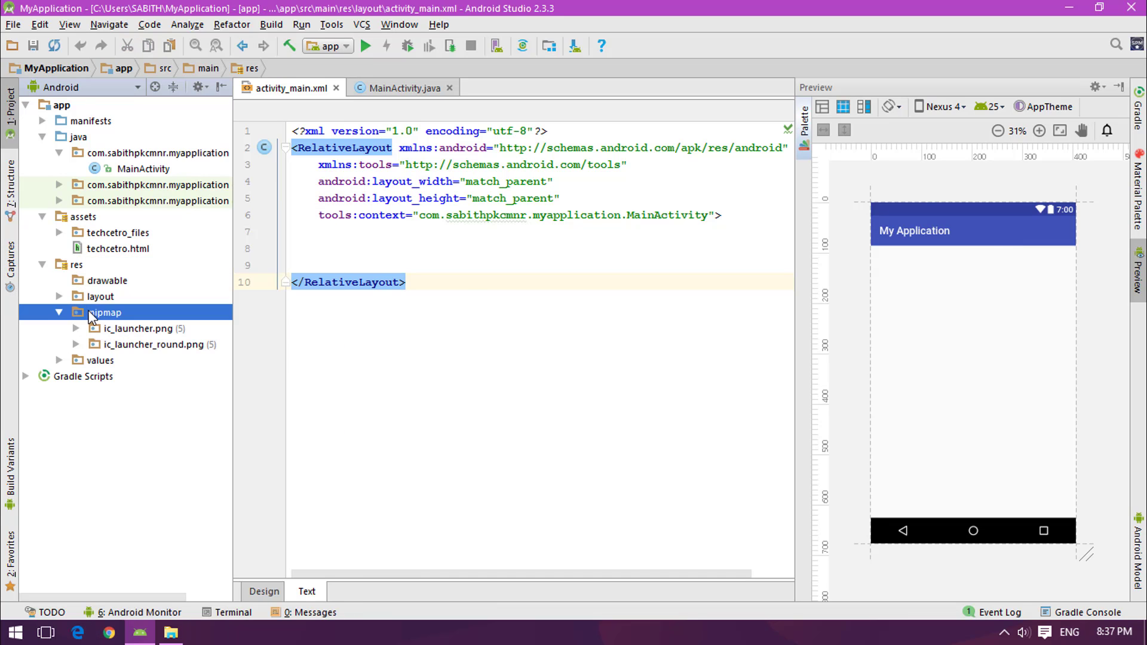
click(76, 264)
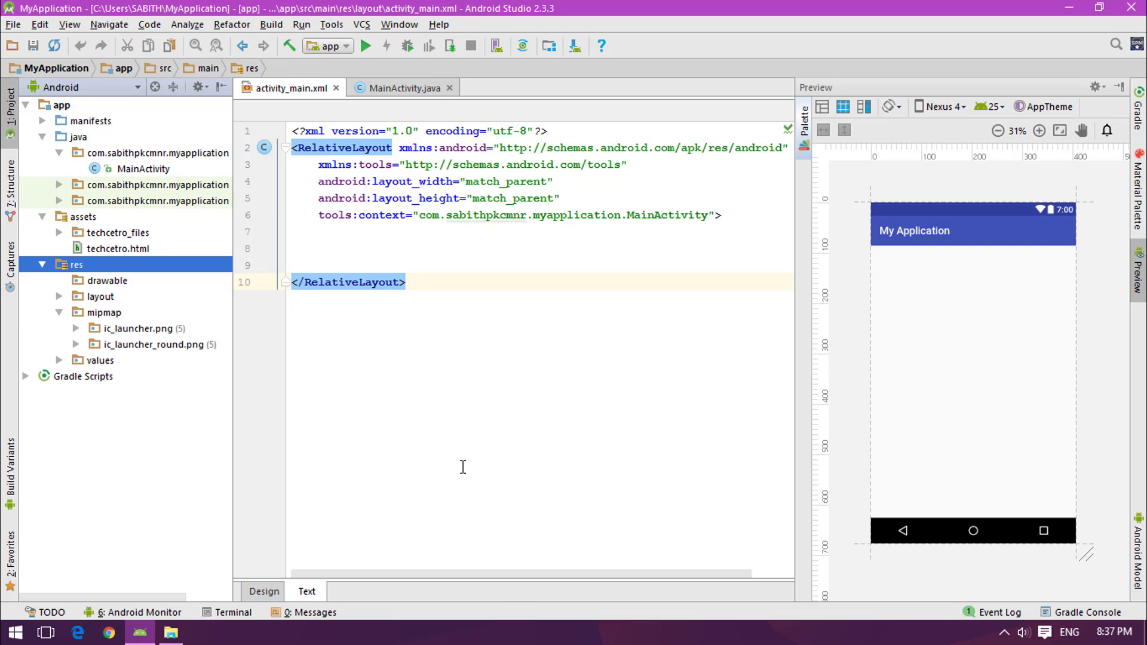
click(140, 632)
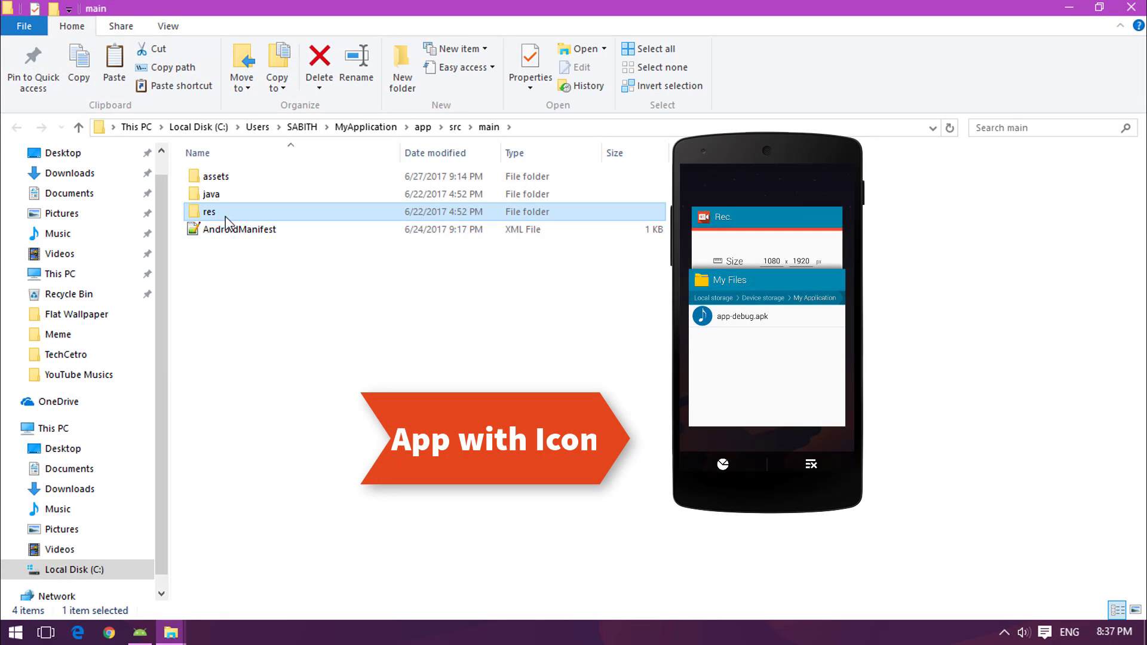
Step: Paste the mipmap folders into res, replacing the existing launcher icon files
double_click(210, 211)
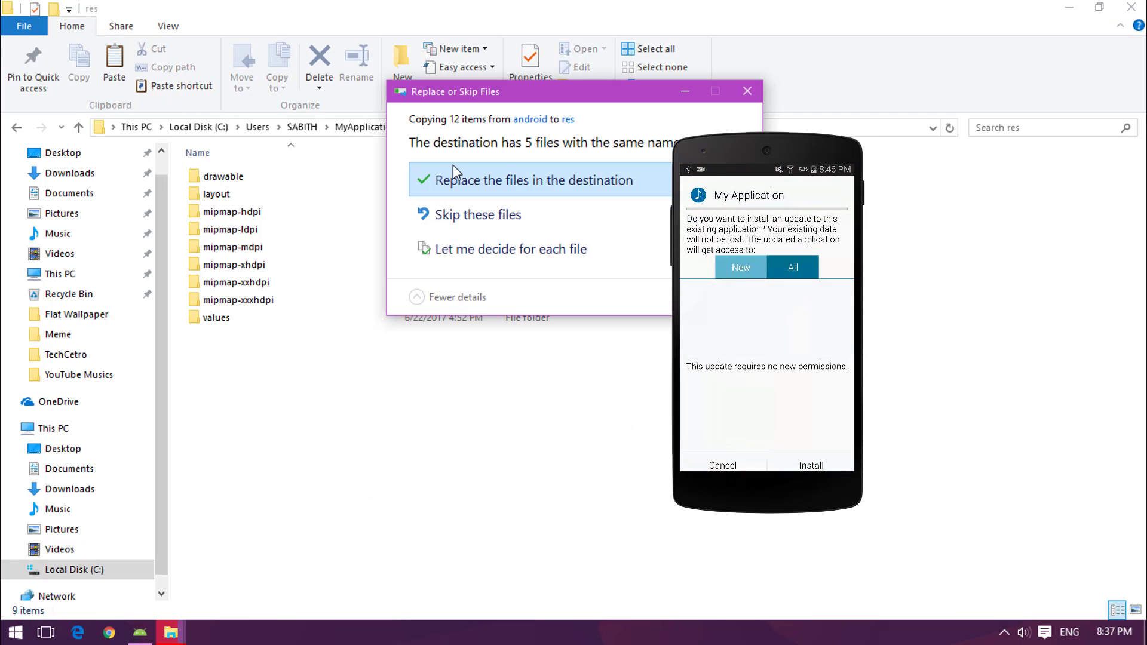
click(536, 180)
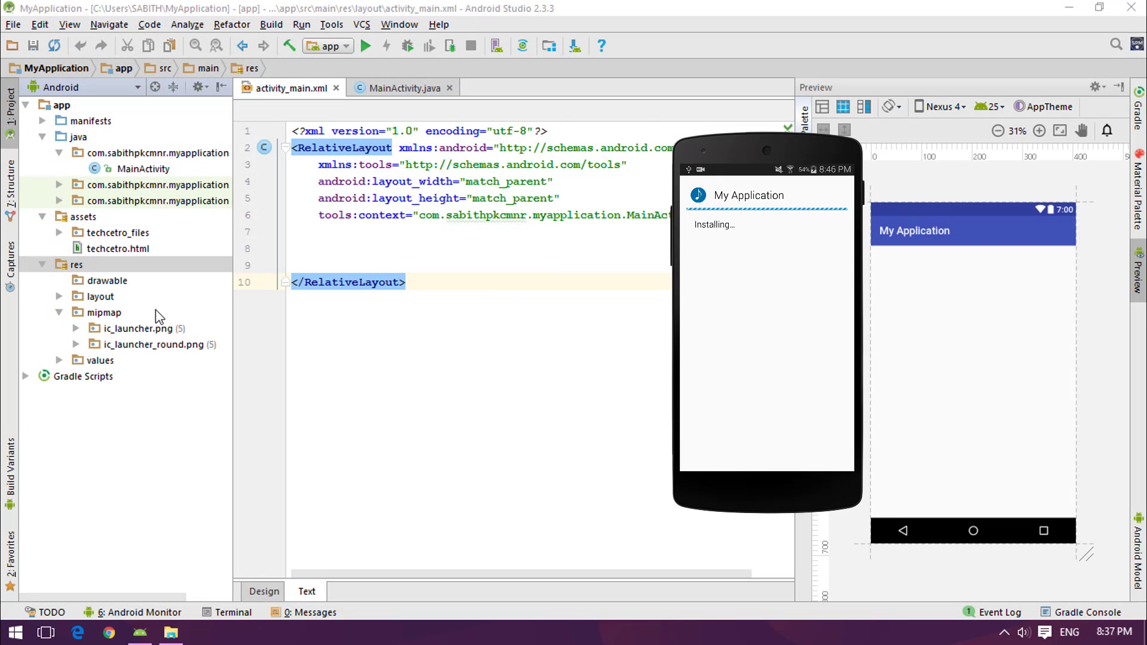
Step: Preview the new blue music-note ic_launcher icon, then close the preview
double_click(133, 328)
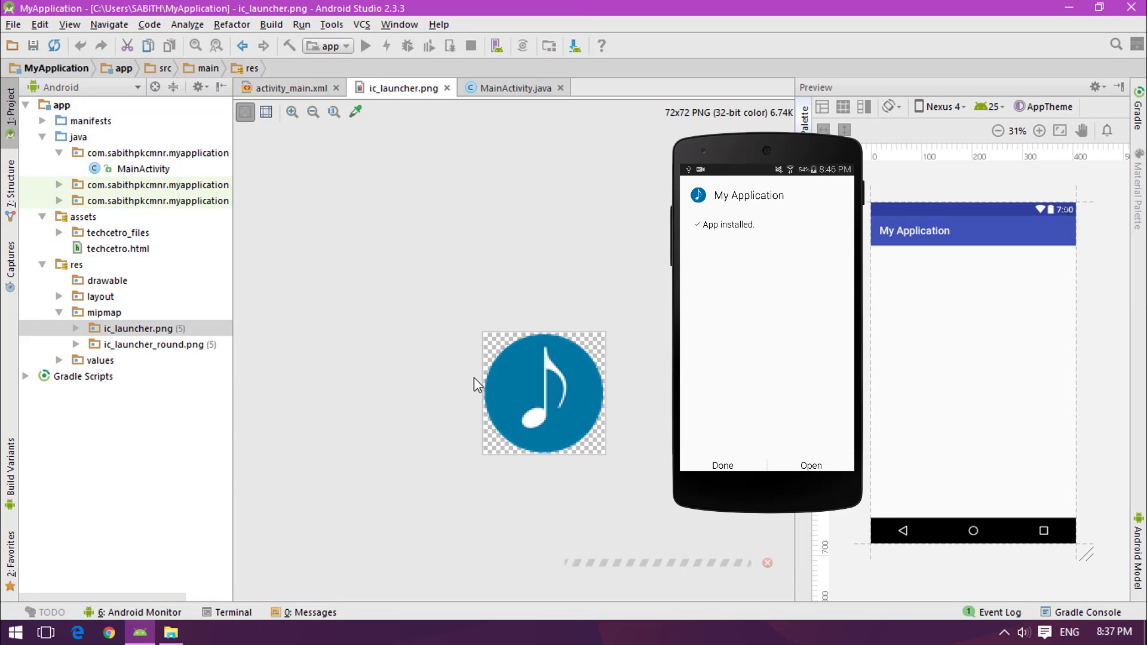
click(721, 465)
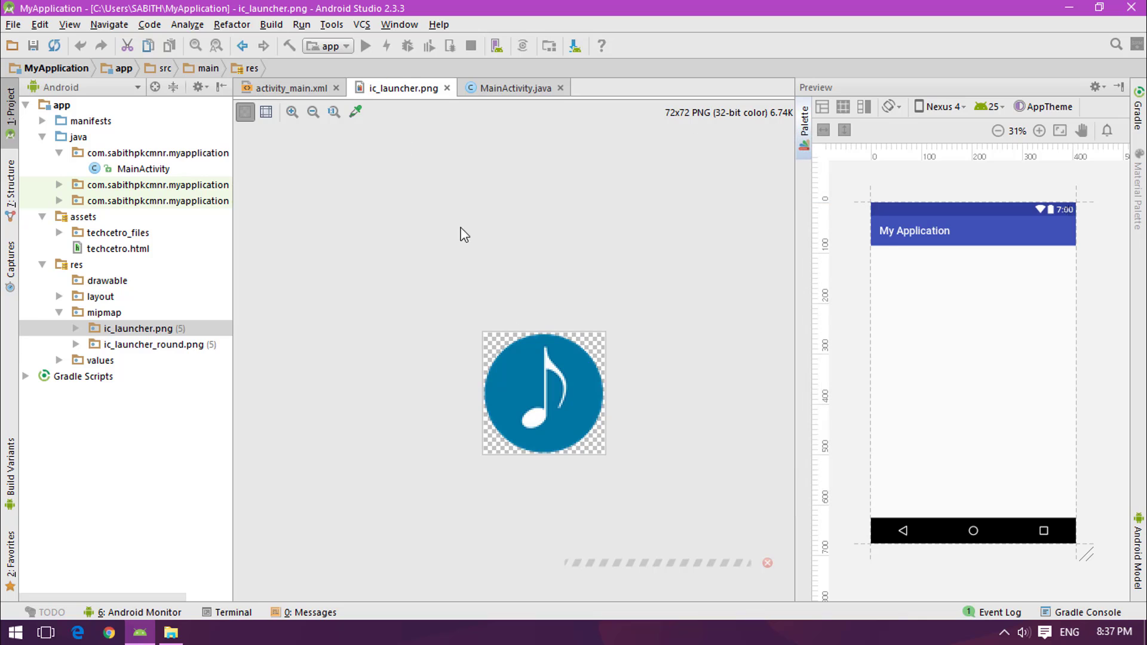
click(288, 88)
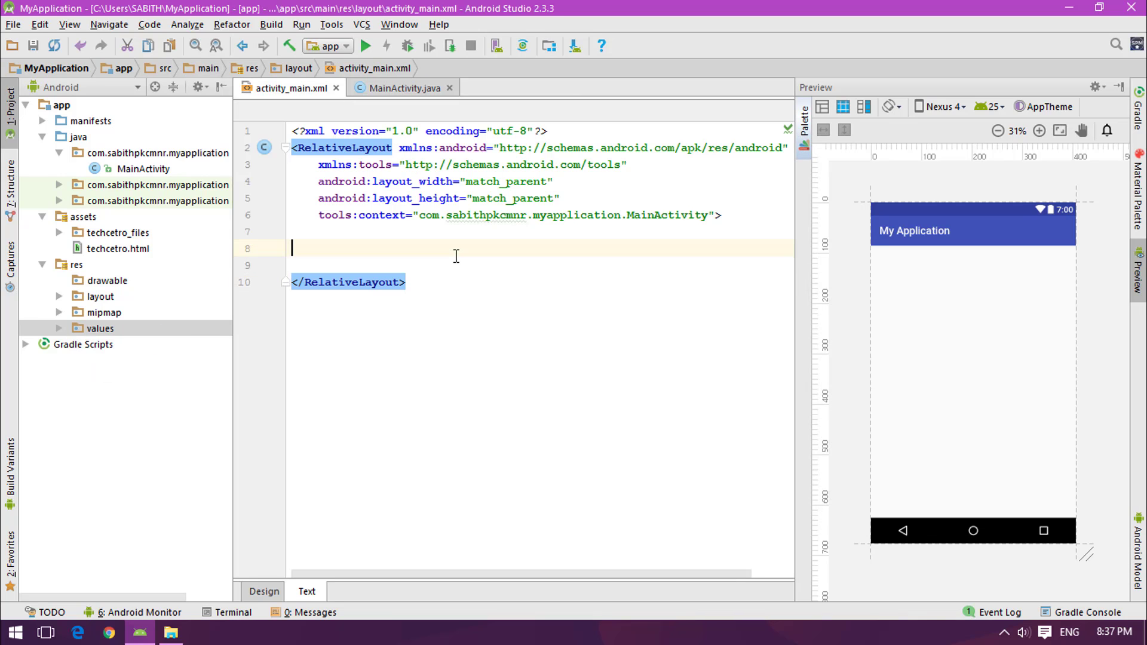
click(264, 591)
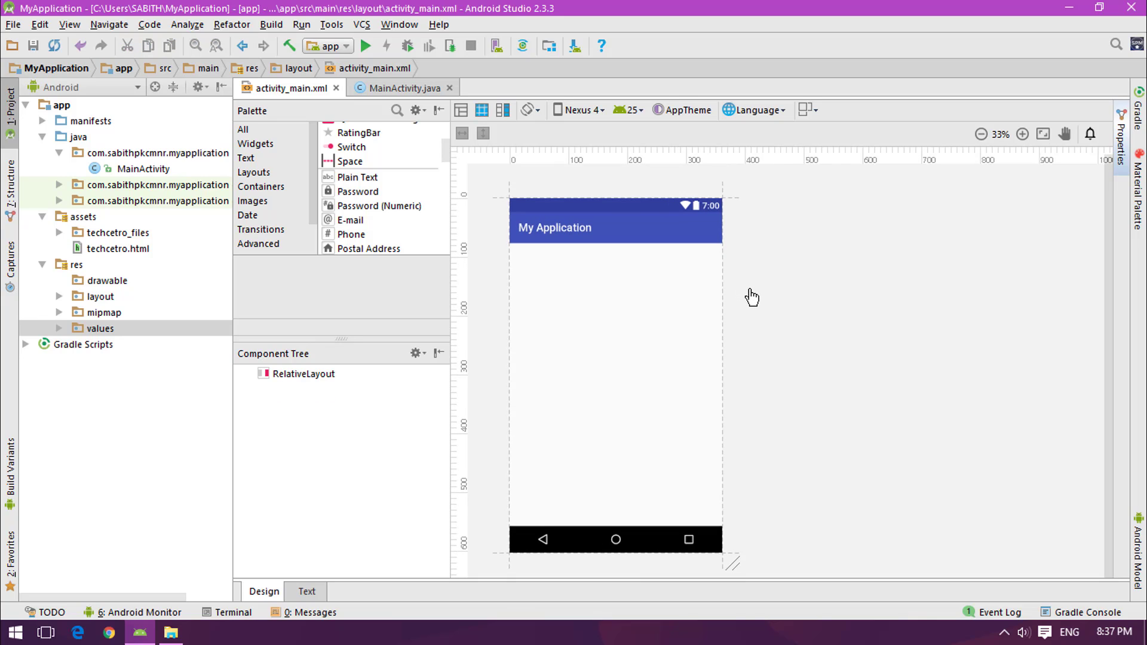
mouse_move(338, 257)
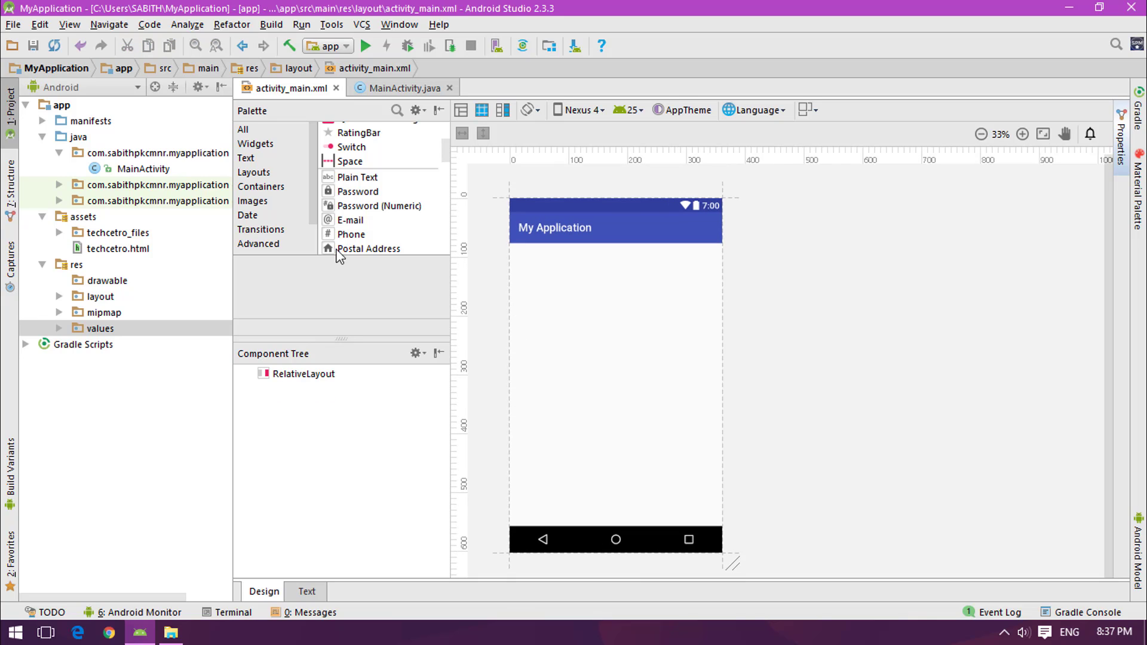
click(271, 24)
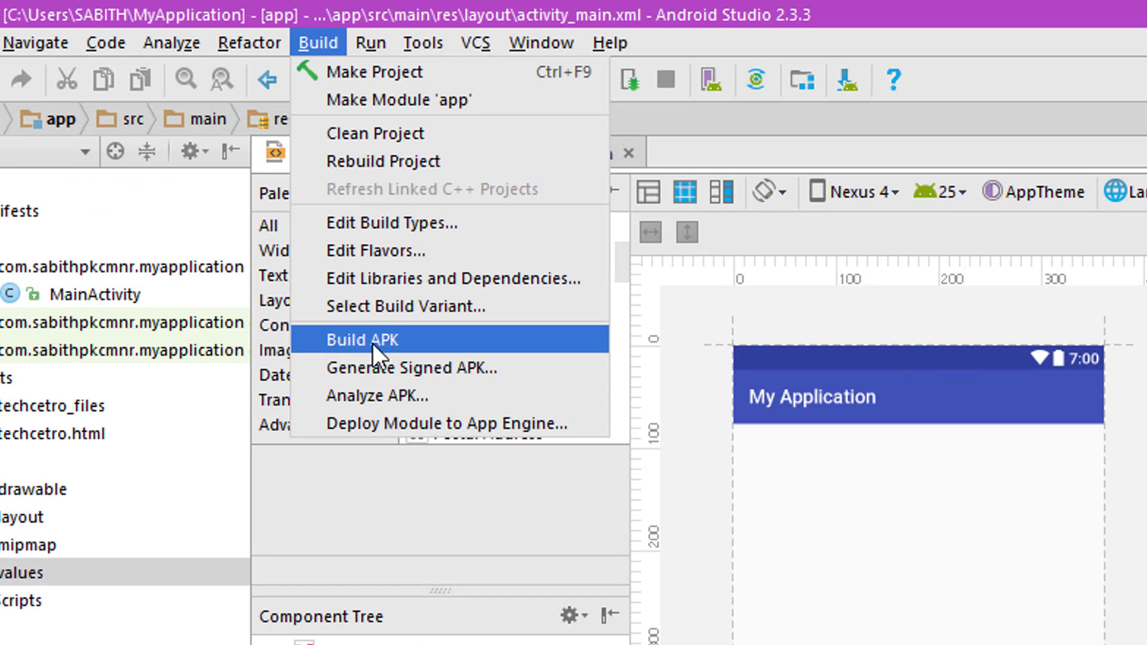
mouse_move(456, 344)
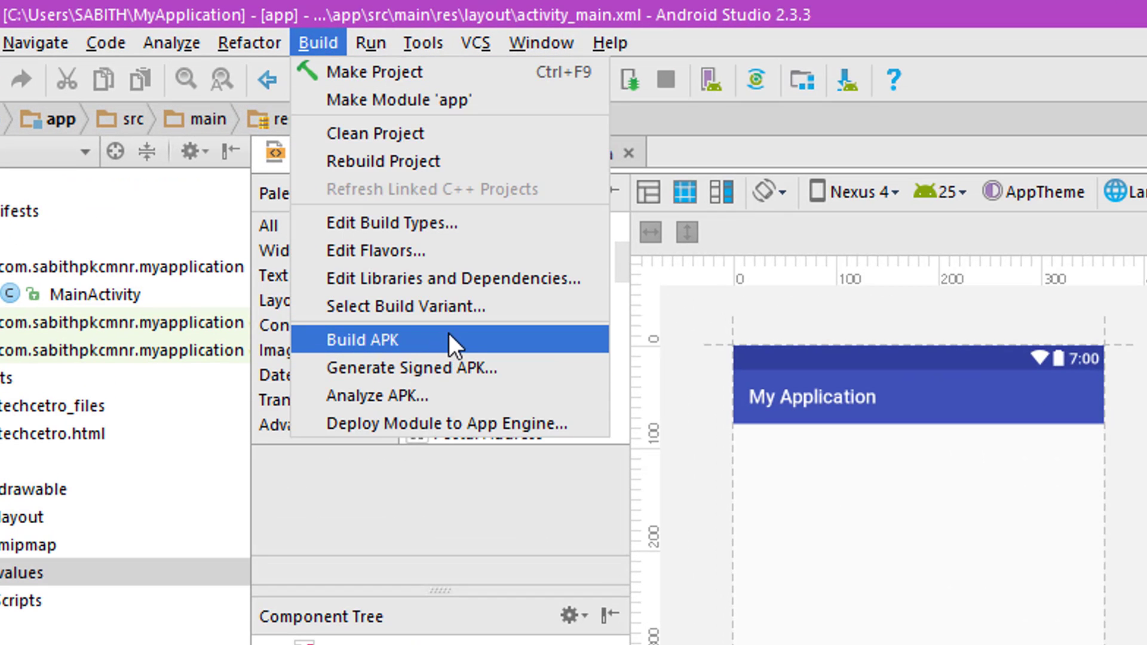
mouse_move(366, 367)
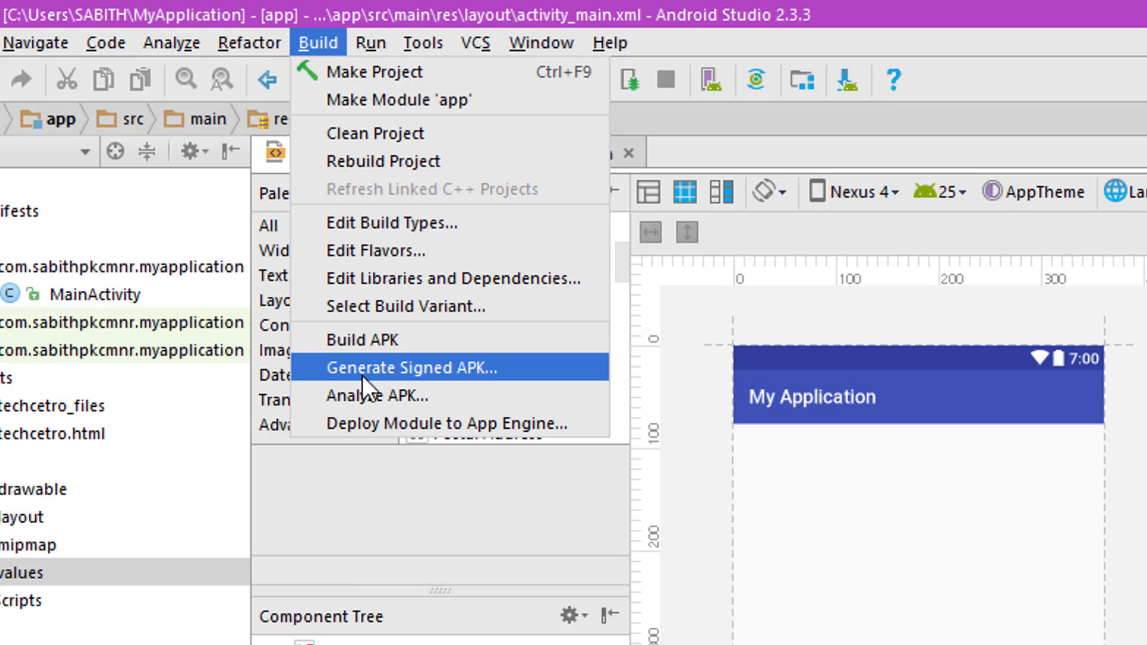
mouse_move(525, 382)
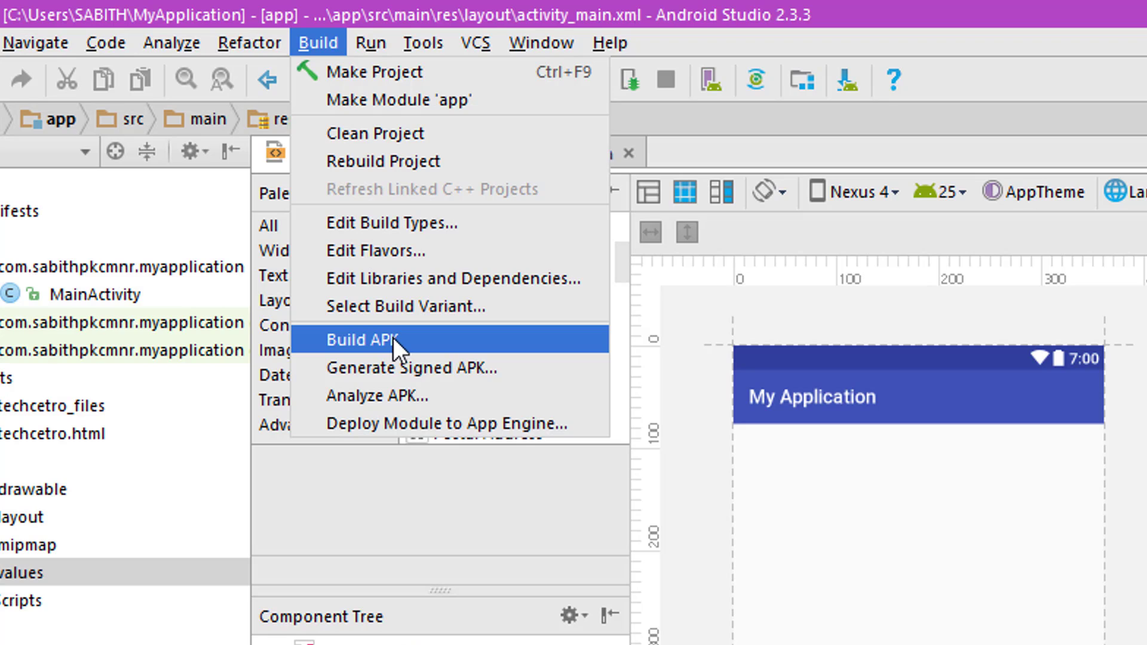
mouse_move(483, 368)
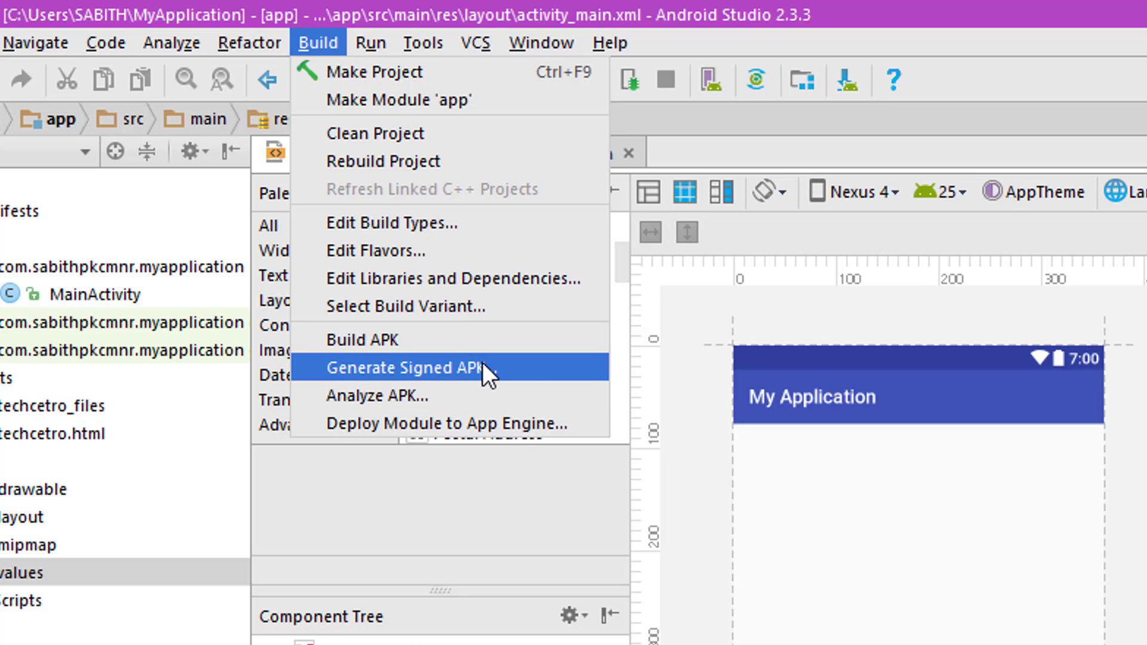
mouse_move(534, 386)
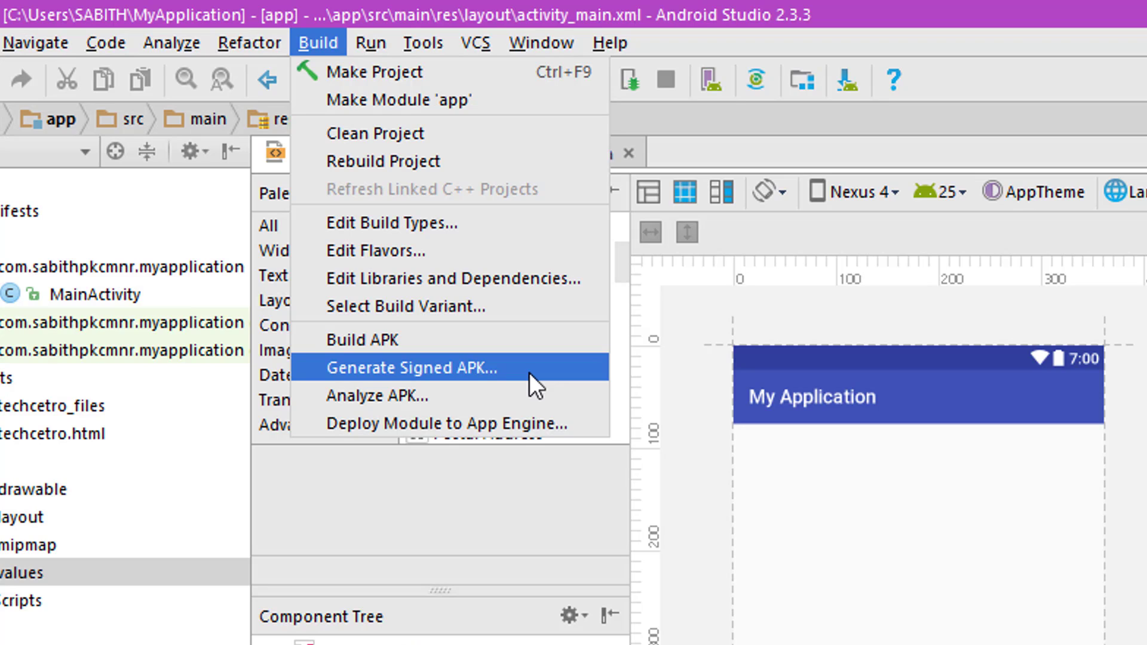
mouse_move(436, 338)
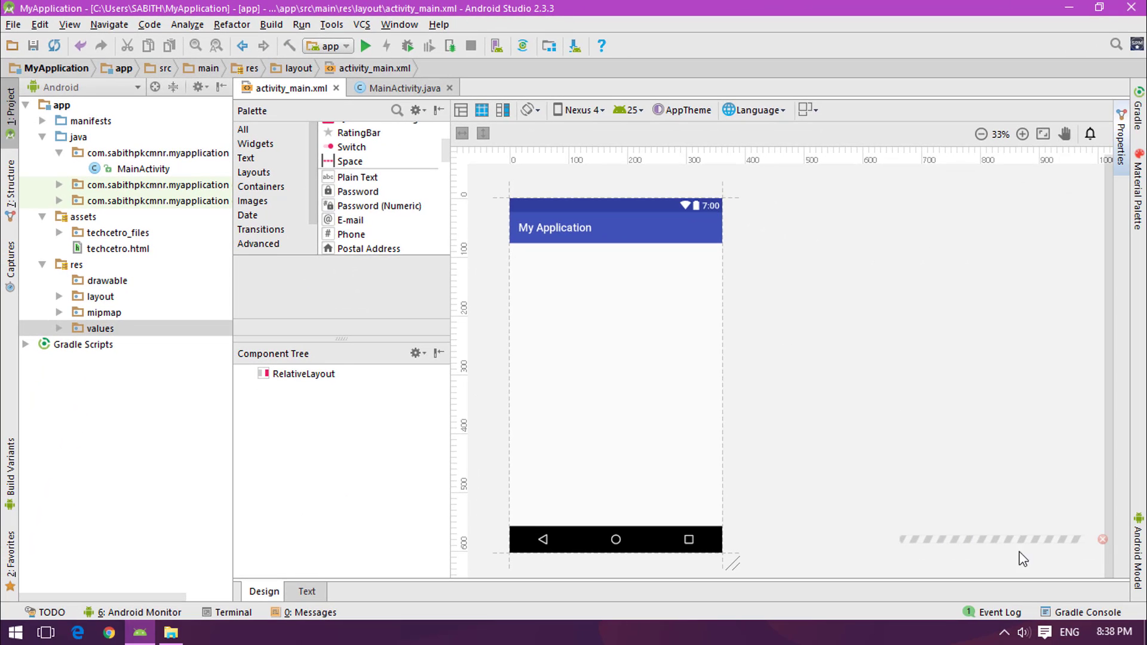
mouse_move(770, 335)
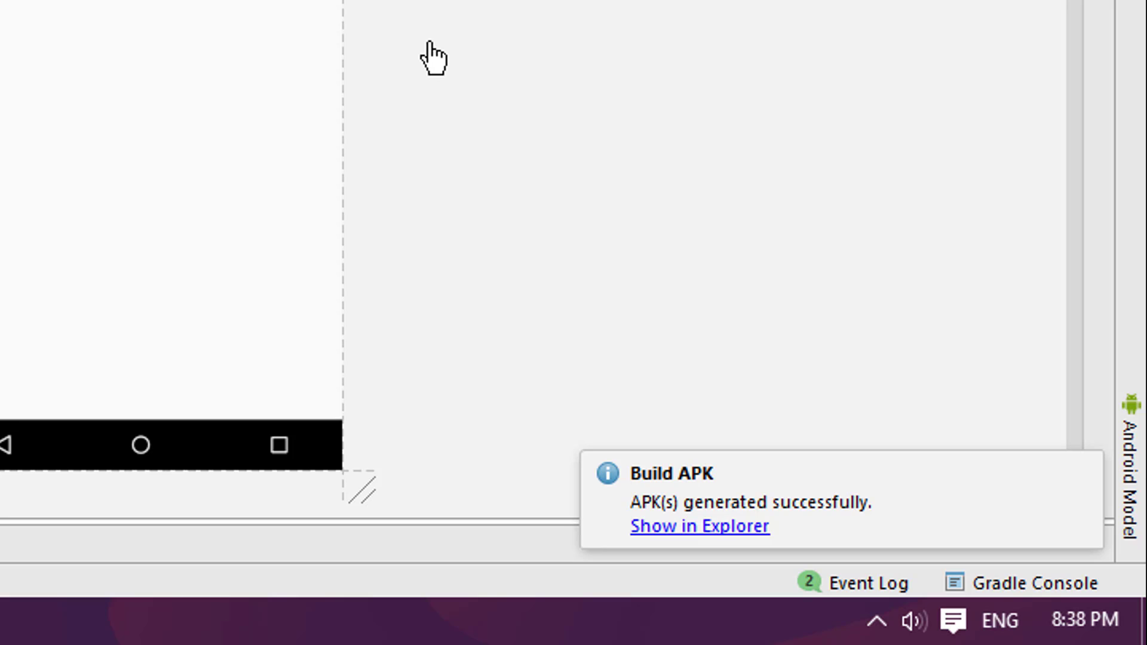
mouse_move(691, 502)
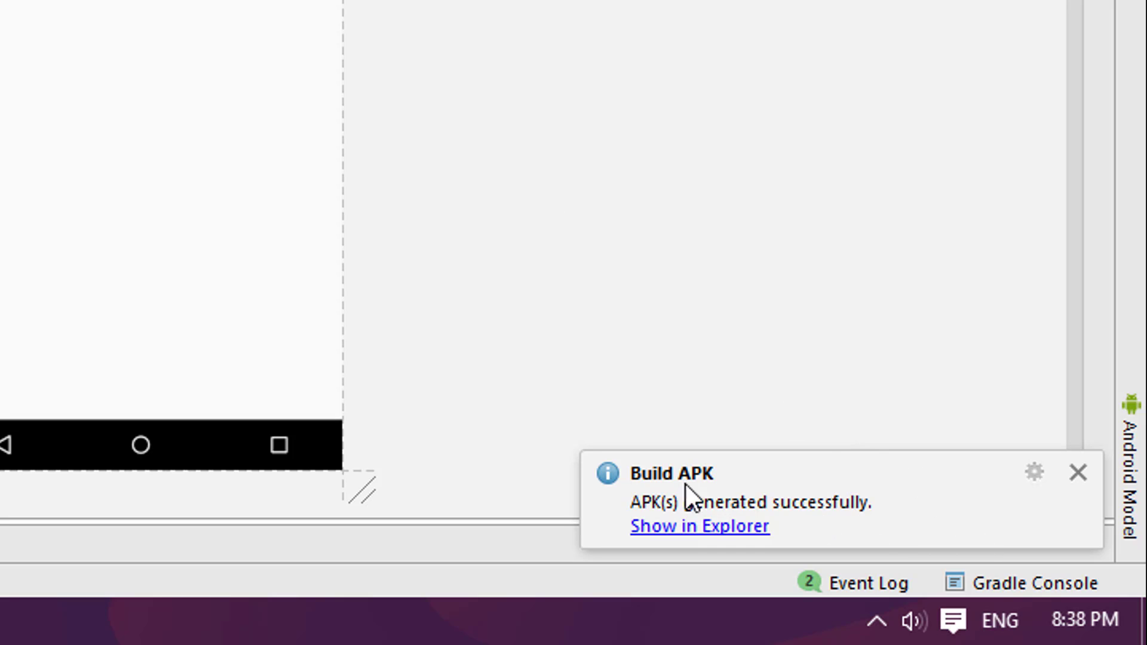
mouse_move(692, 538)
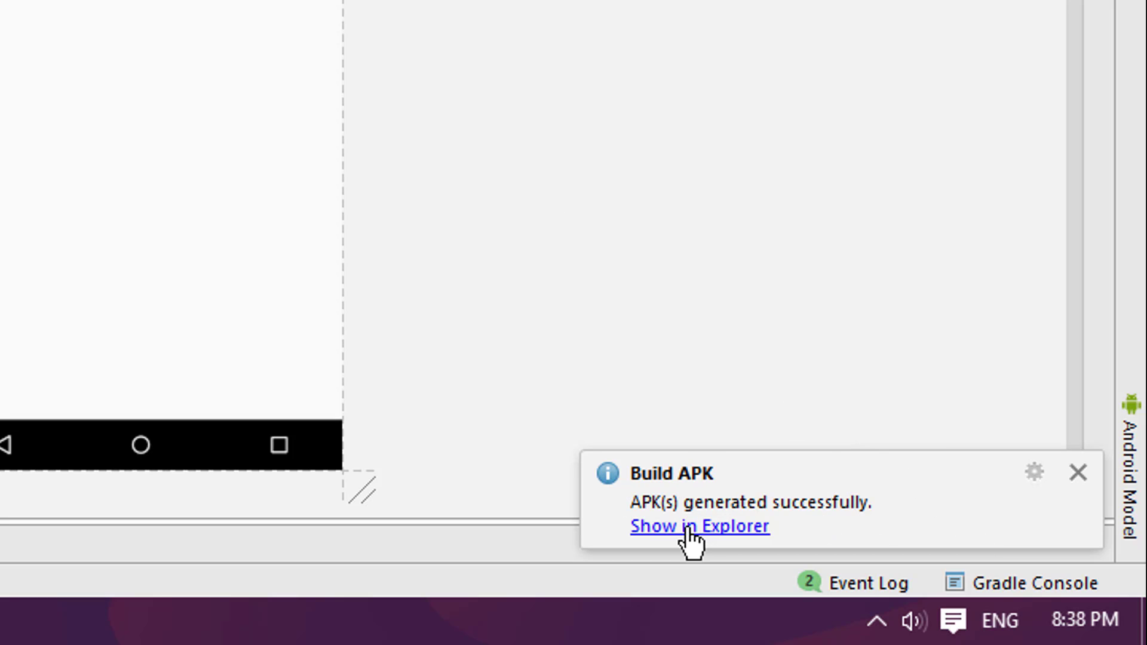
mouse_move(834, 523)
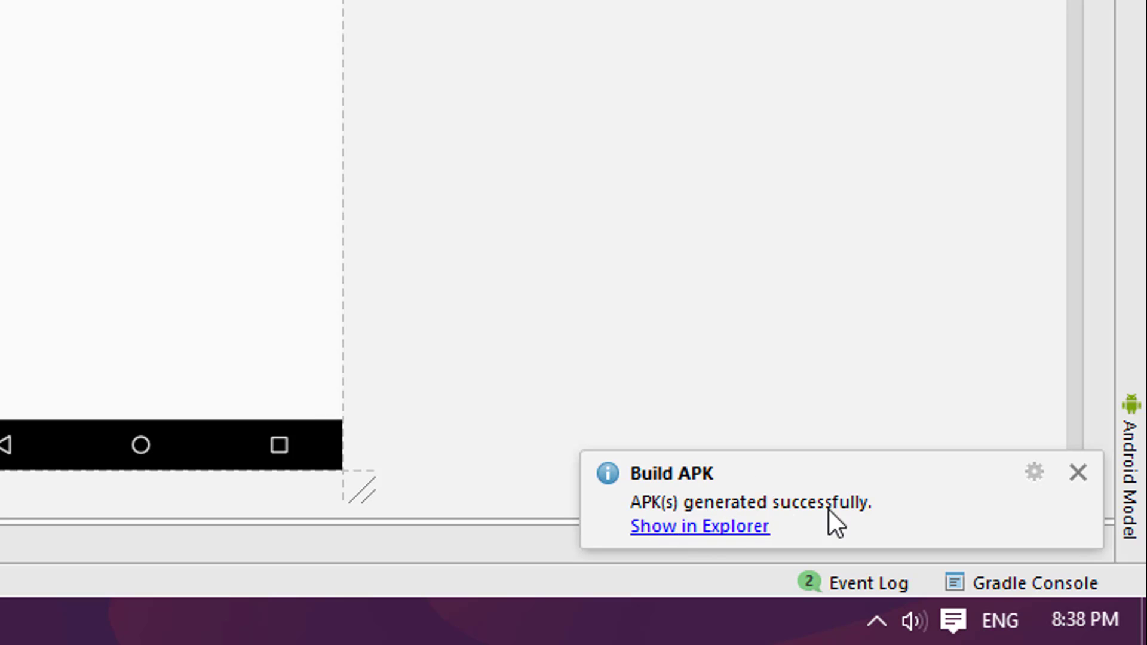
mouse_move(665, 526)
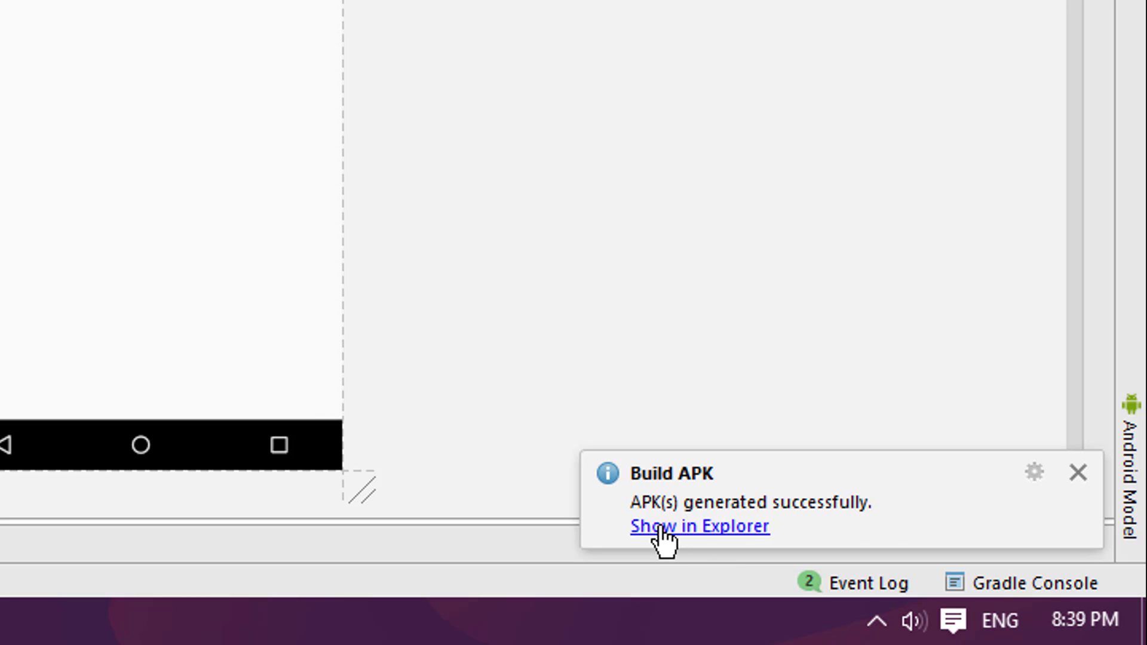
Step: Reveal the successfully generated APK in File Explorer
click(698, 526)
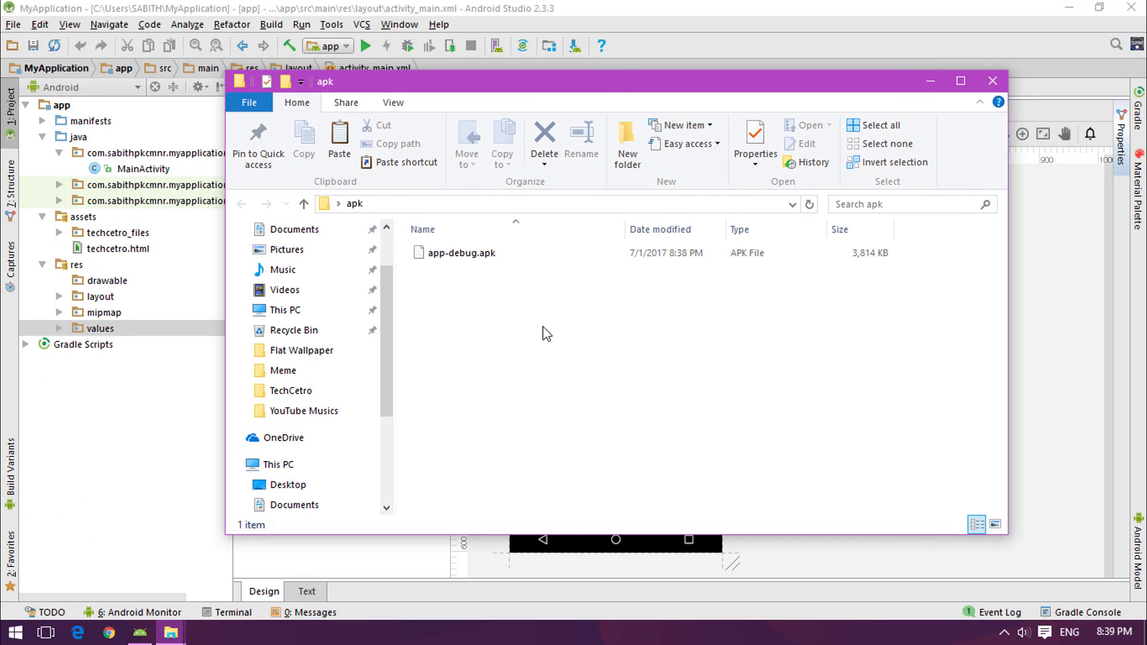
Step: Select and deselect app-debug.apk (3,814 KB) in the apk folder
click(461, 252)
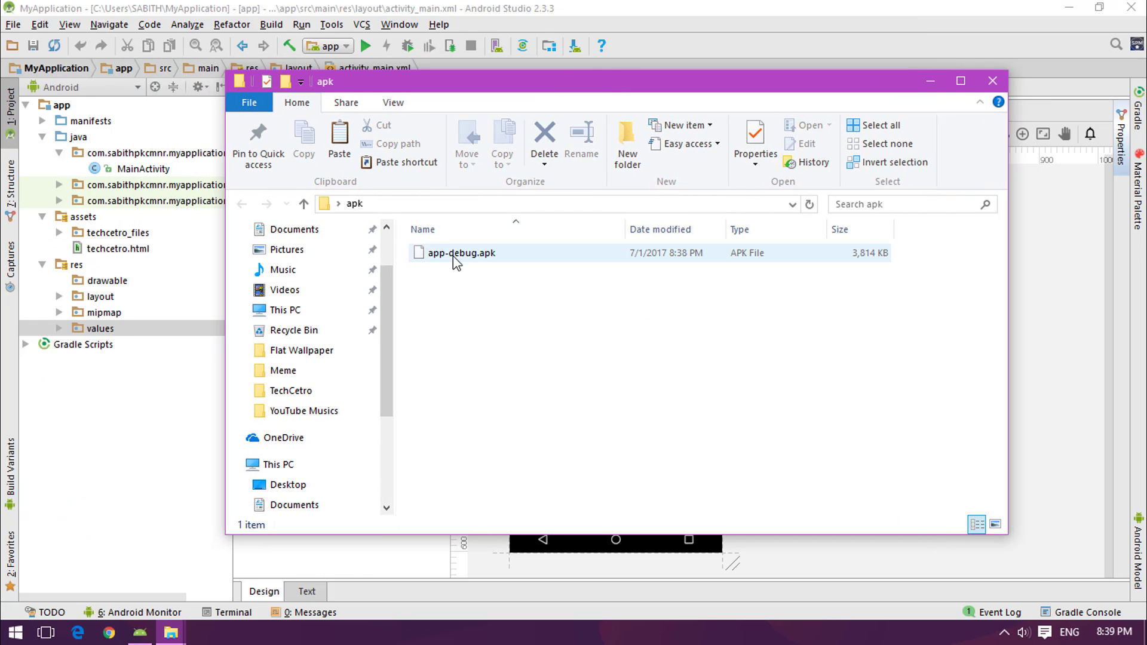
click(460, 253)
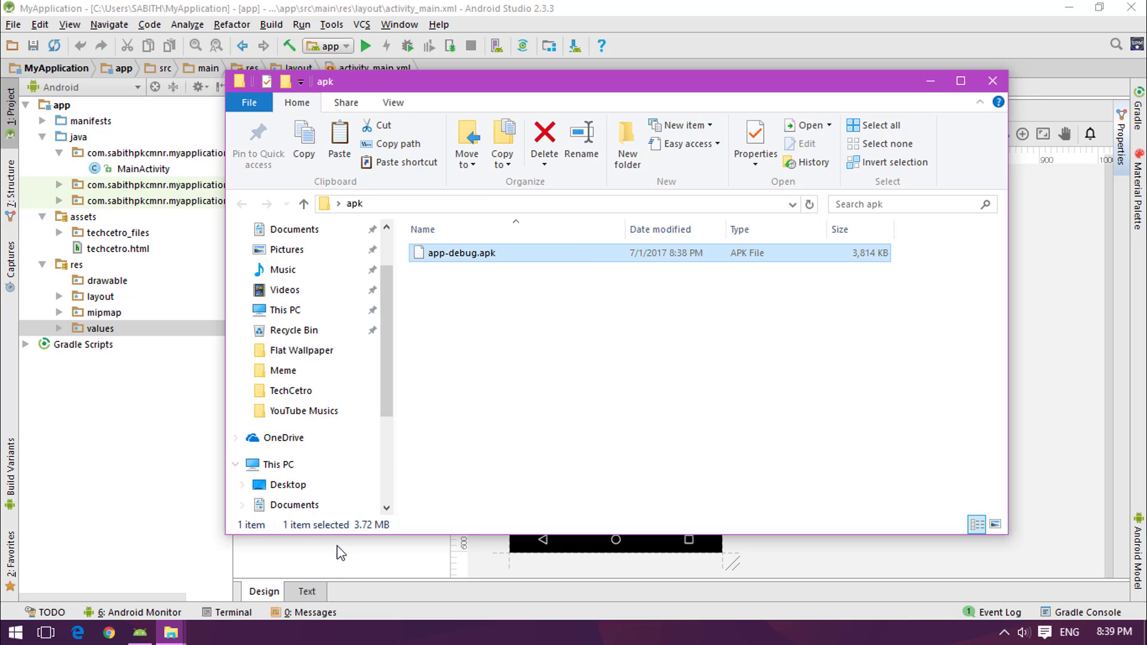
mouse_move(550, 366)
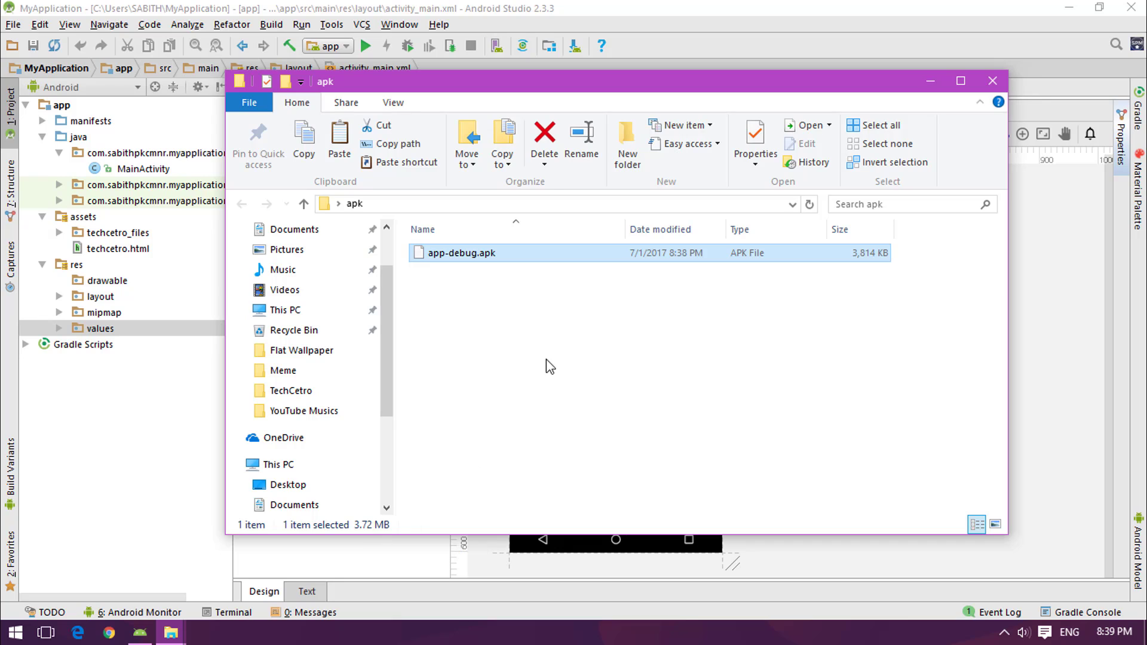
click(558, 319)
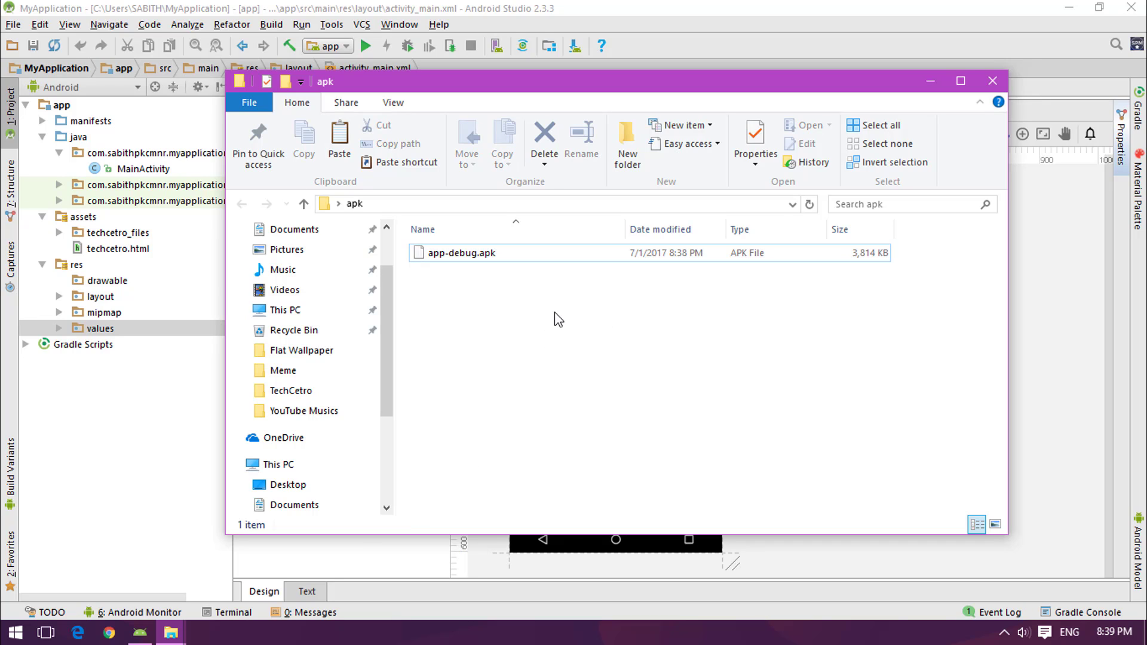
click(462, 253)
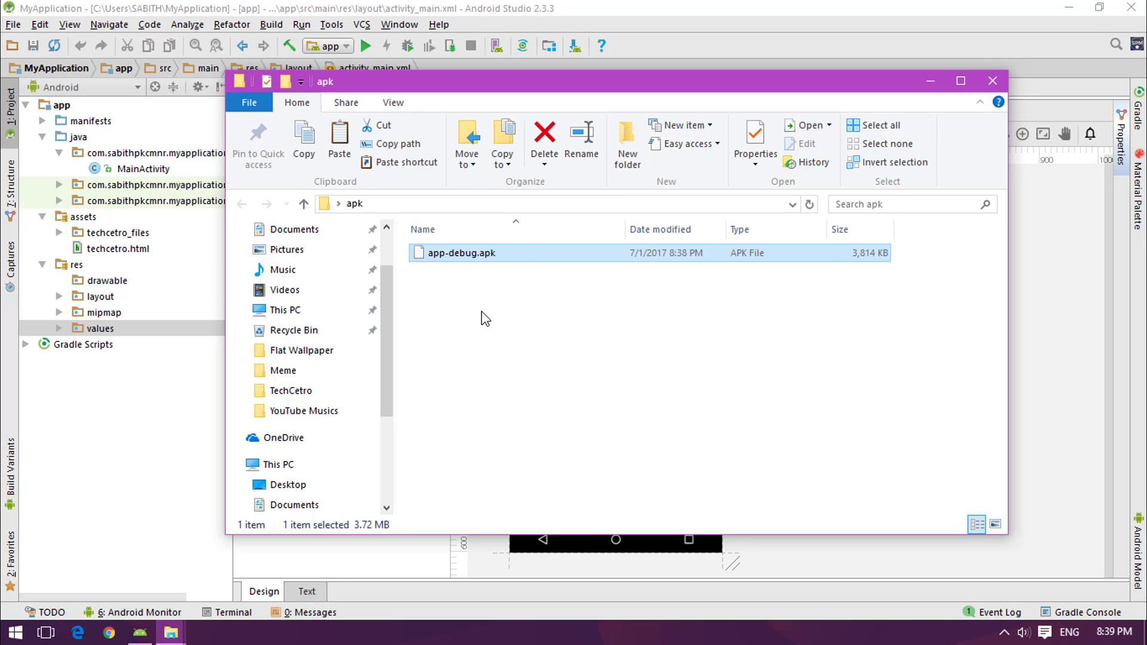
mouse_move(467, 309)
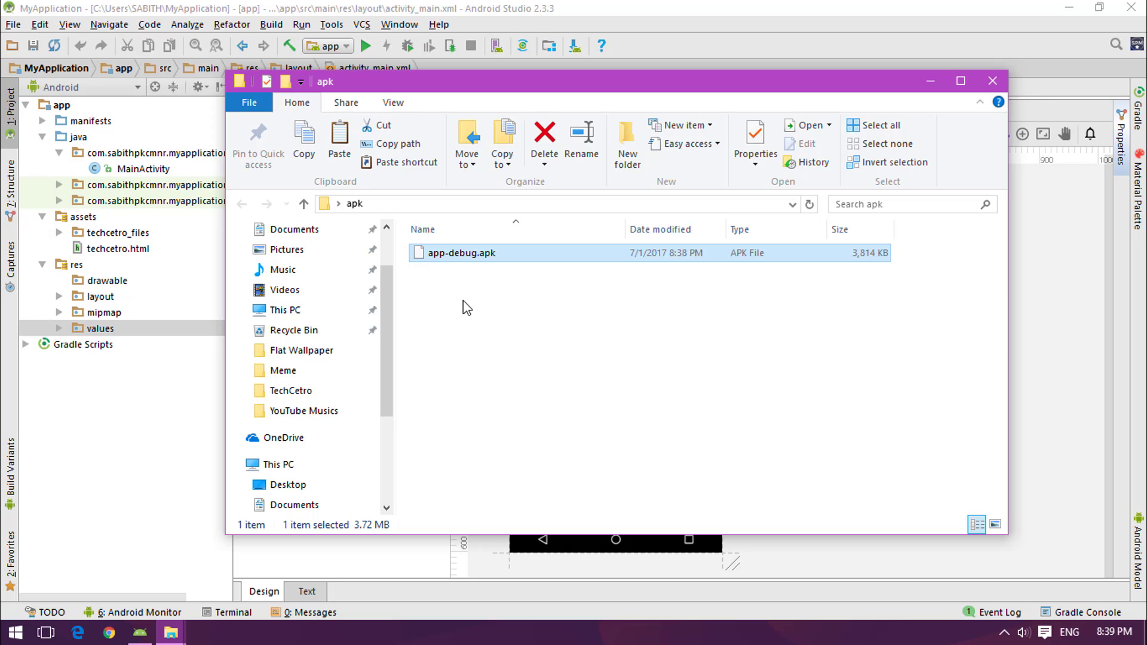
click(515, 308)
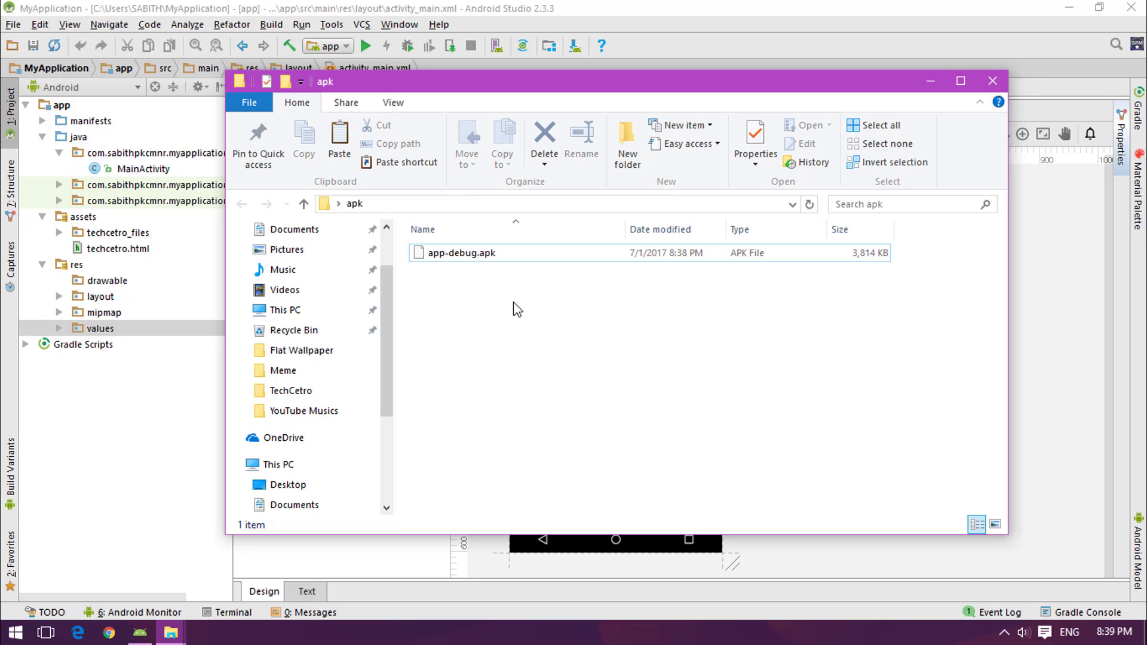
mouse_move(931, 80)
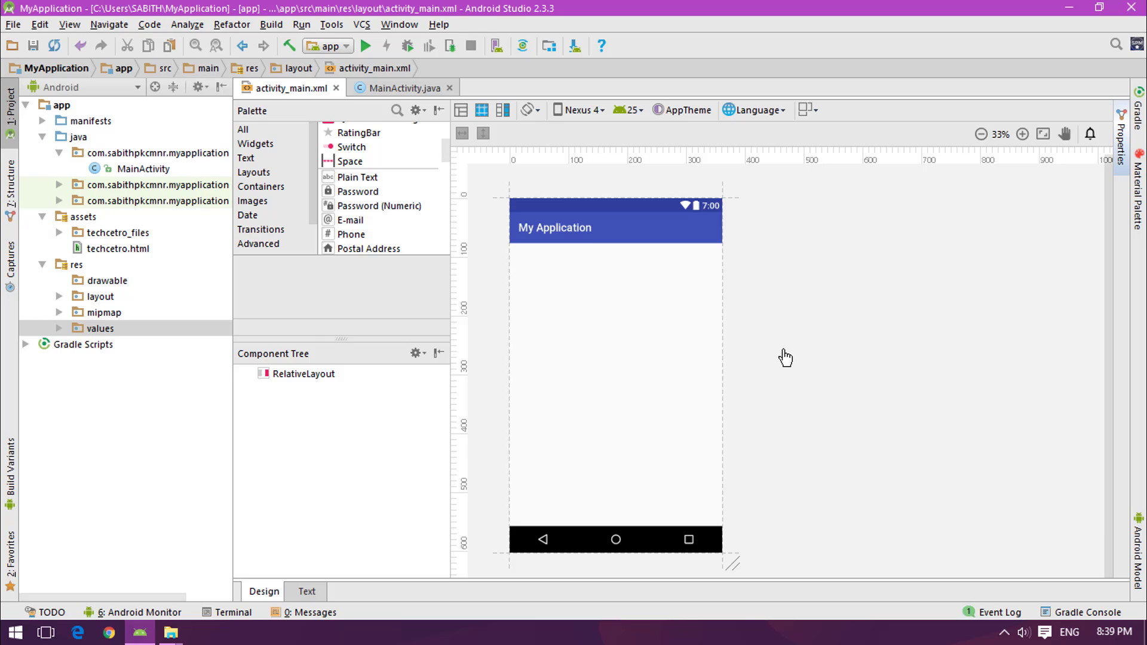
mouse_move(798, 350)
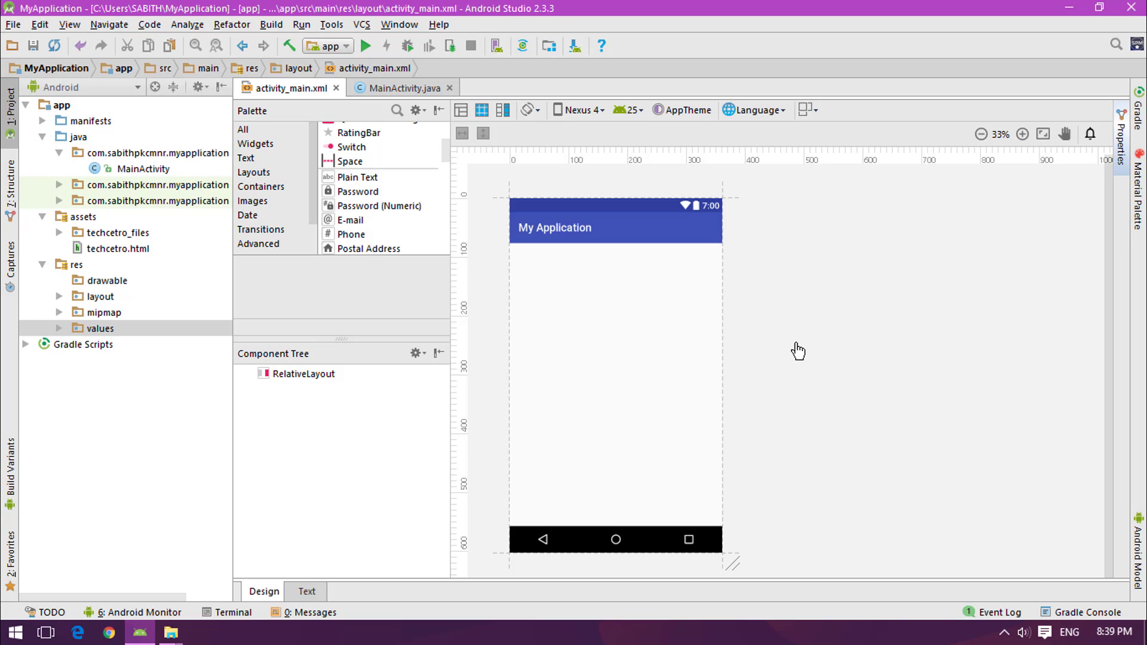
mouse_move(780, 346)
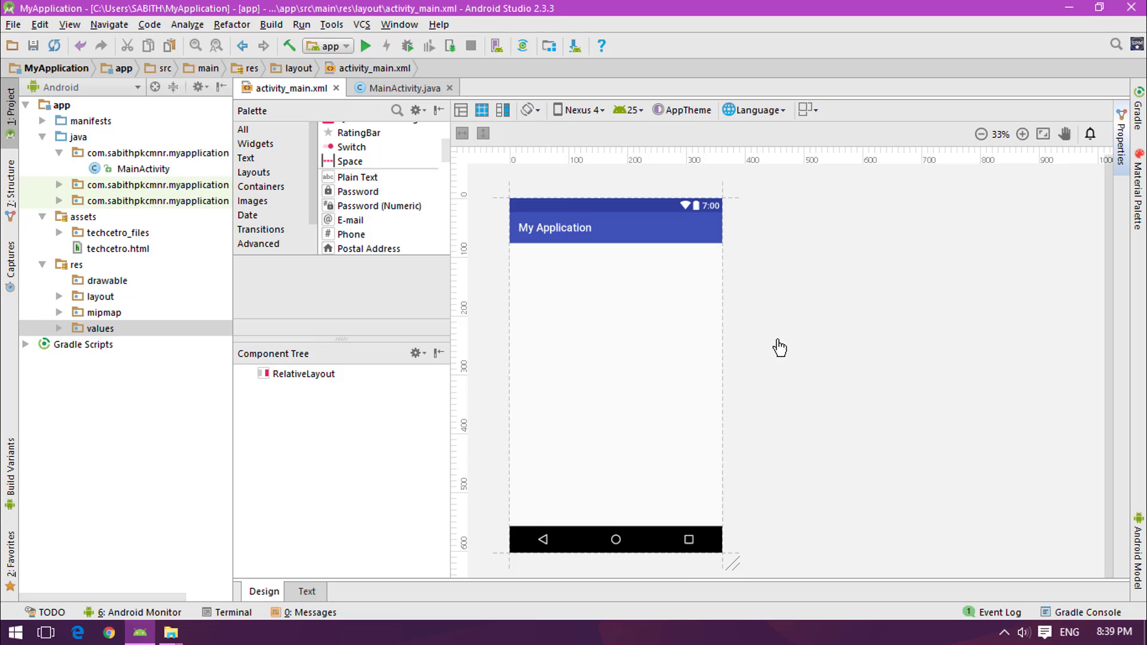
mouse_move(775, 340)
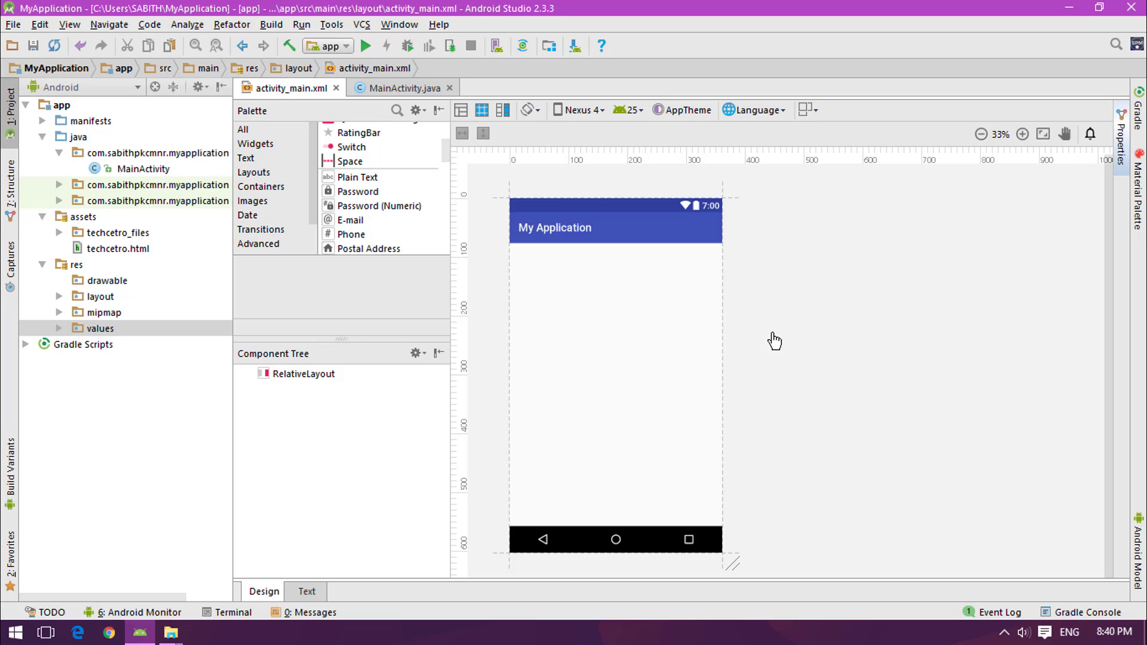
mouse_move(789, 342)
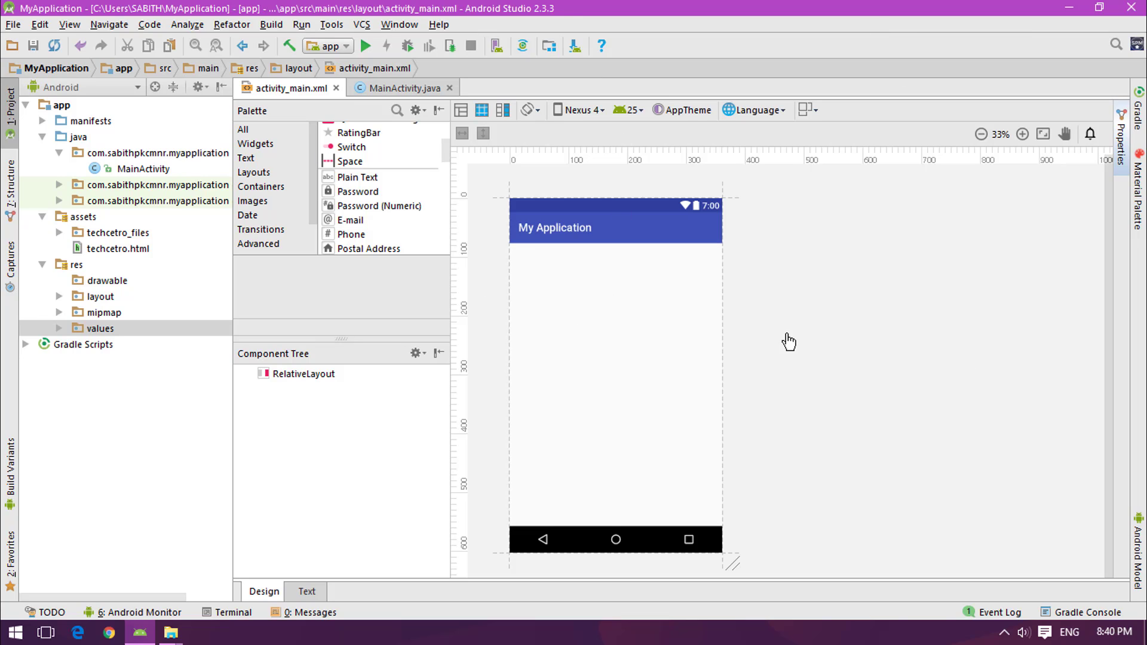
mouse_move(7, 35)
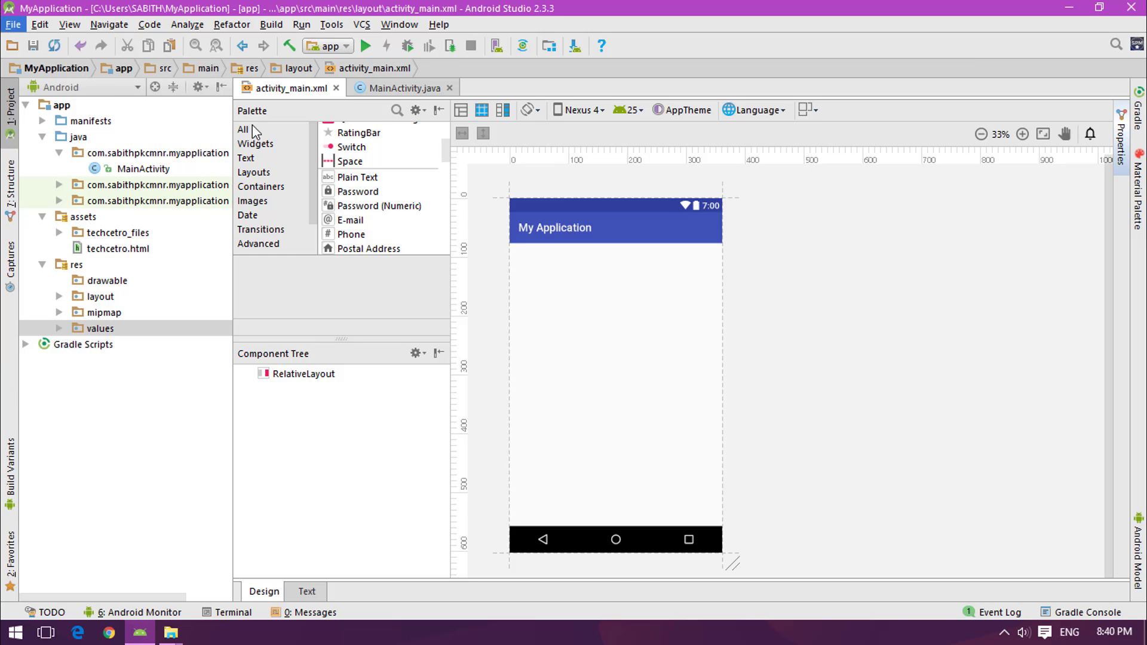
Step: Close the MyApplication project with File > Close Project
click(169, 632)
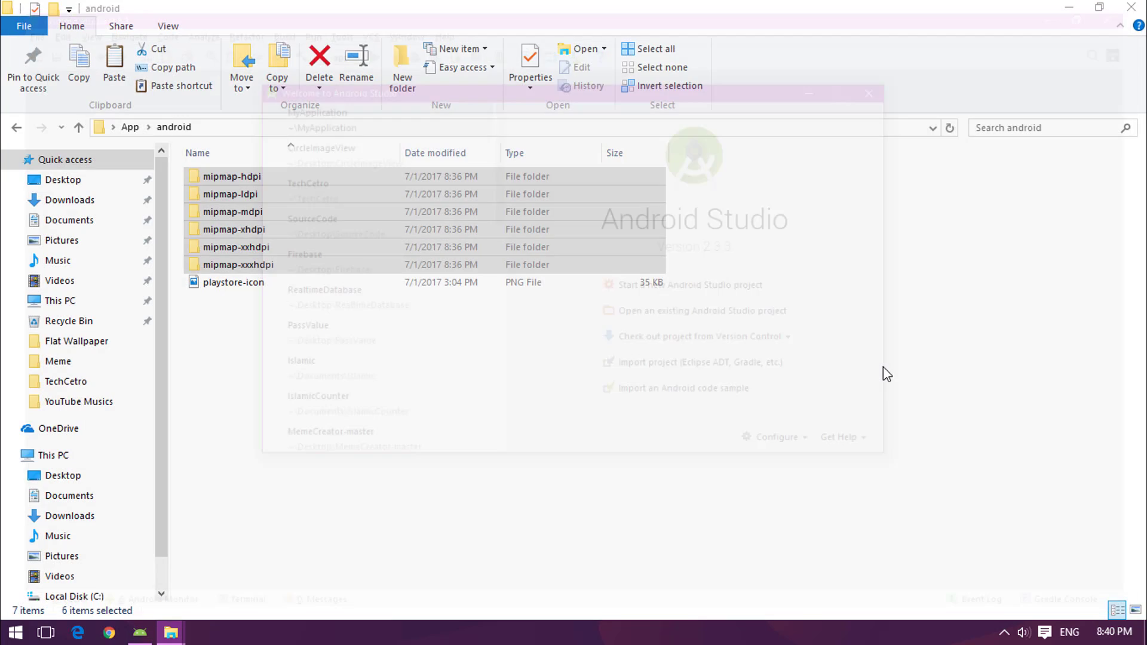